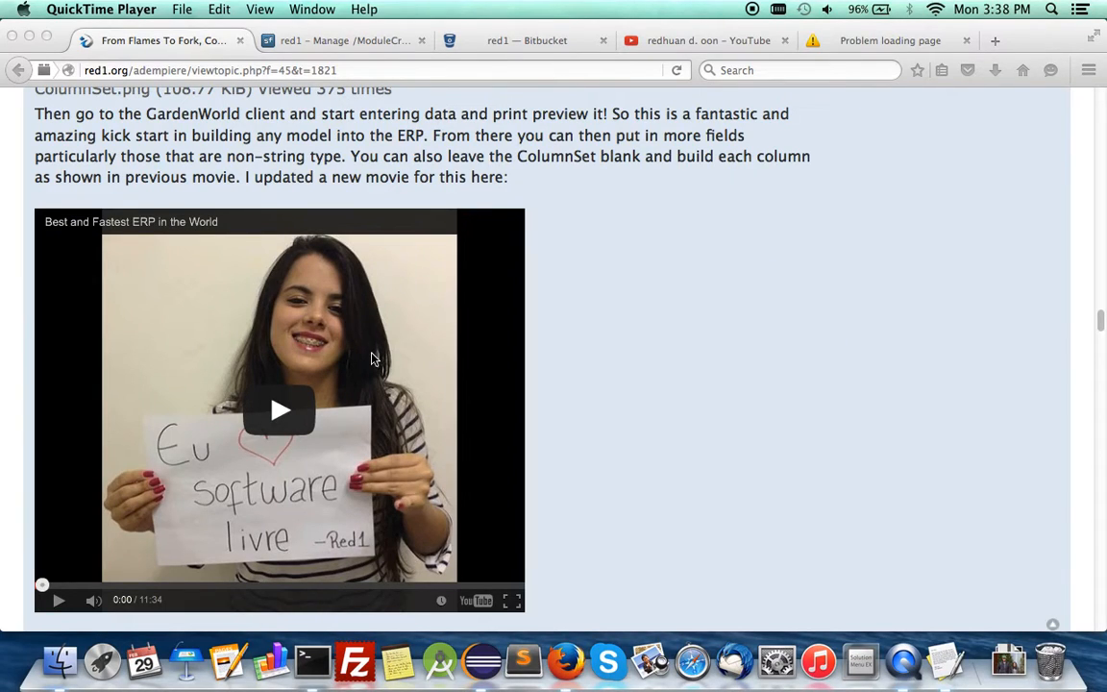
mouse_move(528, 396)
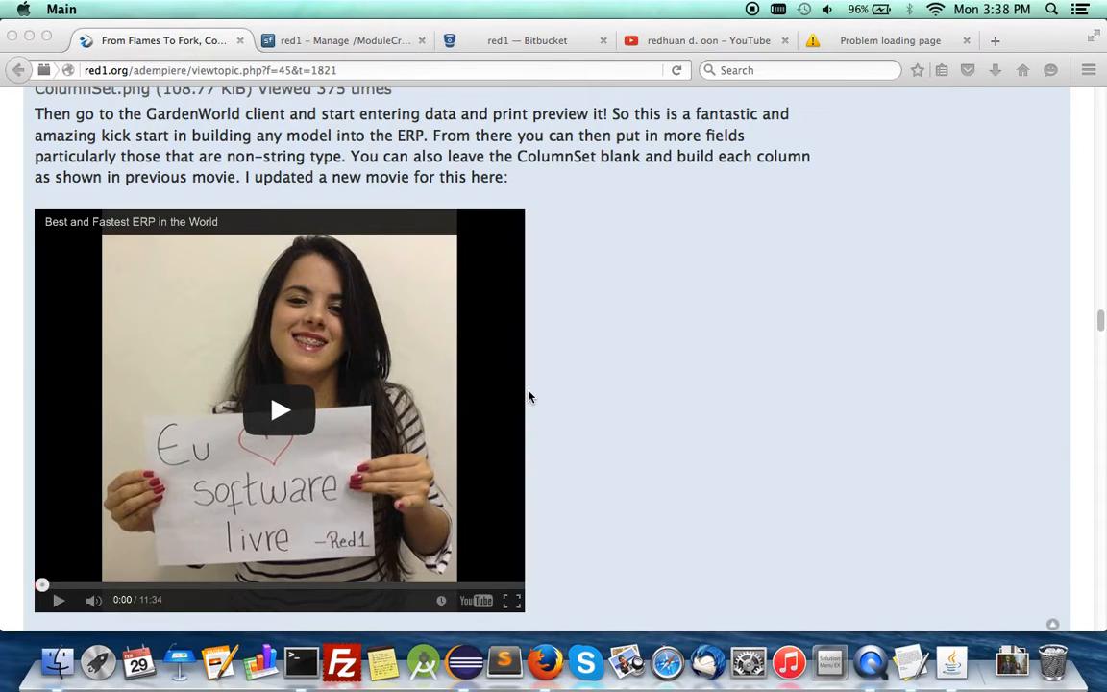
mouse_move(490, 385)
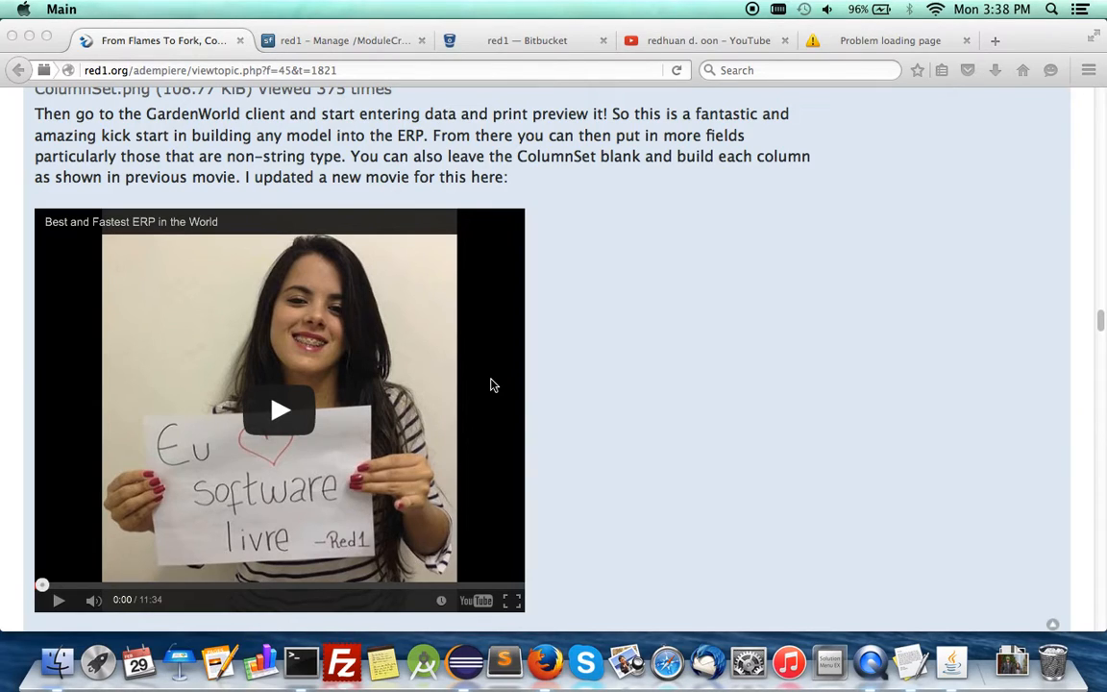
mouse_move(564, 417)
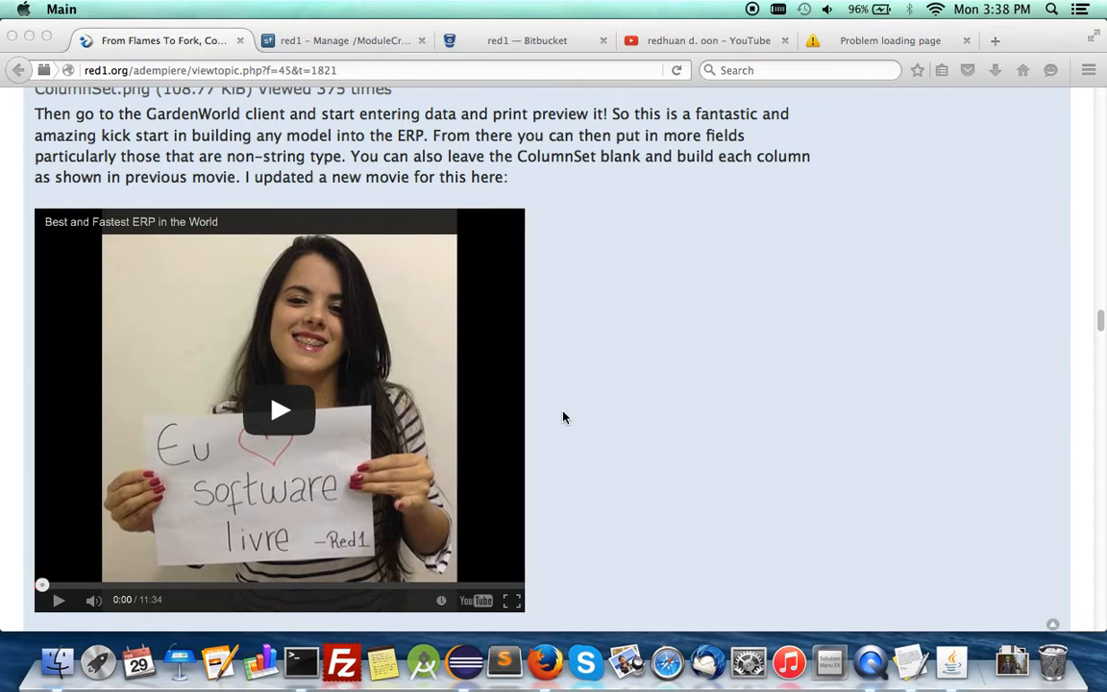
Scroll down through the Module Creator forum thread past the data-type code list post.
scroll(down, 3)
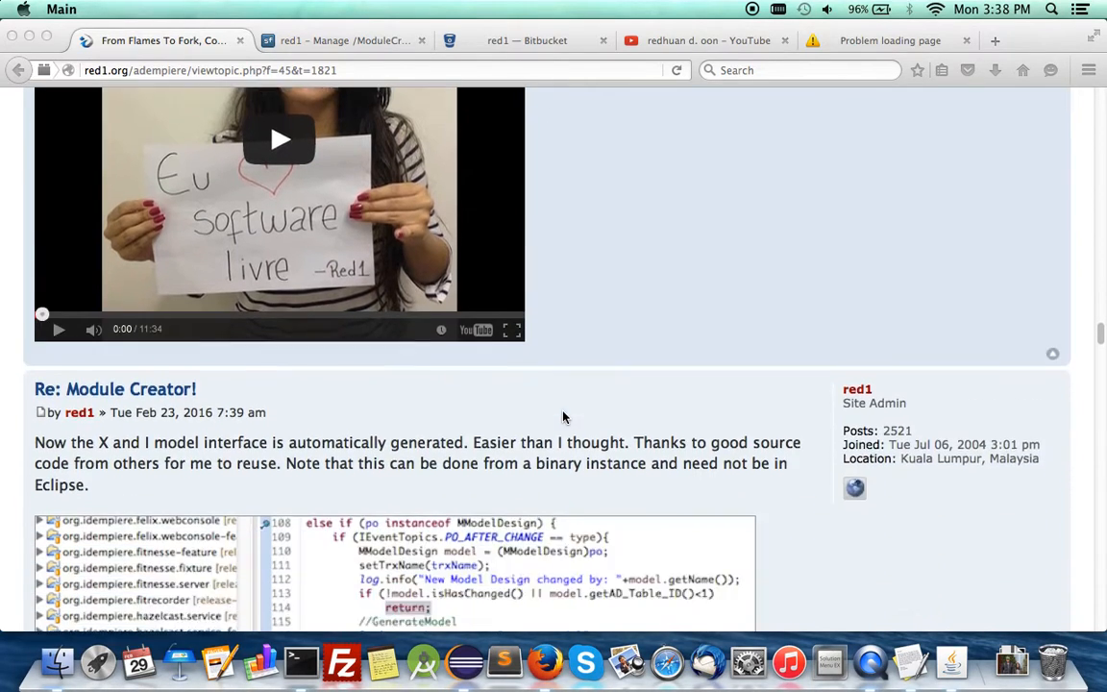
scroll(down, 3)
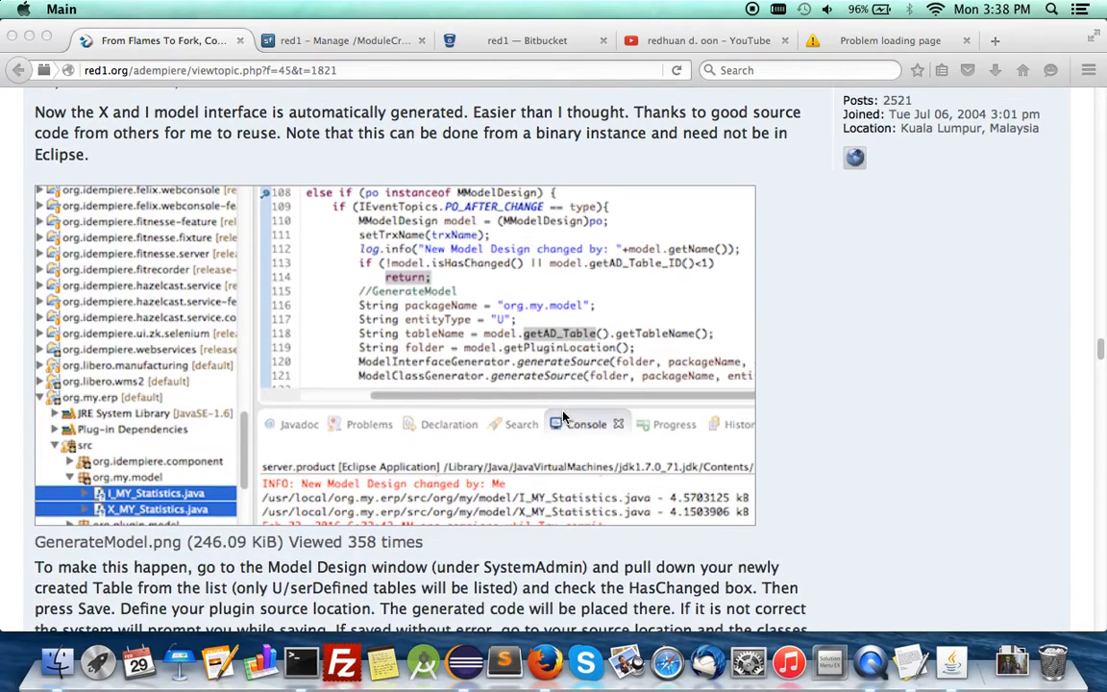
scroll(up, 3)
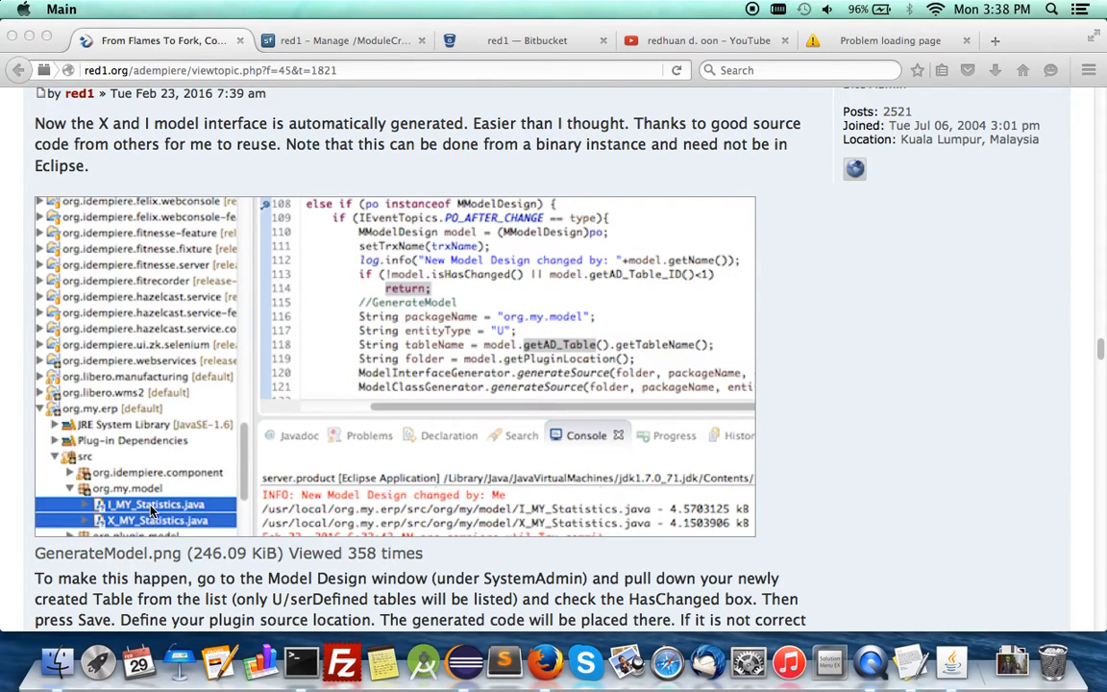
scroll(down, 3)
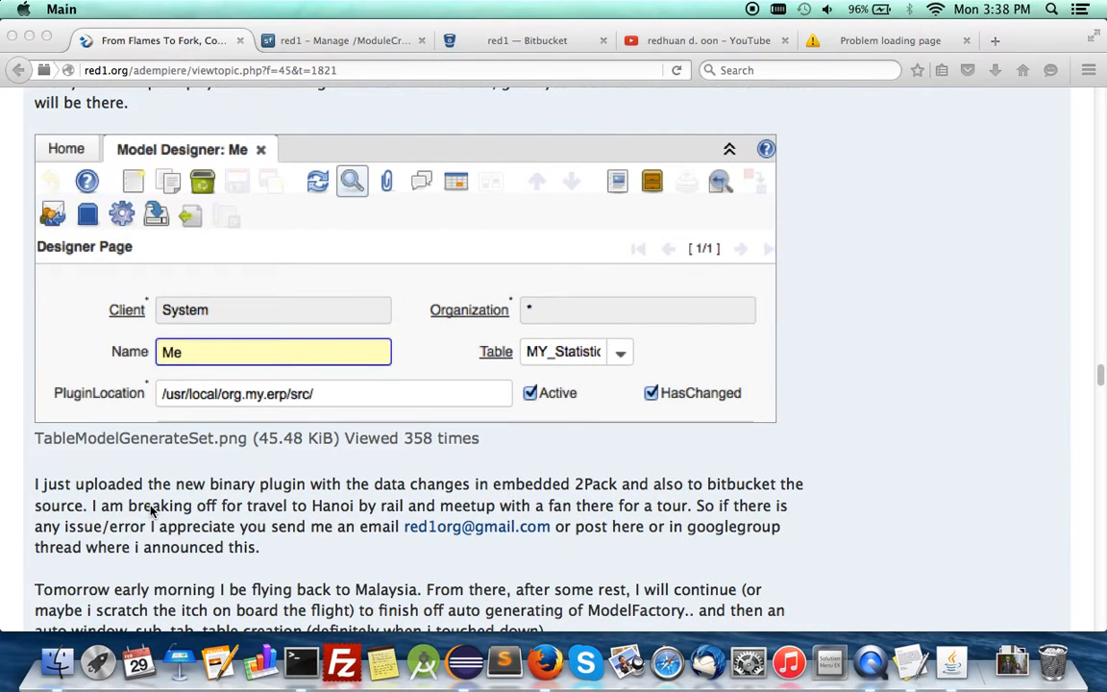
scroll(down, 3)
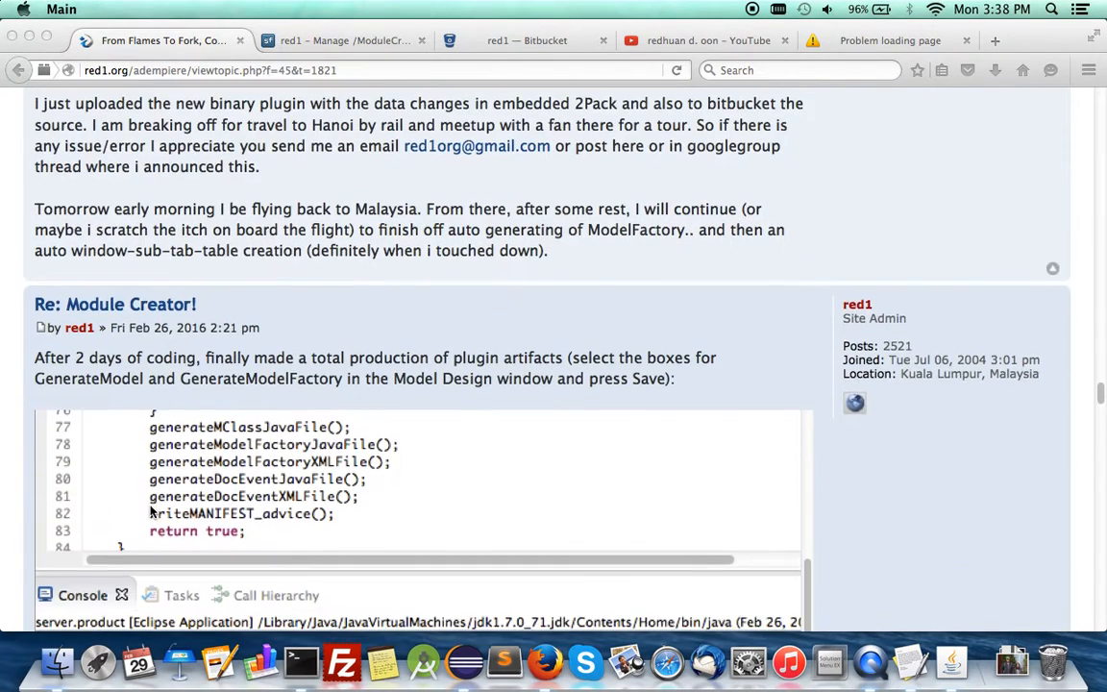
scroll(down, 3)
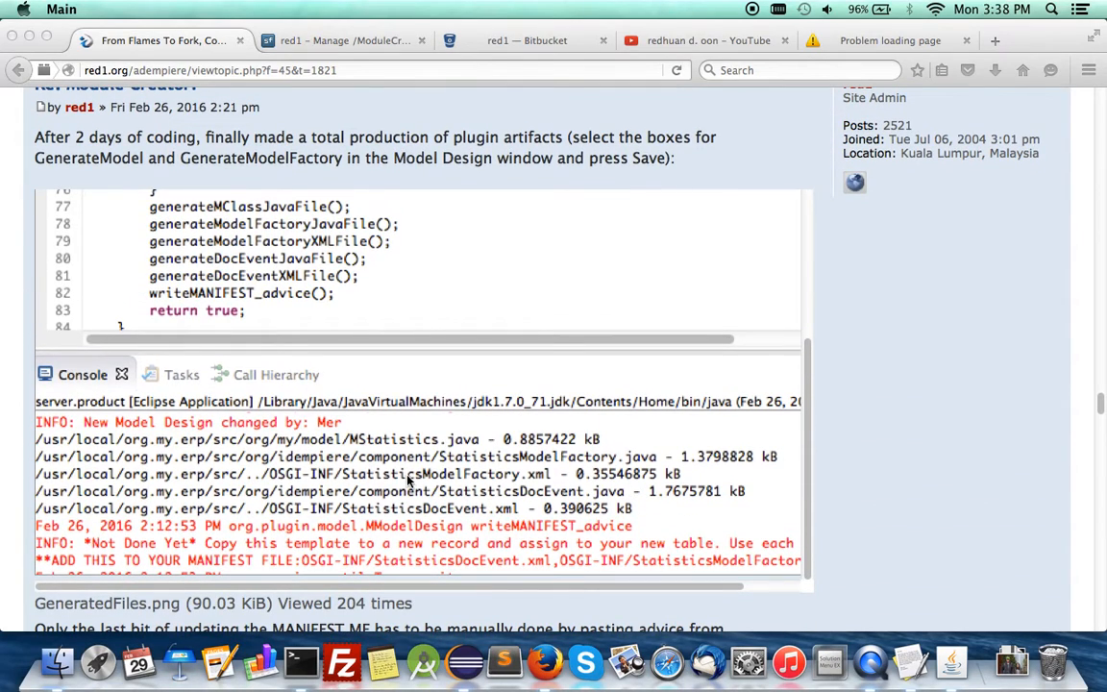
mouse_move(528, 492)
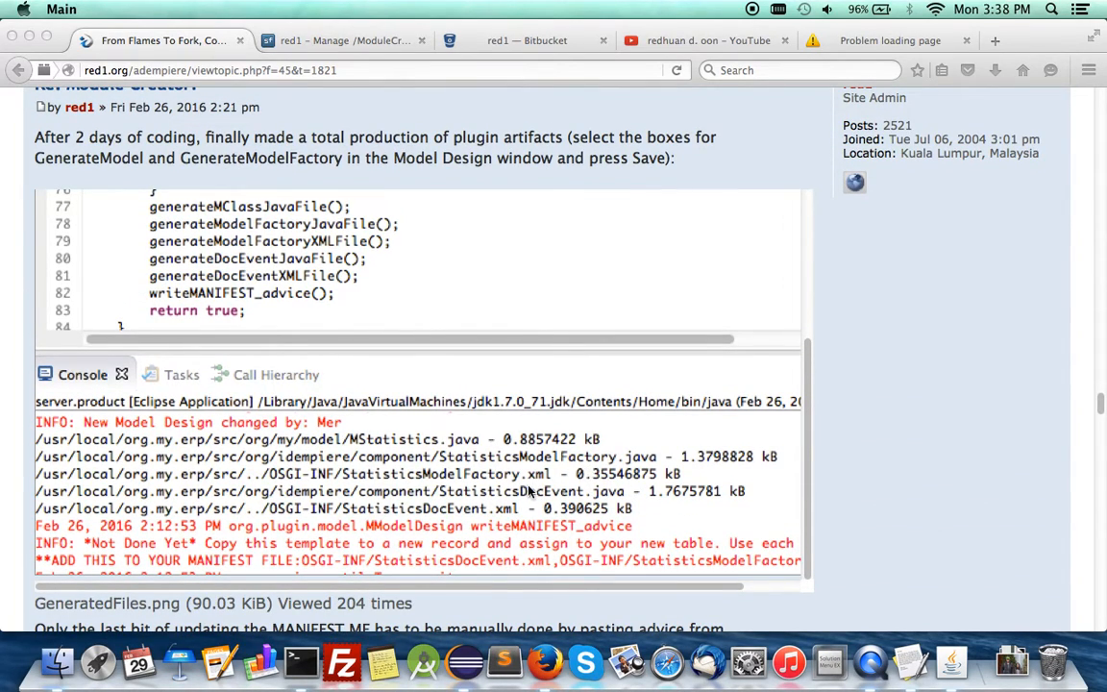
mouse_move(519, 512)
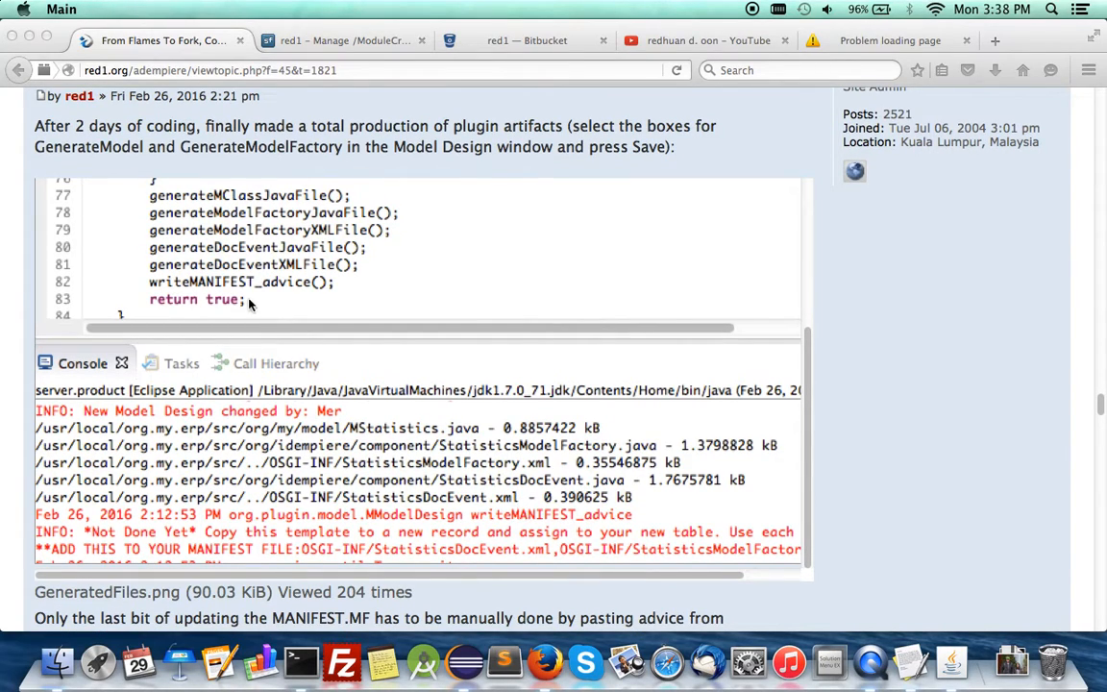
mouse_move(249, 290)
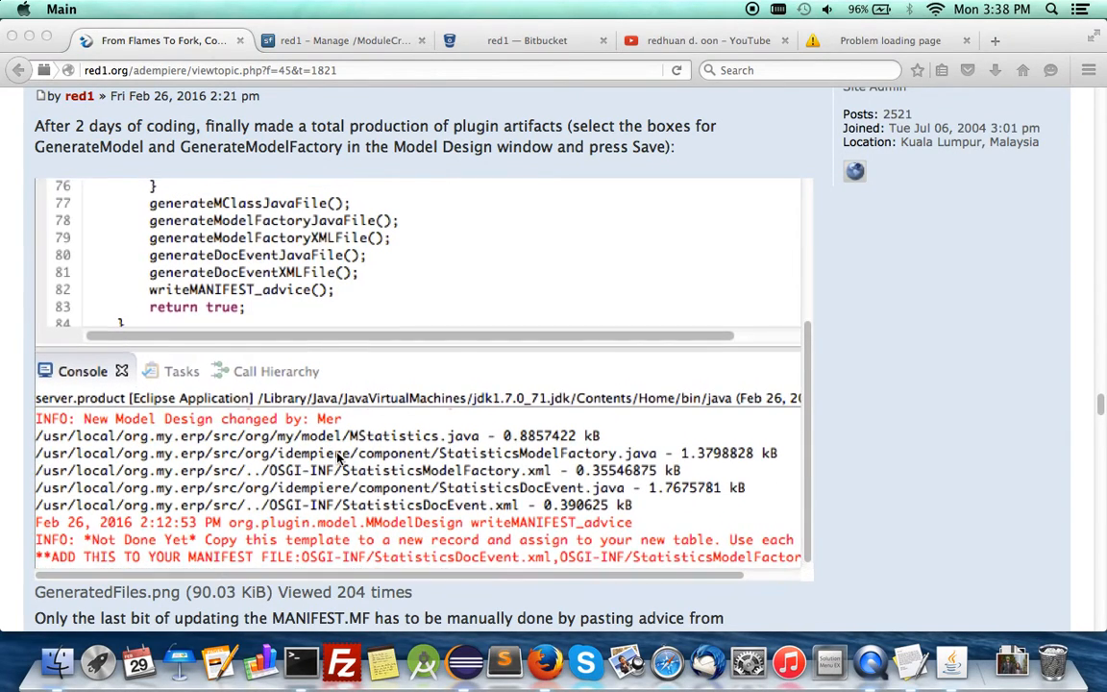
scroll(down, 3)
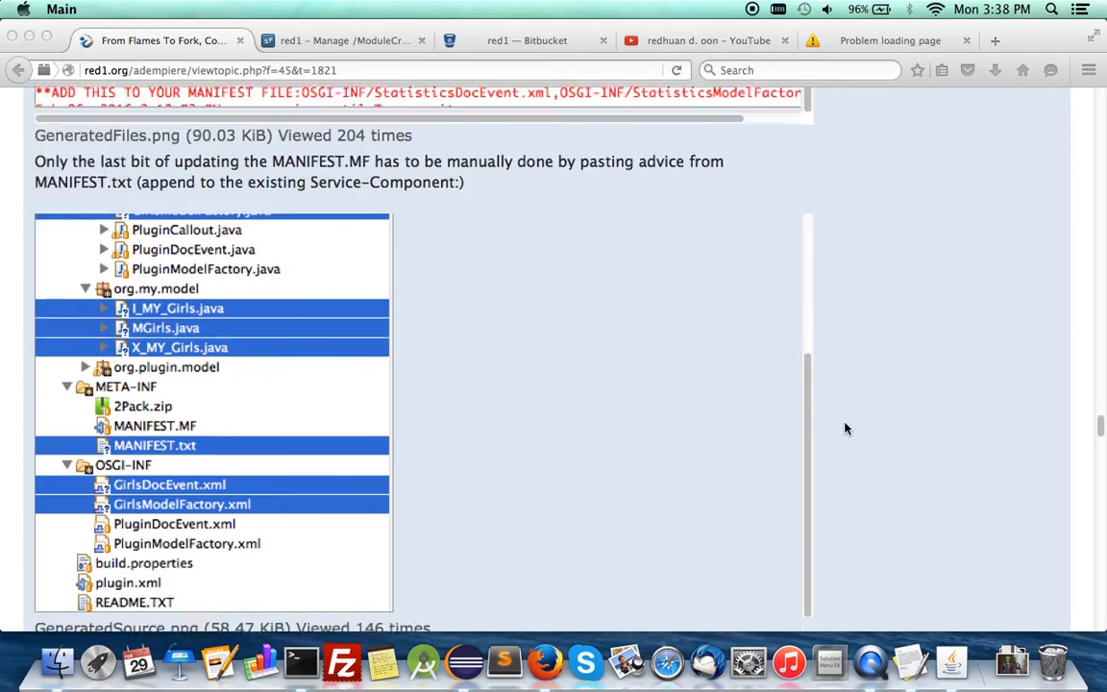
scroll(down, 3)
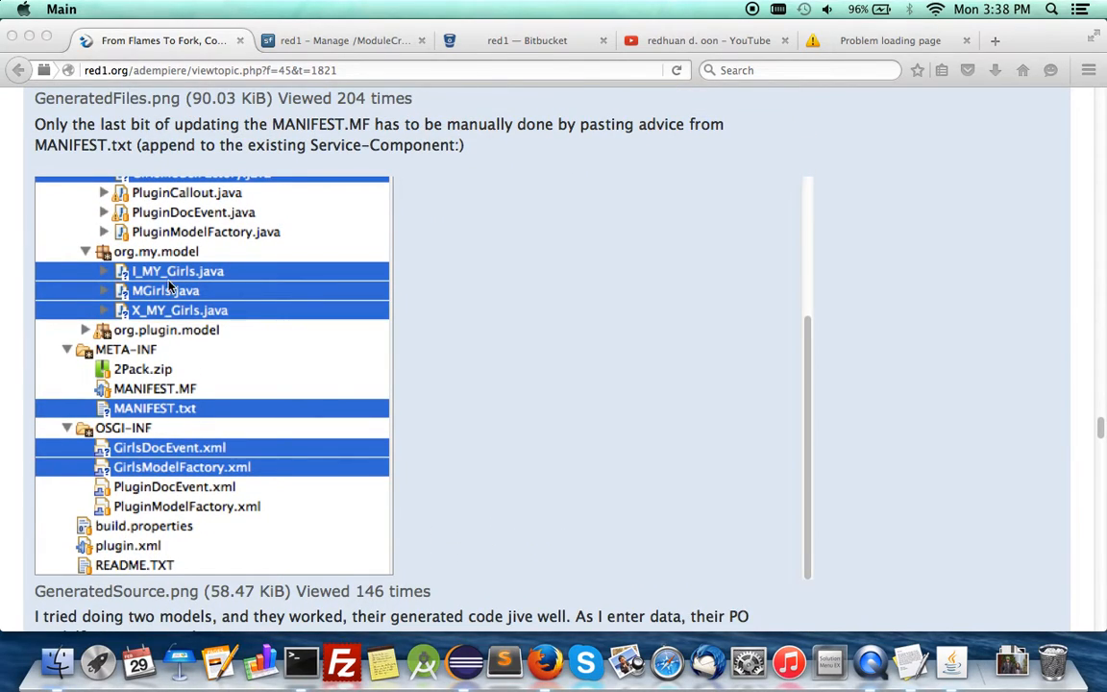
mouse_move(146, 291)
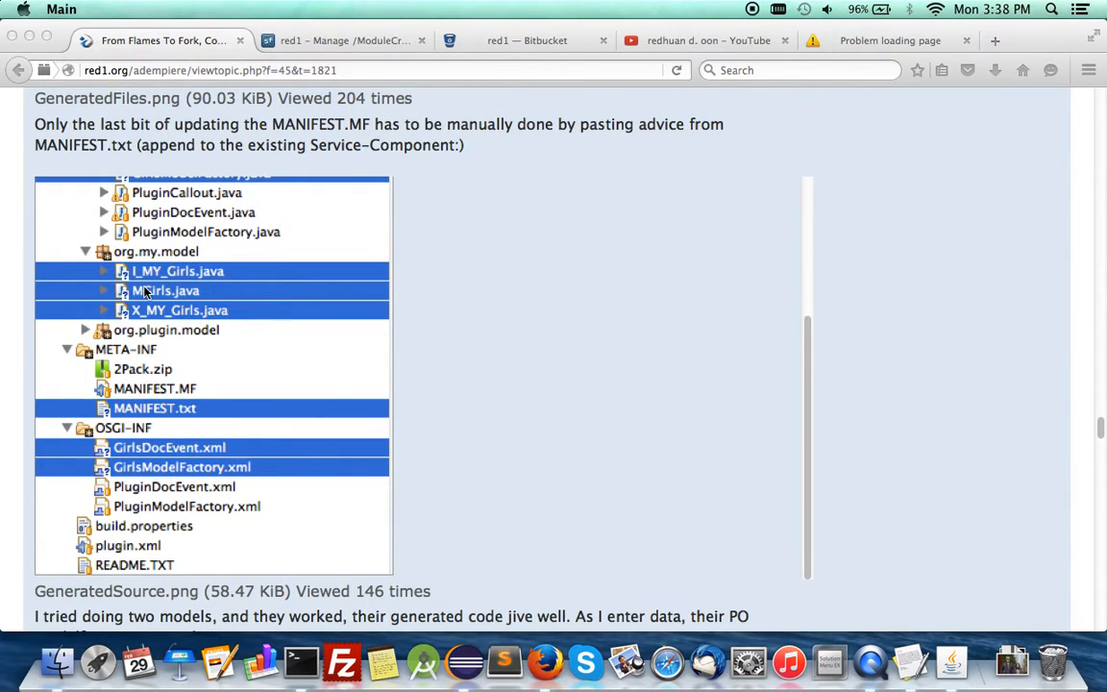
mouse_move(524, 360)
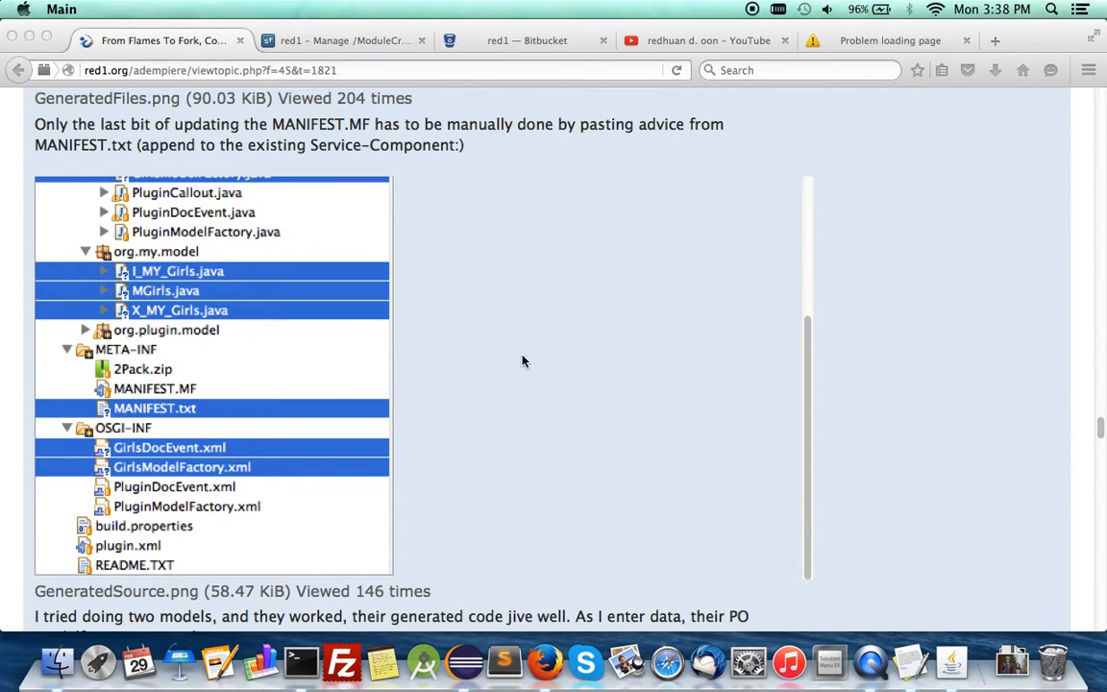
mouse_move(932, 470)
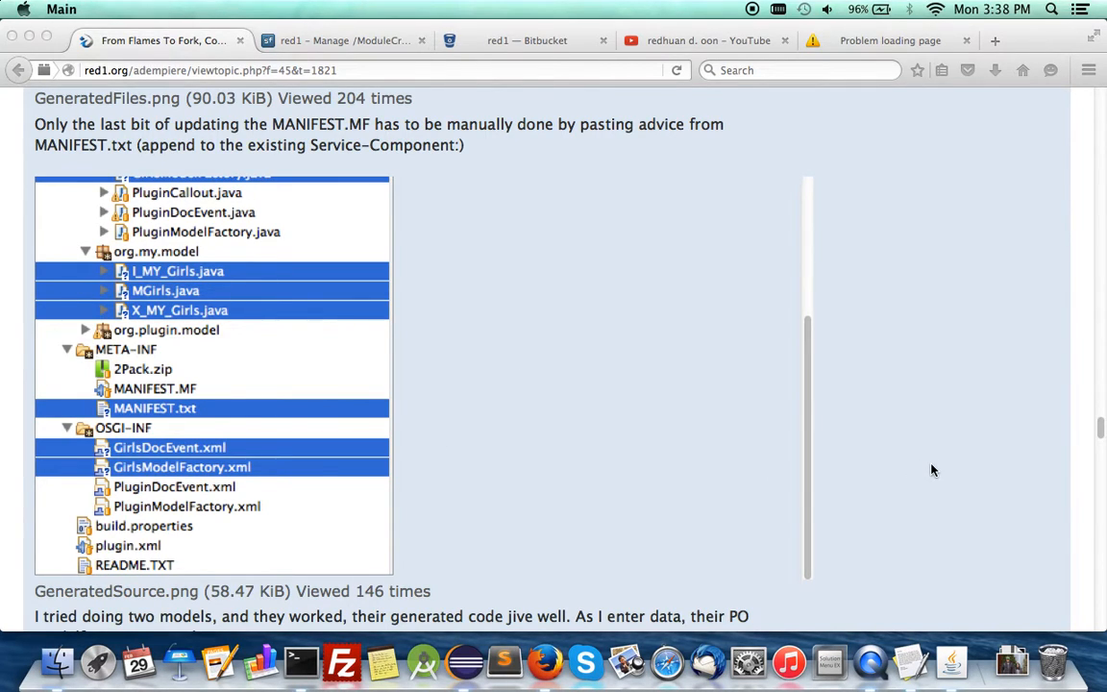
scroll(down, 3)
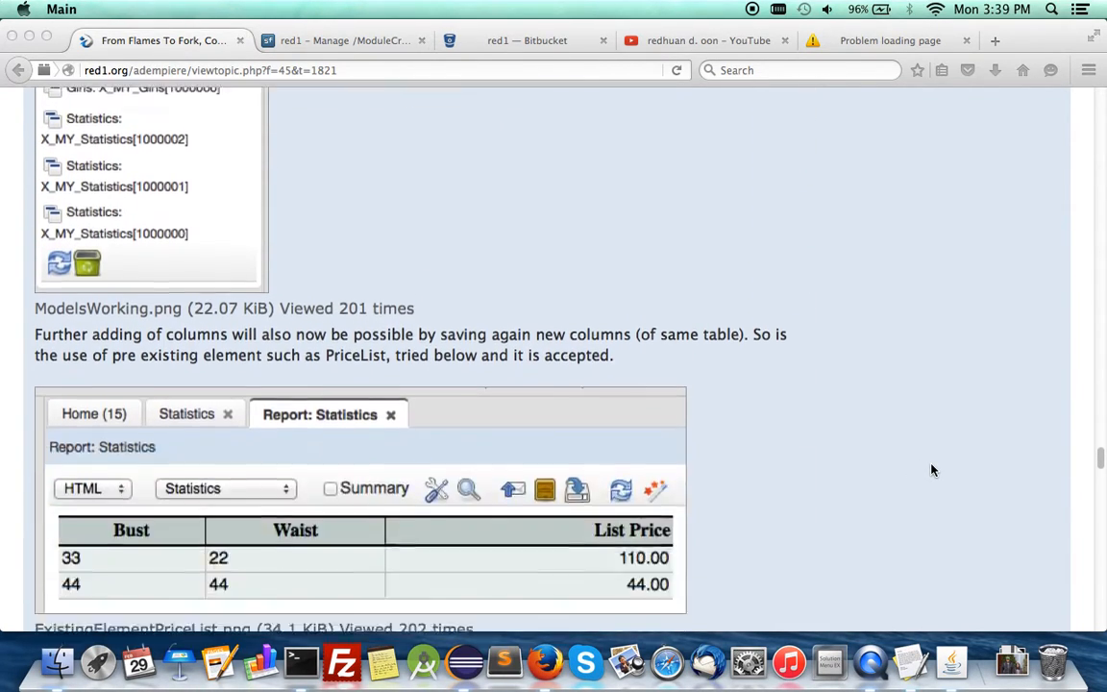
scroll(down, 3)
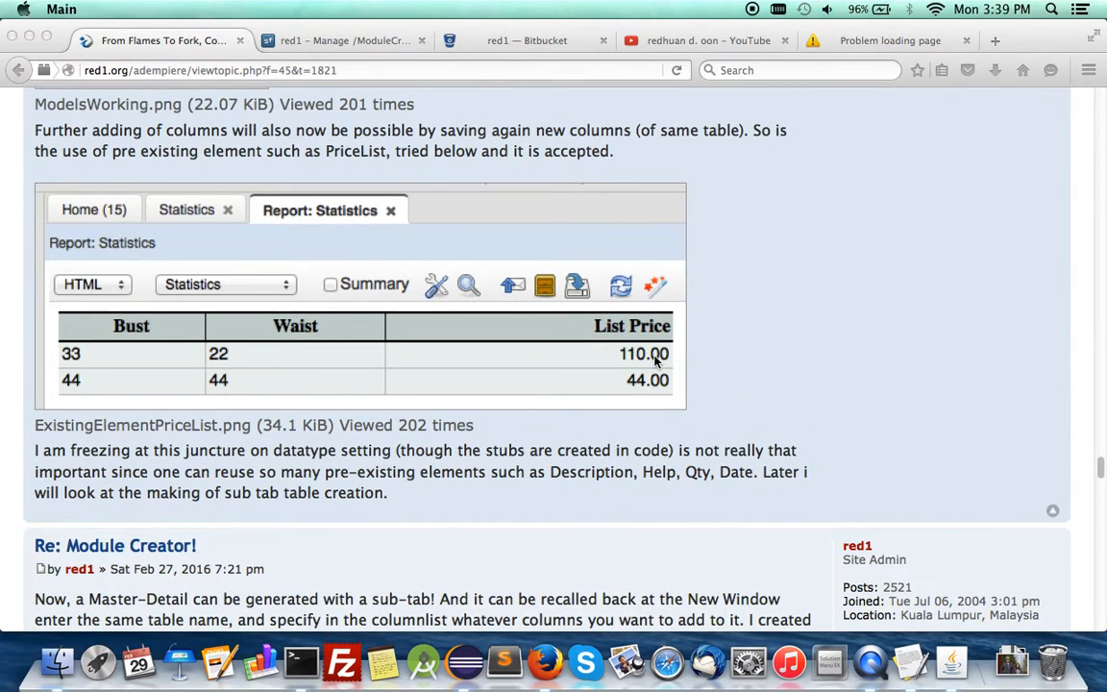
mouse_move(639, 346)
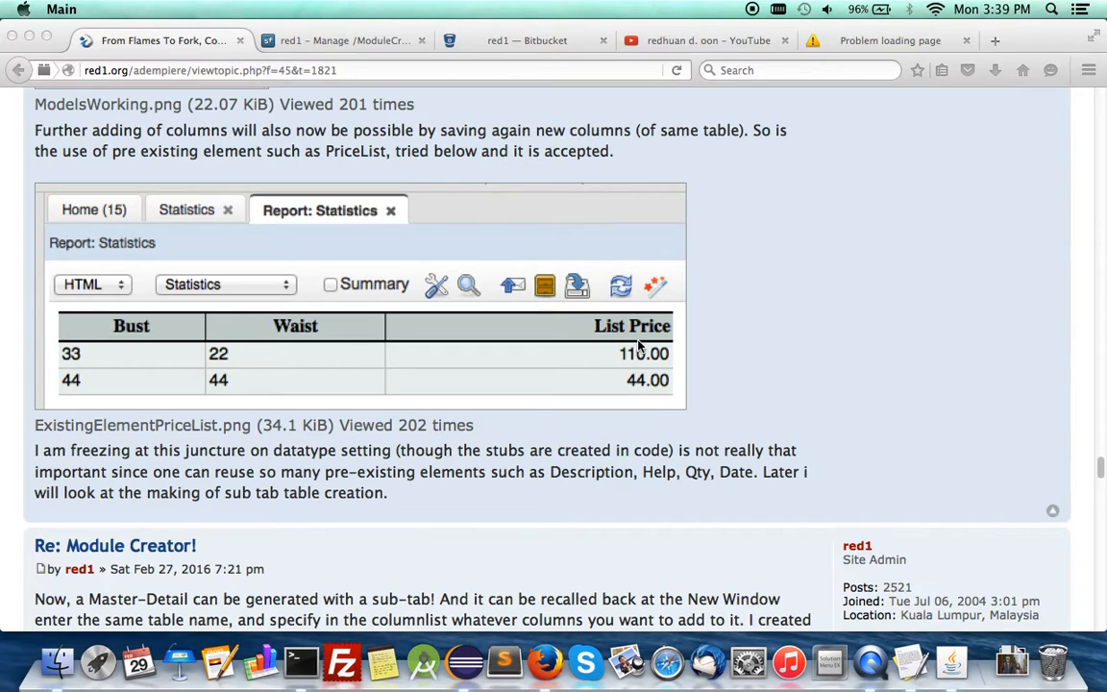
scroll(down, 3)
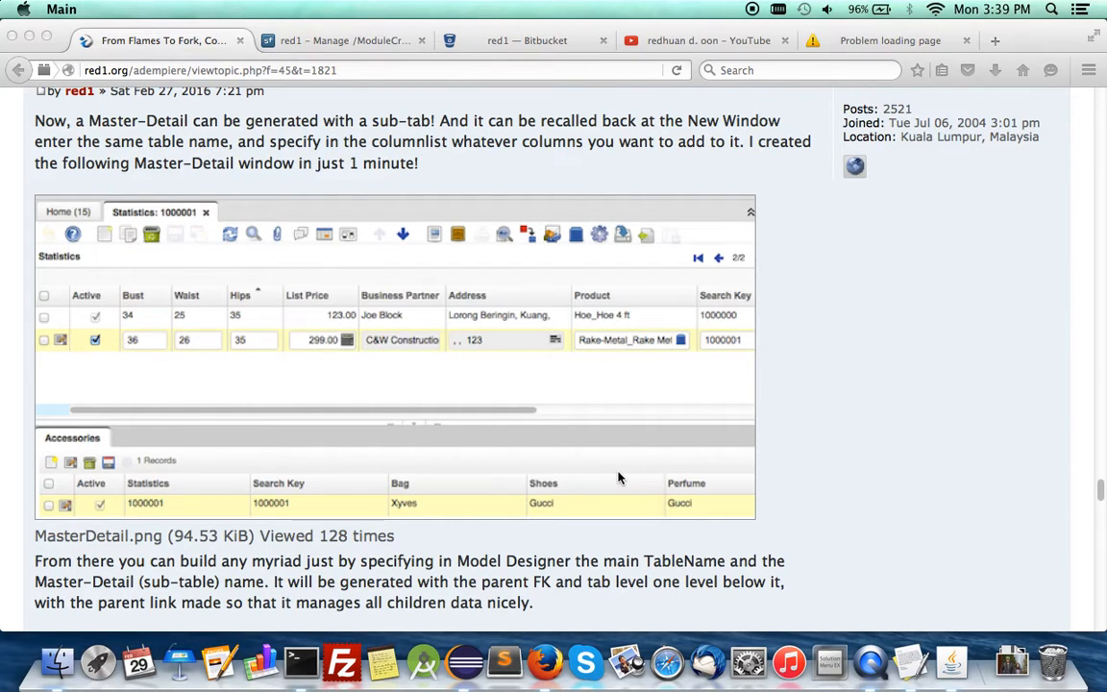
scroll(down, 3)
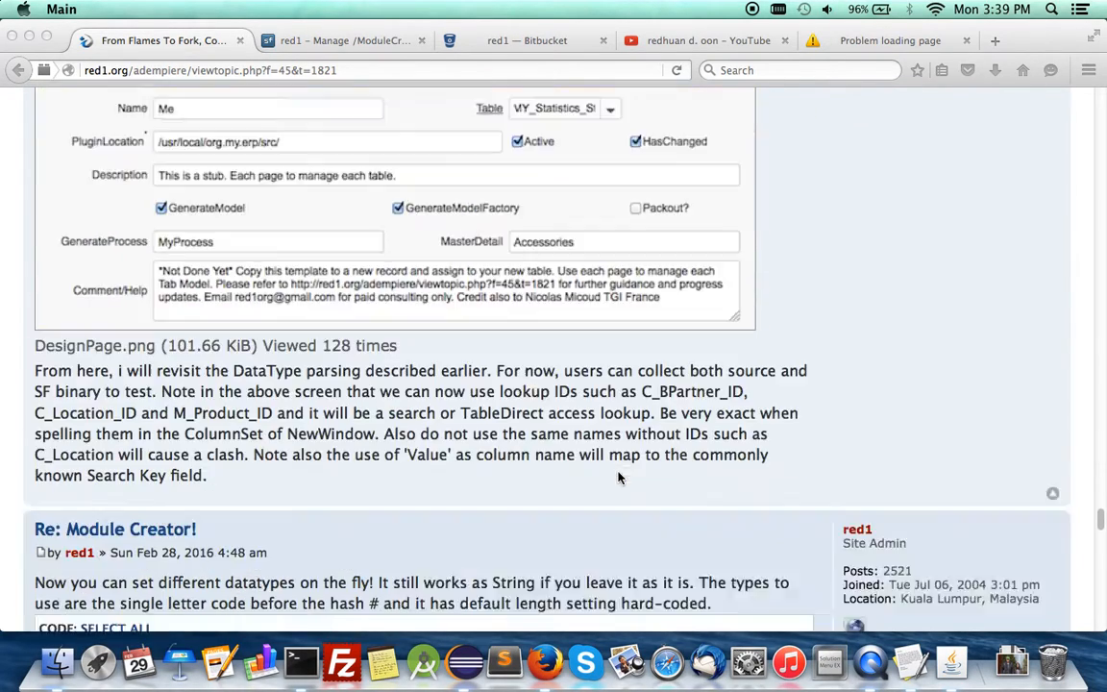
scroll(down, 3)
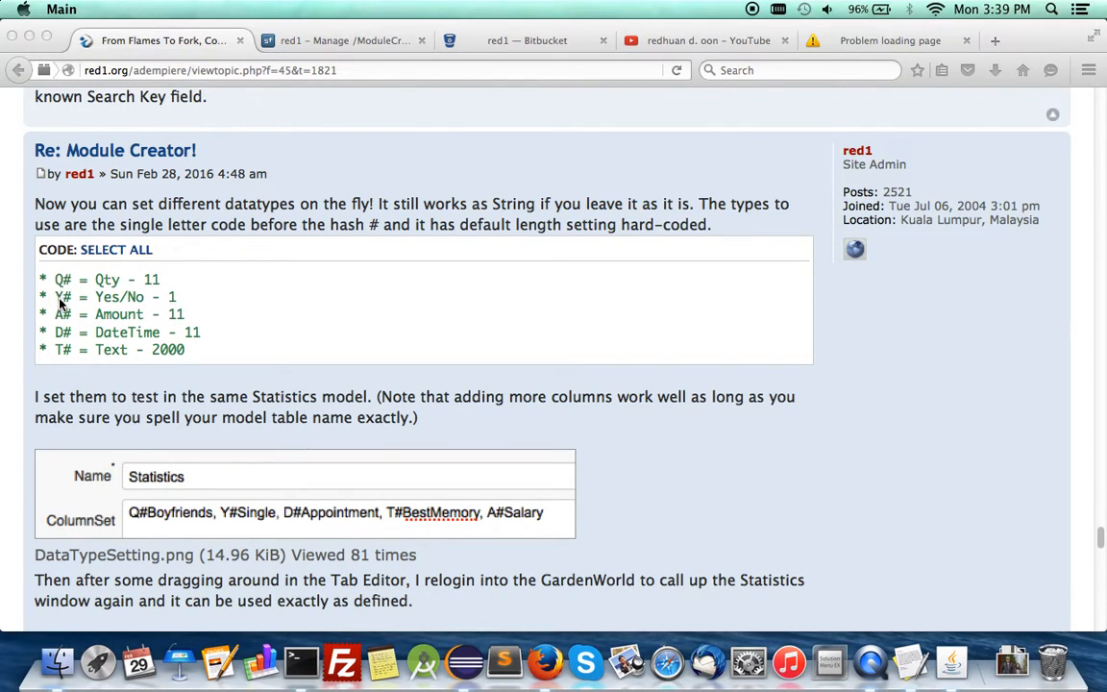
mouse_move(65, 333)
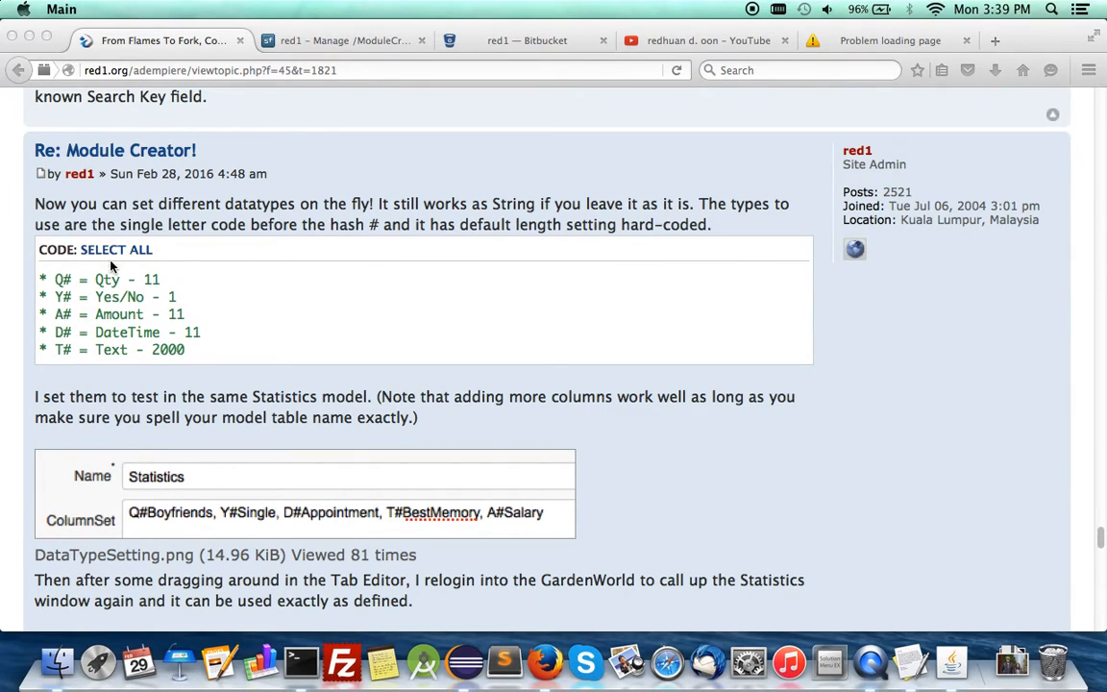
mouse_move(106, 290)
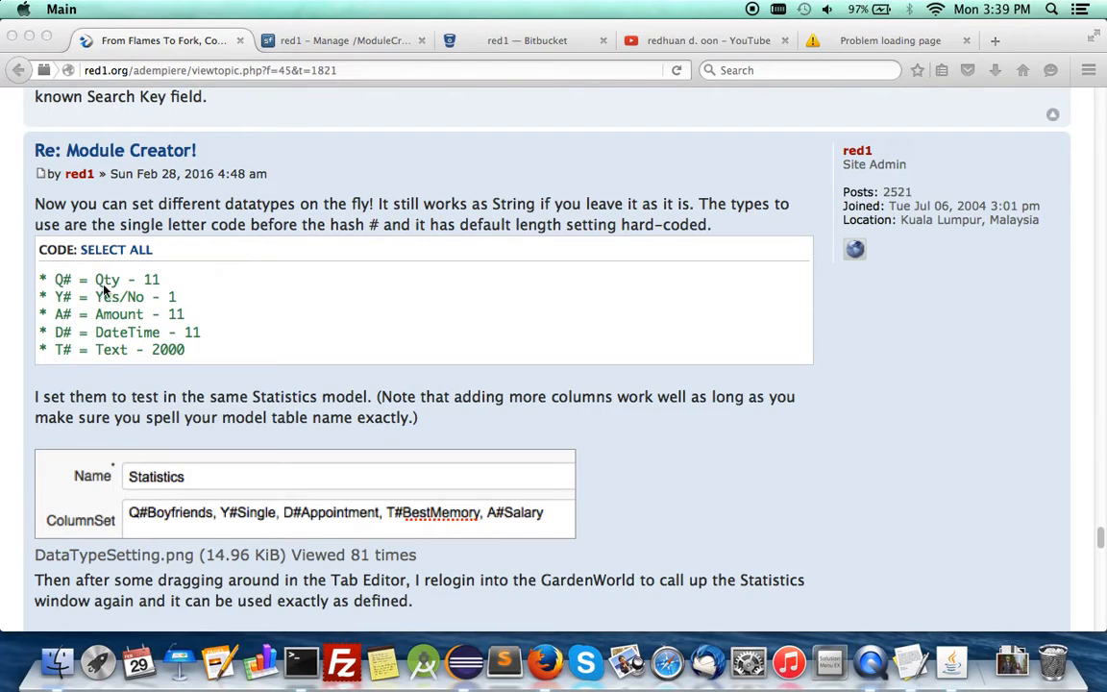
mouse_move(81, 310)
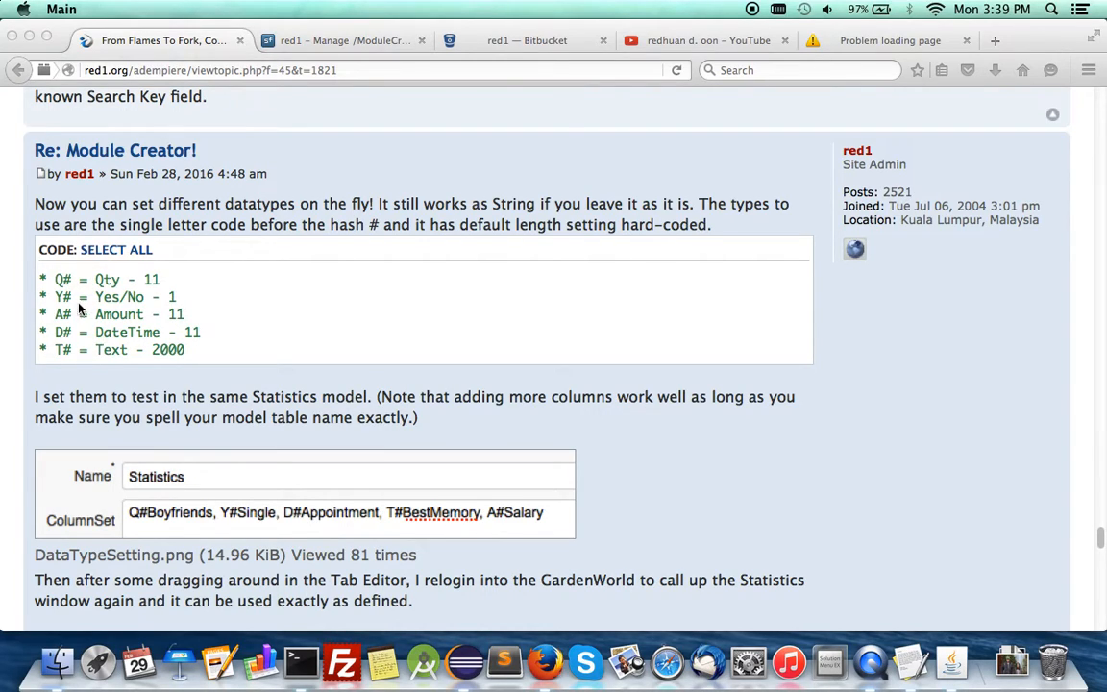
mouse_move(102, 349)
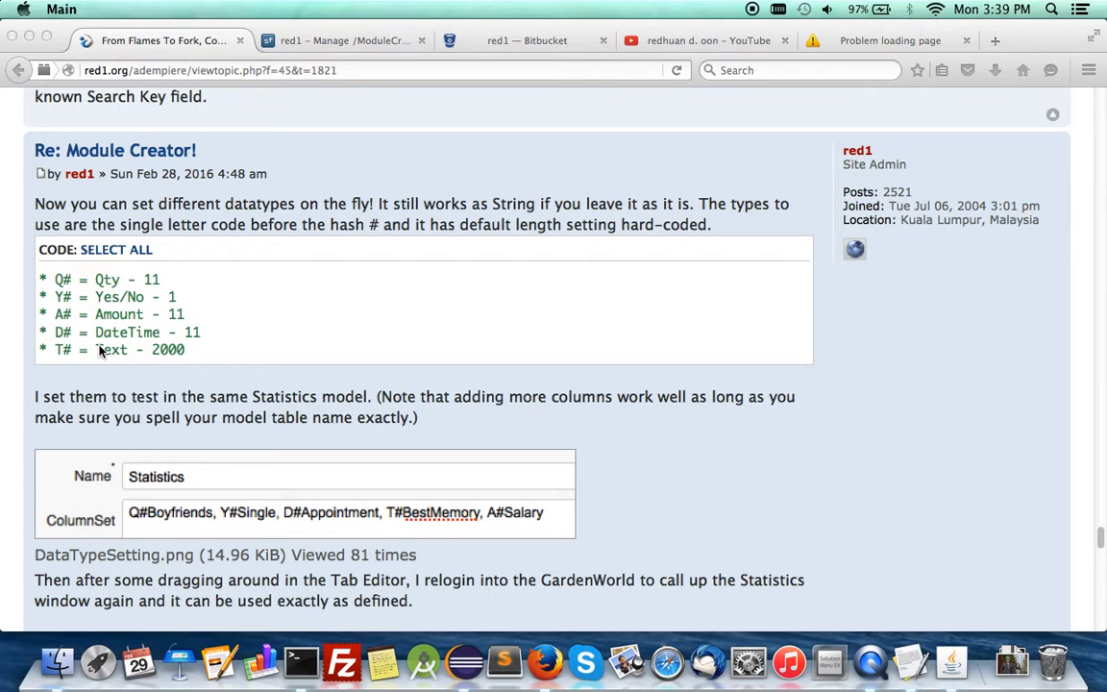
Scroll back up to the 'Re: Module Creator!' post with the MasterDetail.png screenshot.
scroll(up, 3)
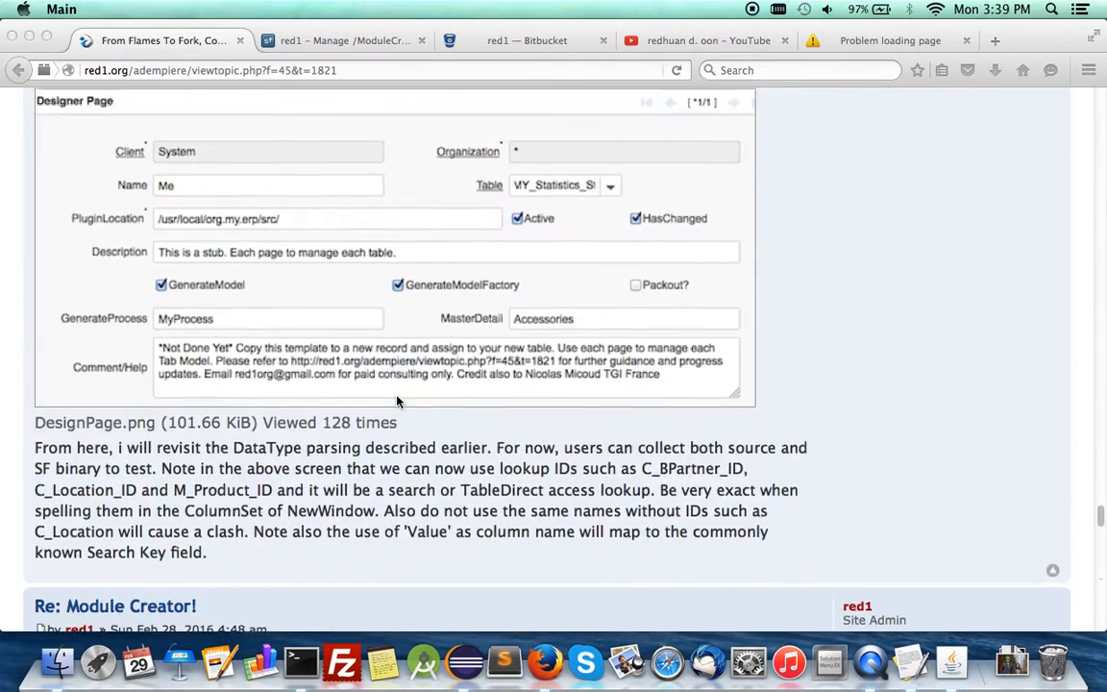
scroll(up, 3)
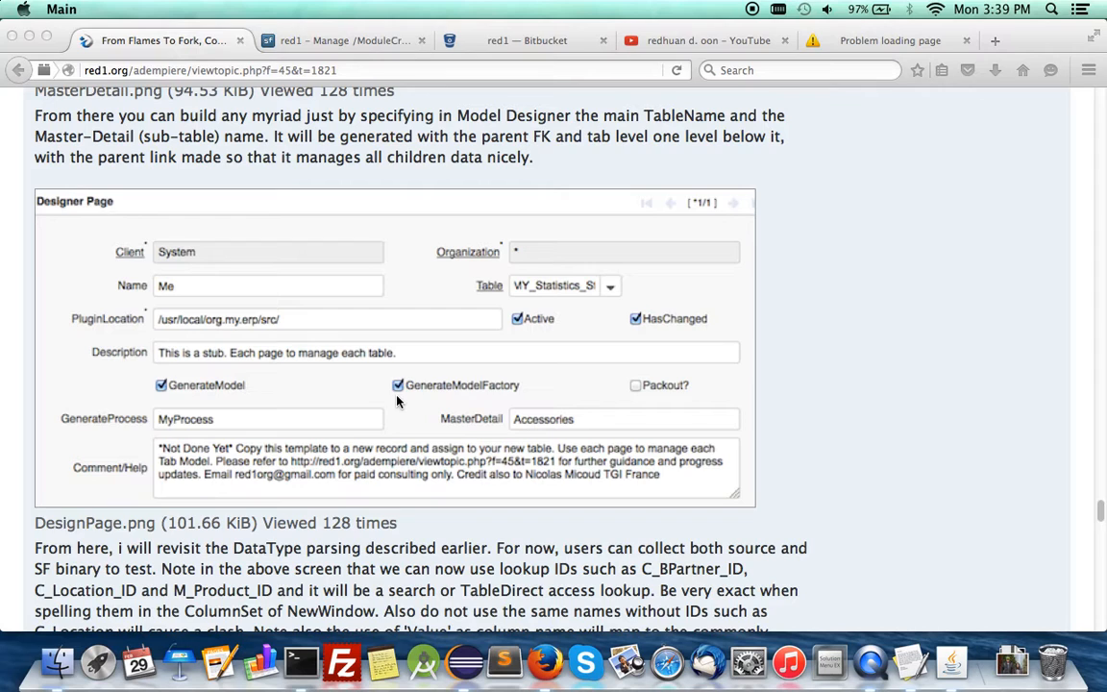
scroll(up, 3)
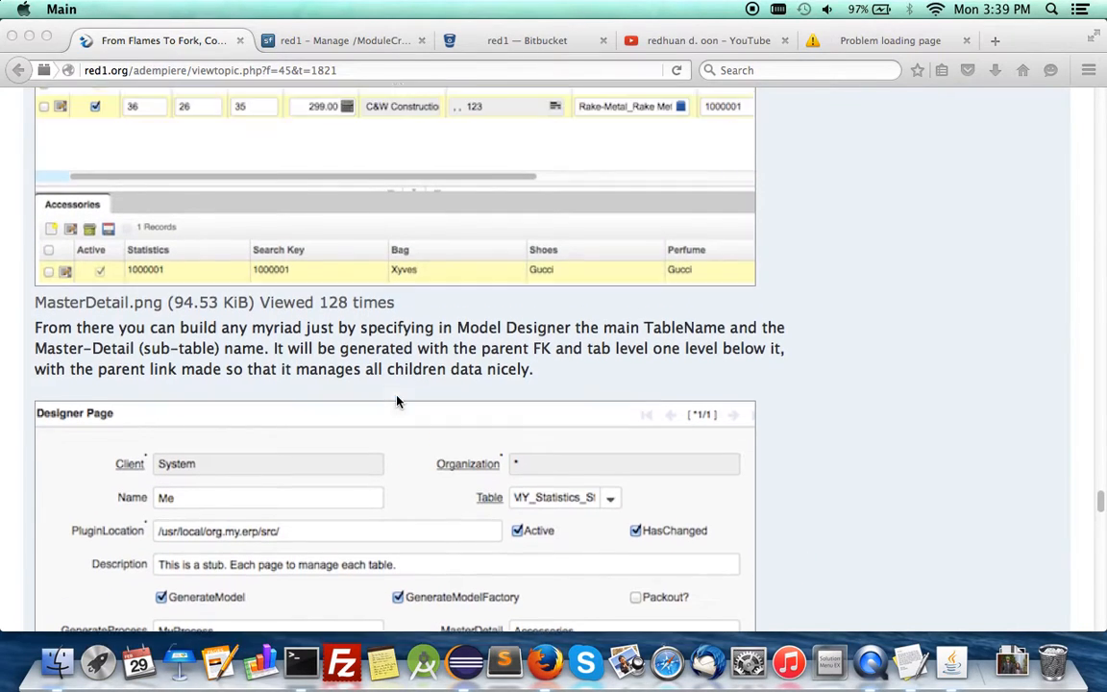
scroll(up, 3)
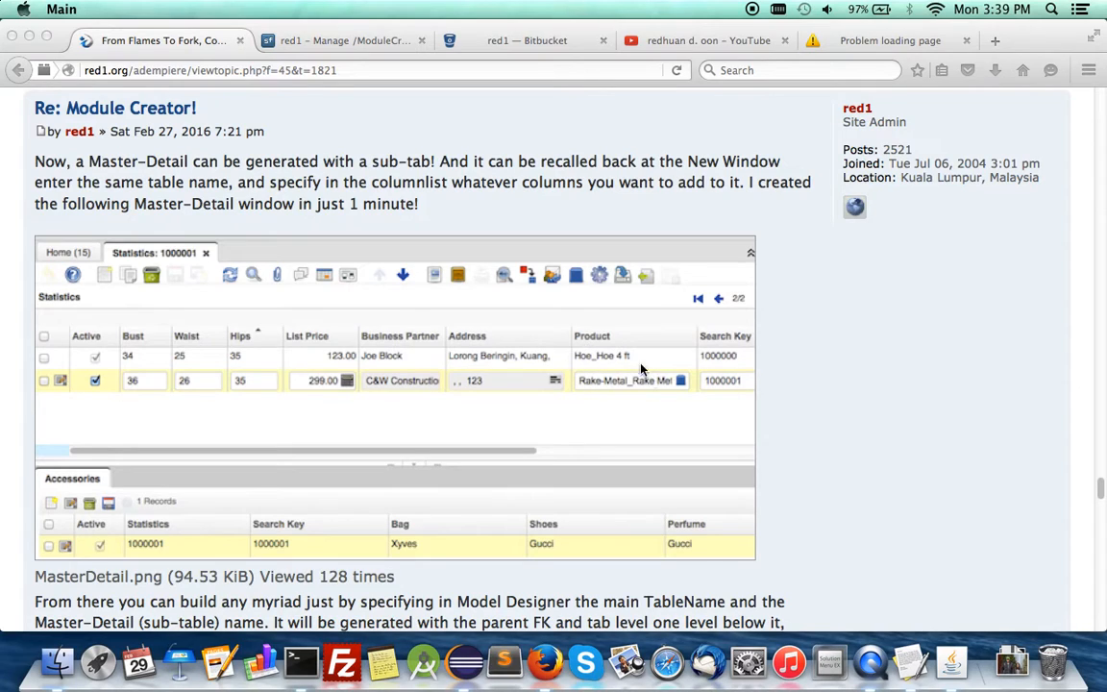
mouse_move(430, 385)
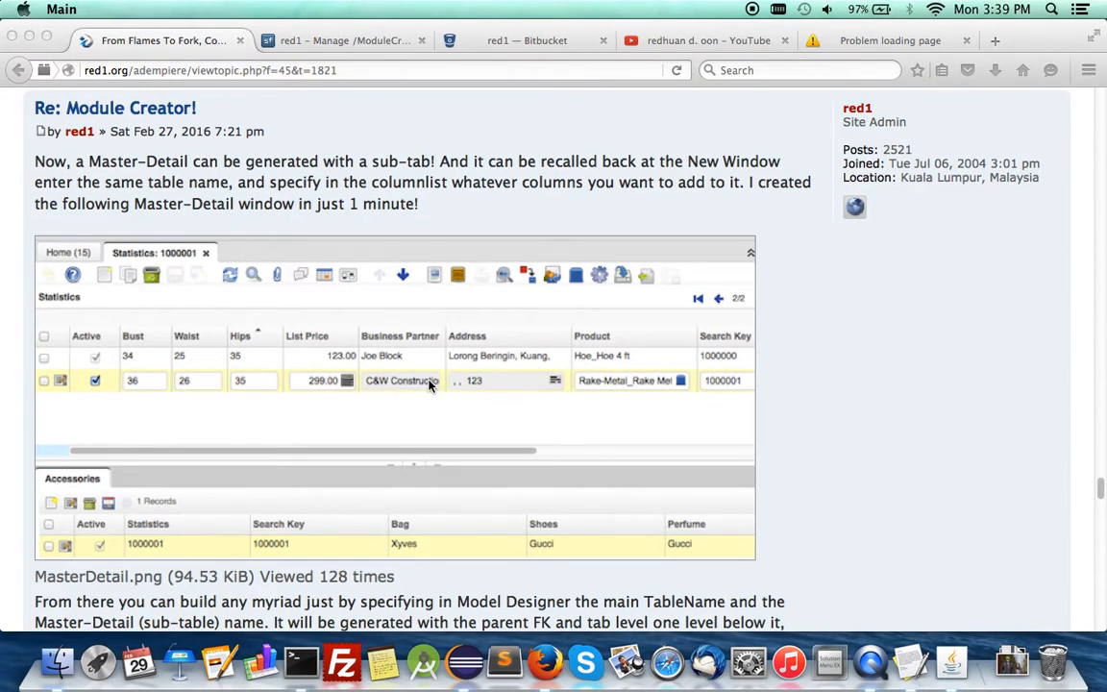
mouse_move(724, 372)
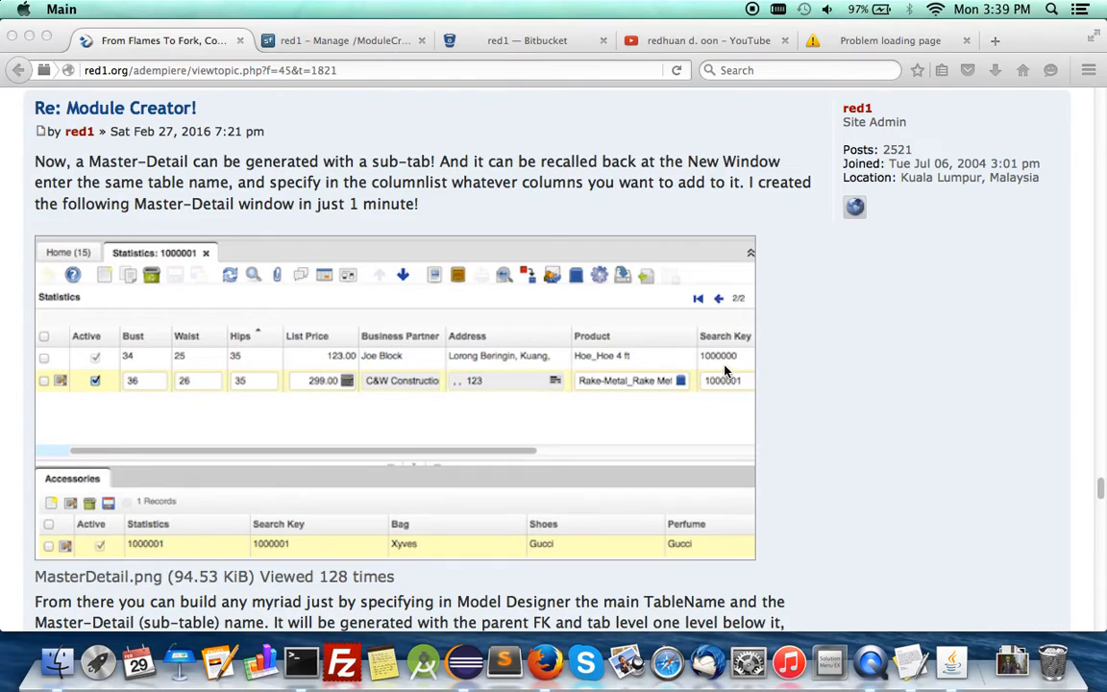
mouse_move(455, 443)
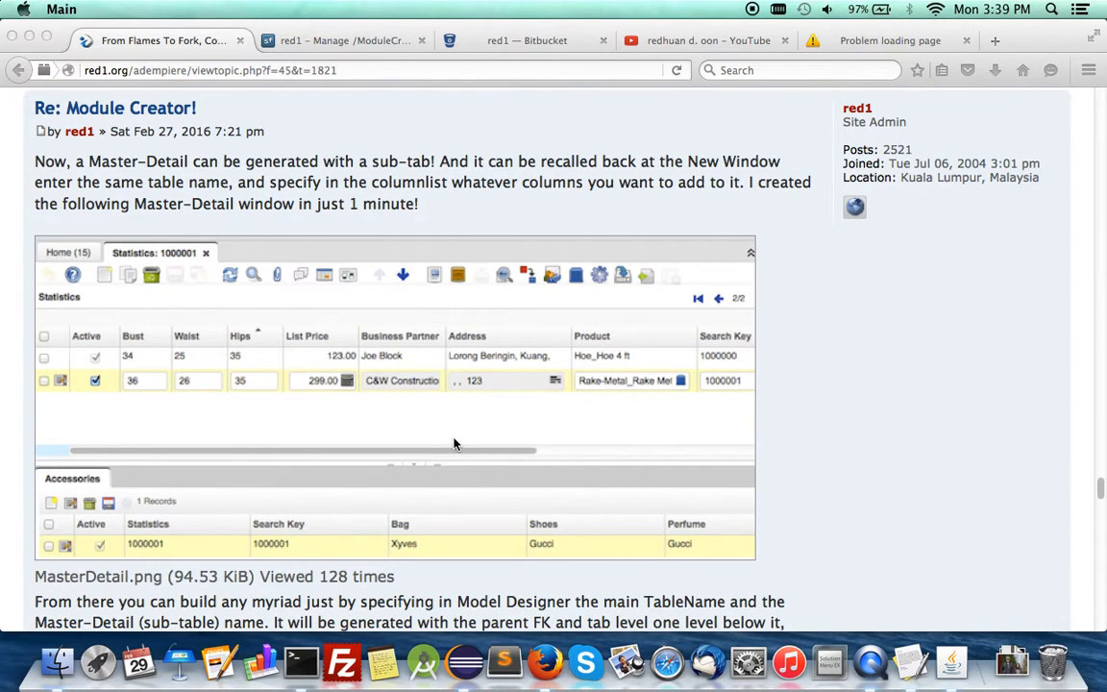
Scroll to the List-reference post ending at the DataEntryWeekdays.png weekday list screenshot.
scroll(down, 3)
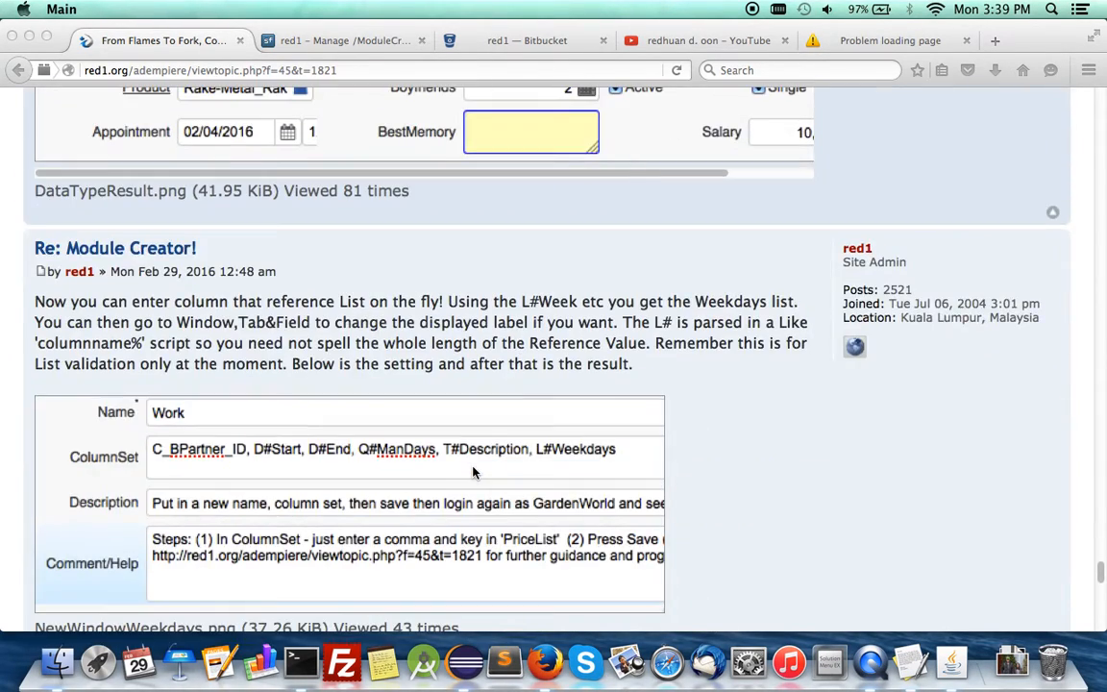
scroll(down, 3)
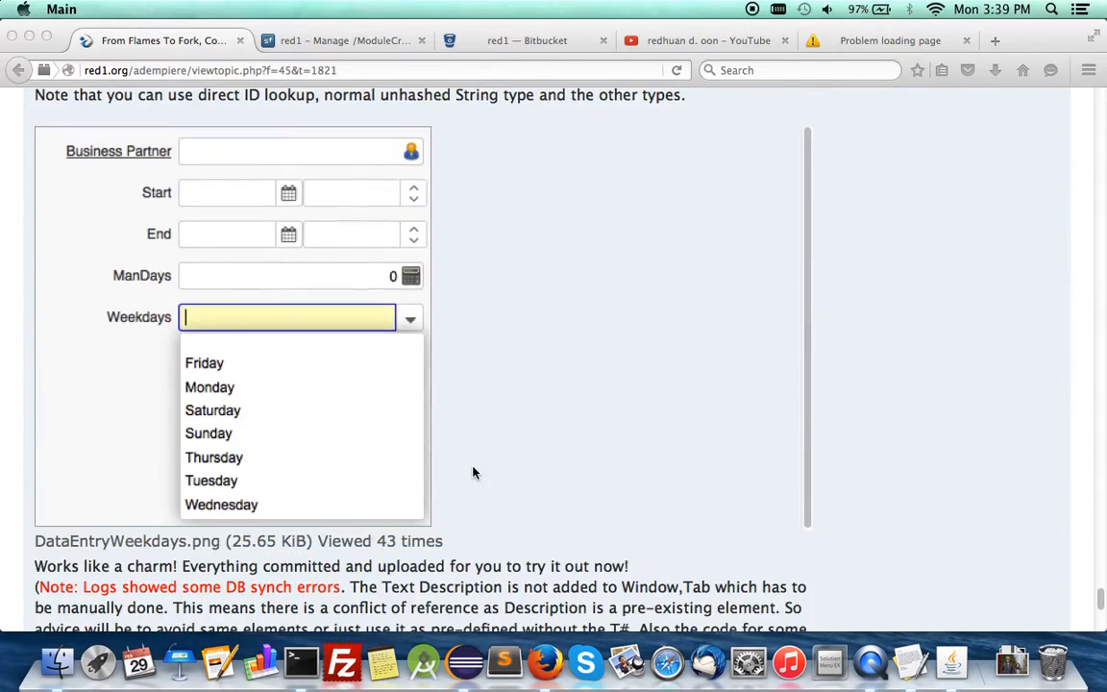
scroll(down, 3)
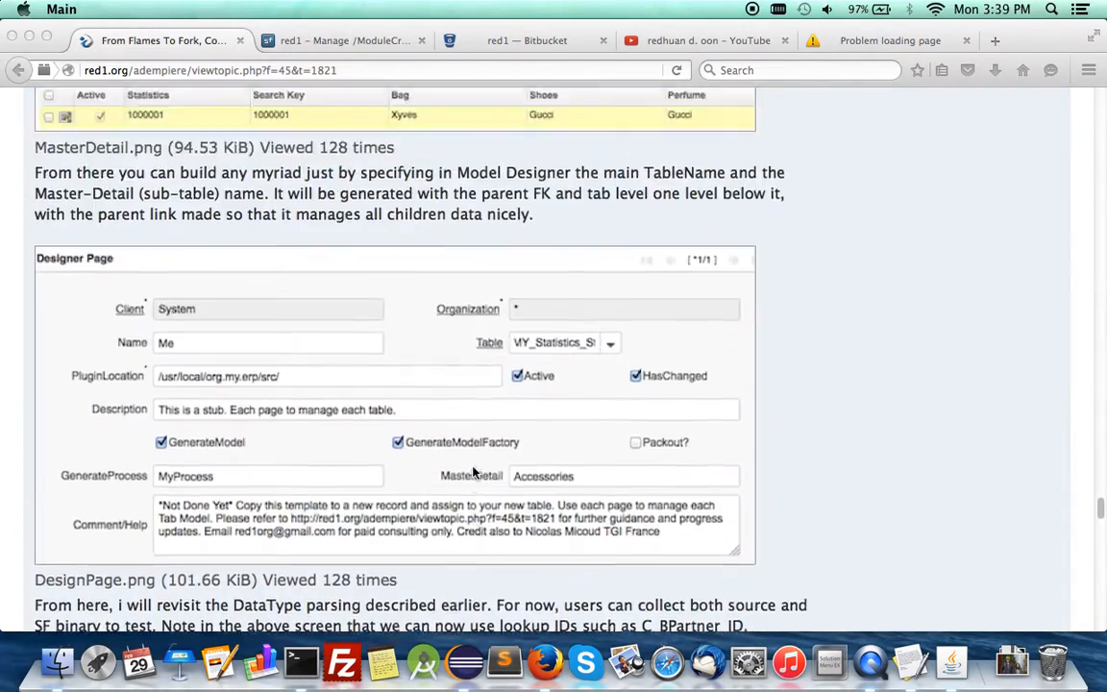
scroll(up, 3)
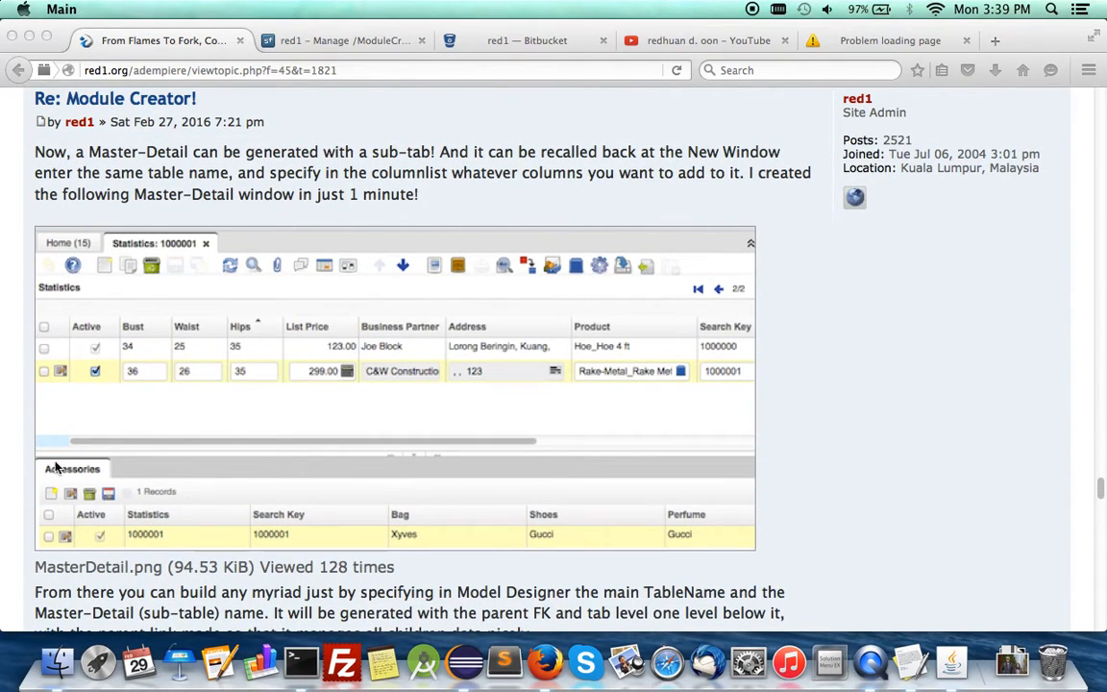
scroll(down, 3)
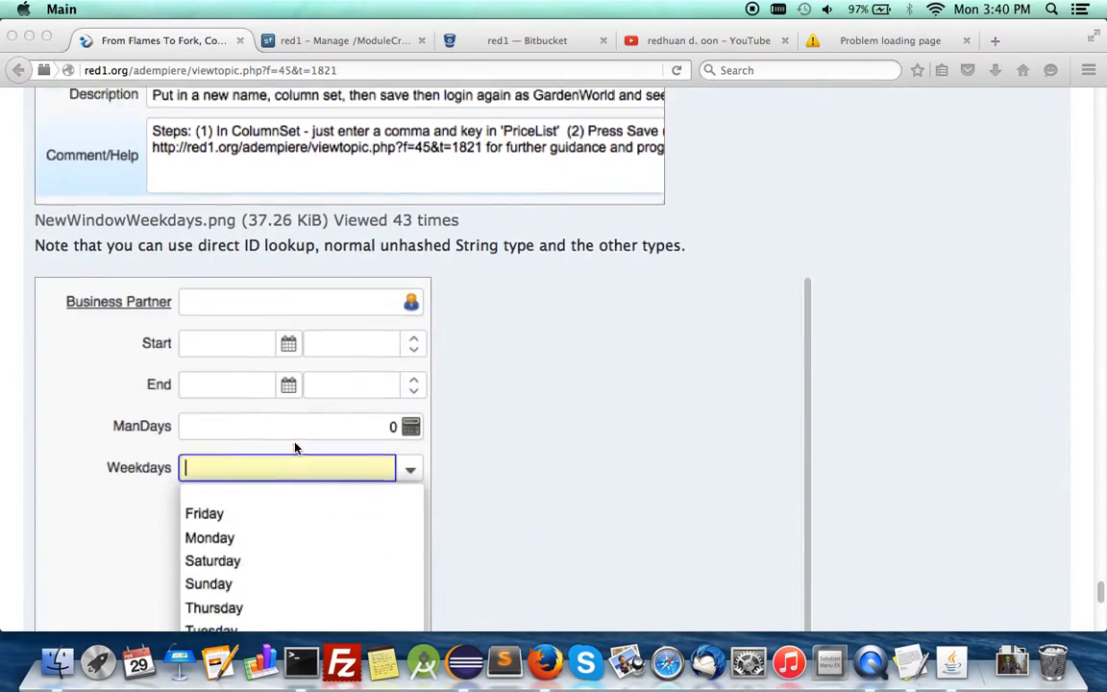
scroll(down, 3)
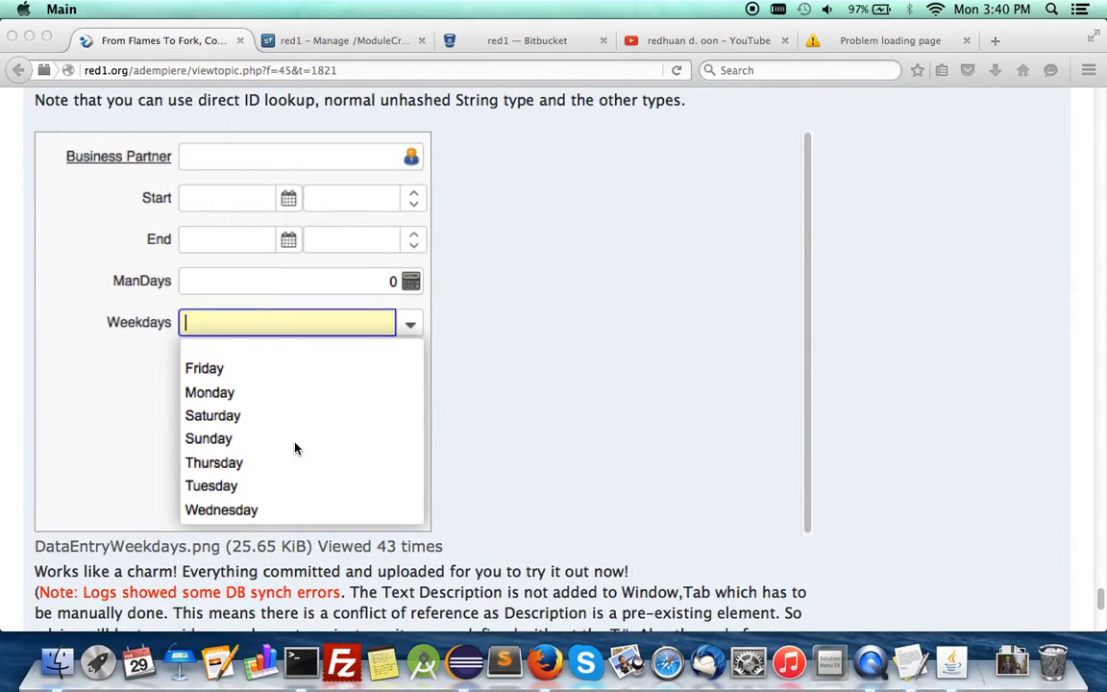
mouse_move(149, 342)
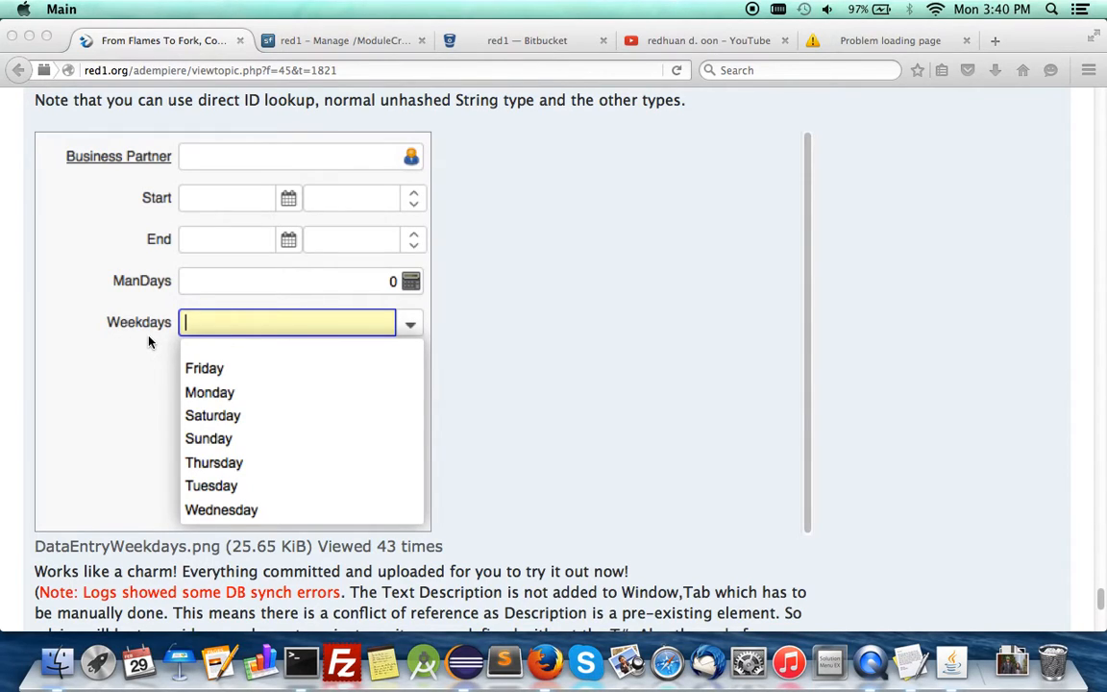
mouse_move(137, 334)
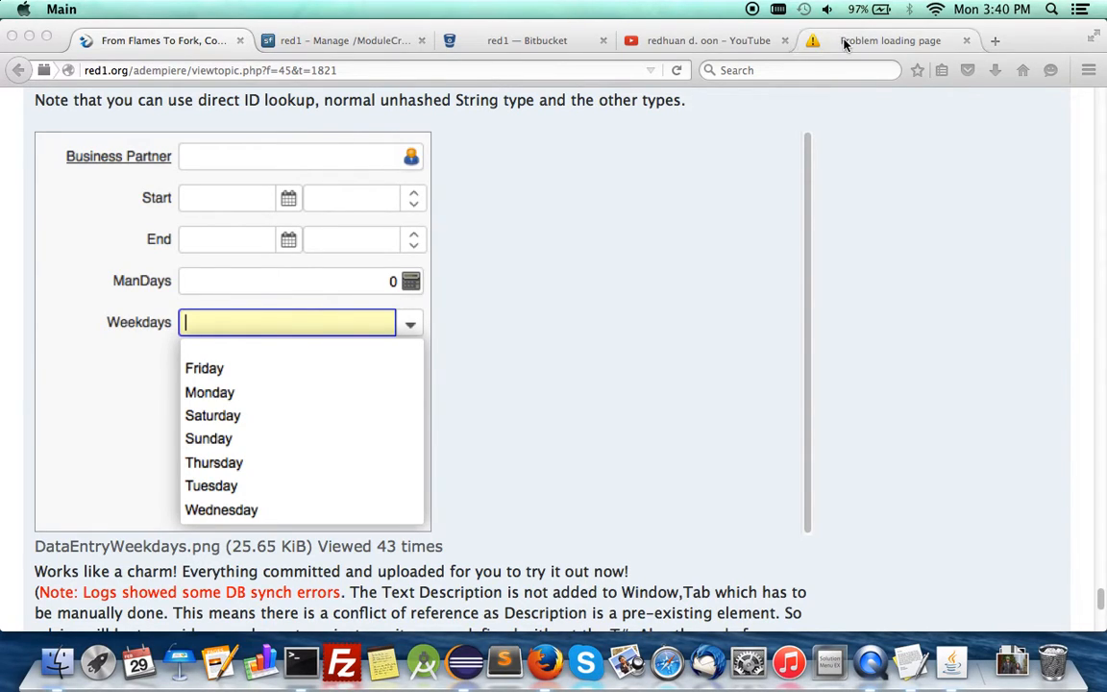
Check the Eclipse console and org.my.model package, then return to the iDempiere login page.
click(890, 40)
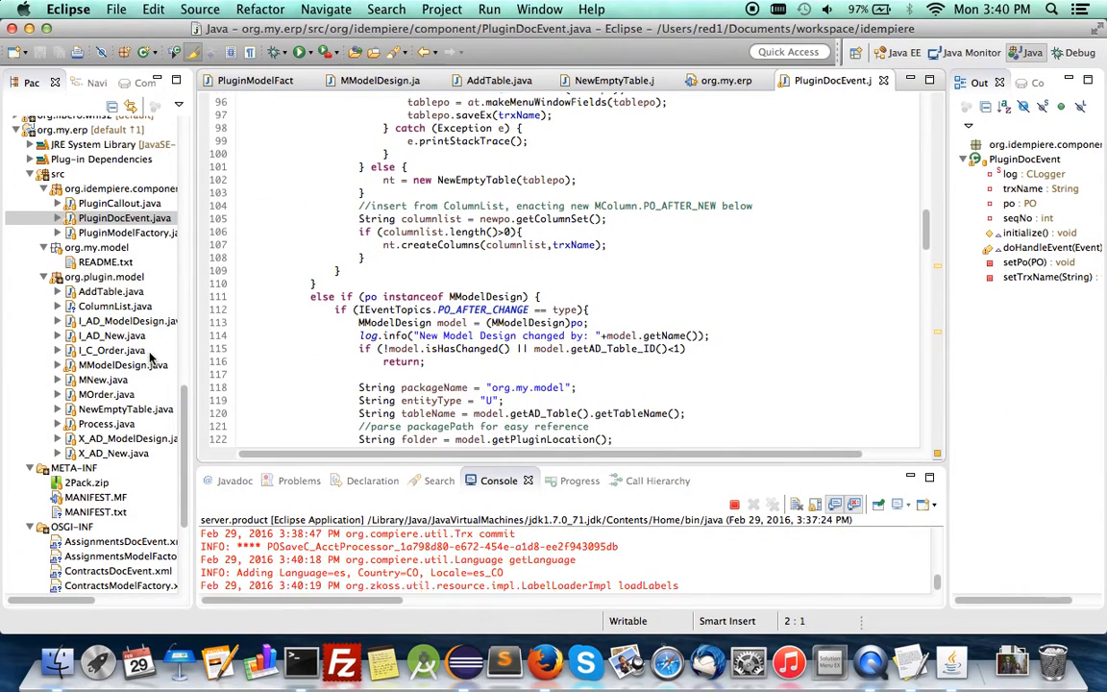
click(104, 276)
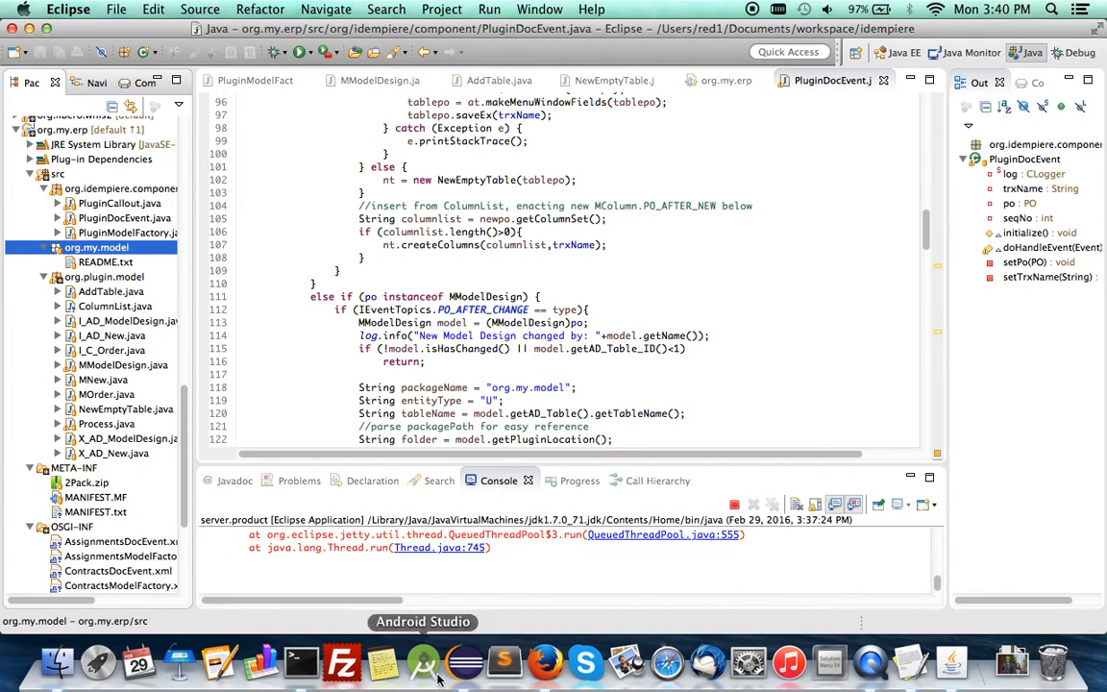
click(543, 661)
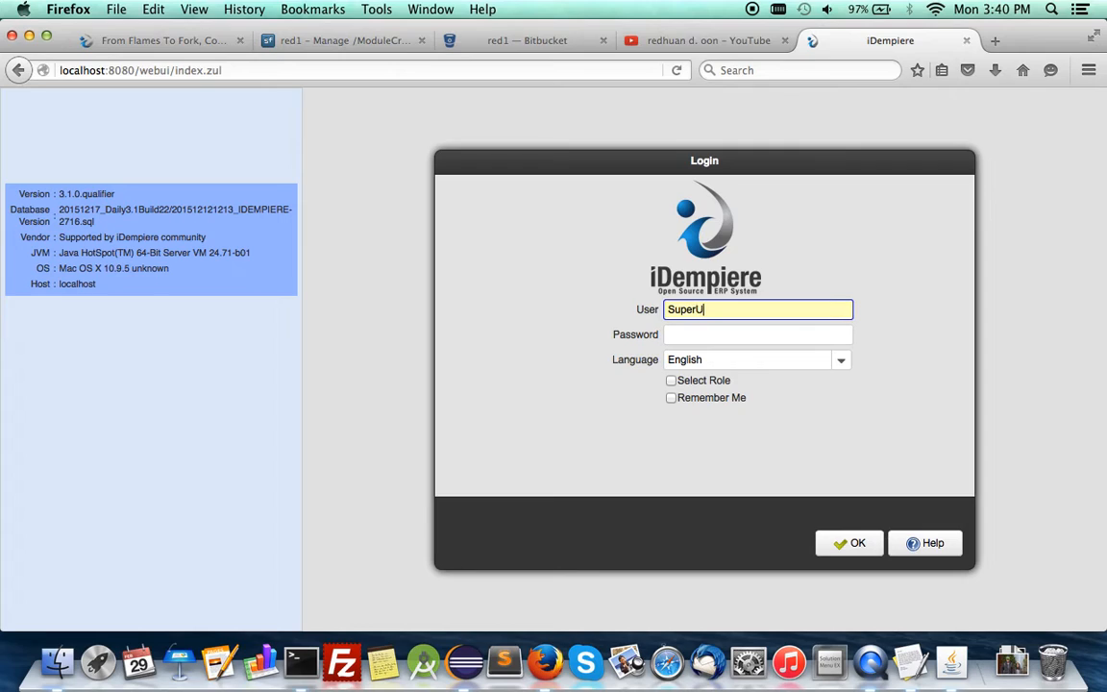
Log in as SuperUser and choose the System client on the role selection.
click(758, 334)
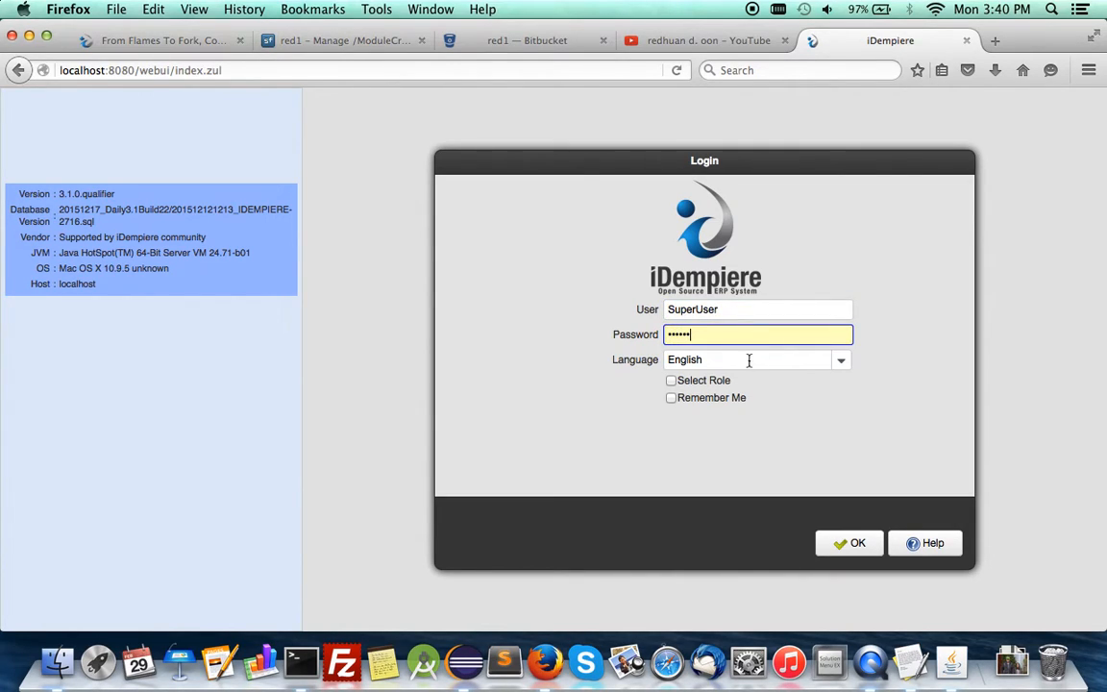
click(849, 543)
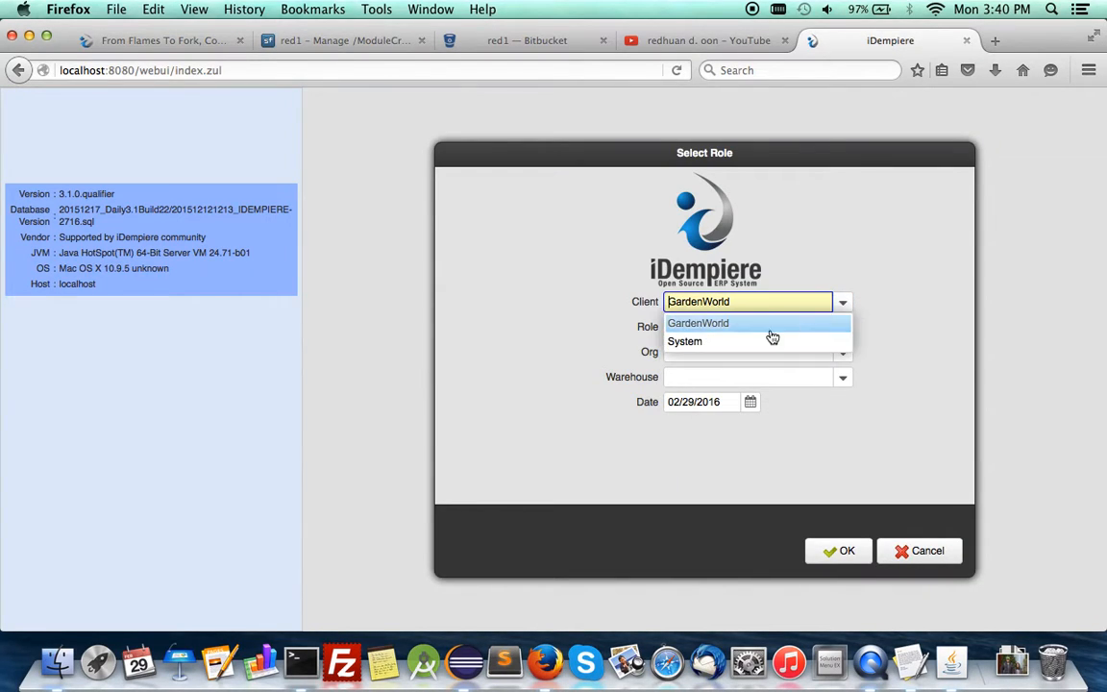
click(685, 341)
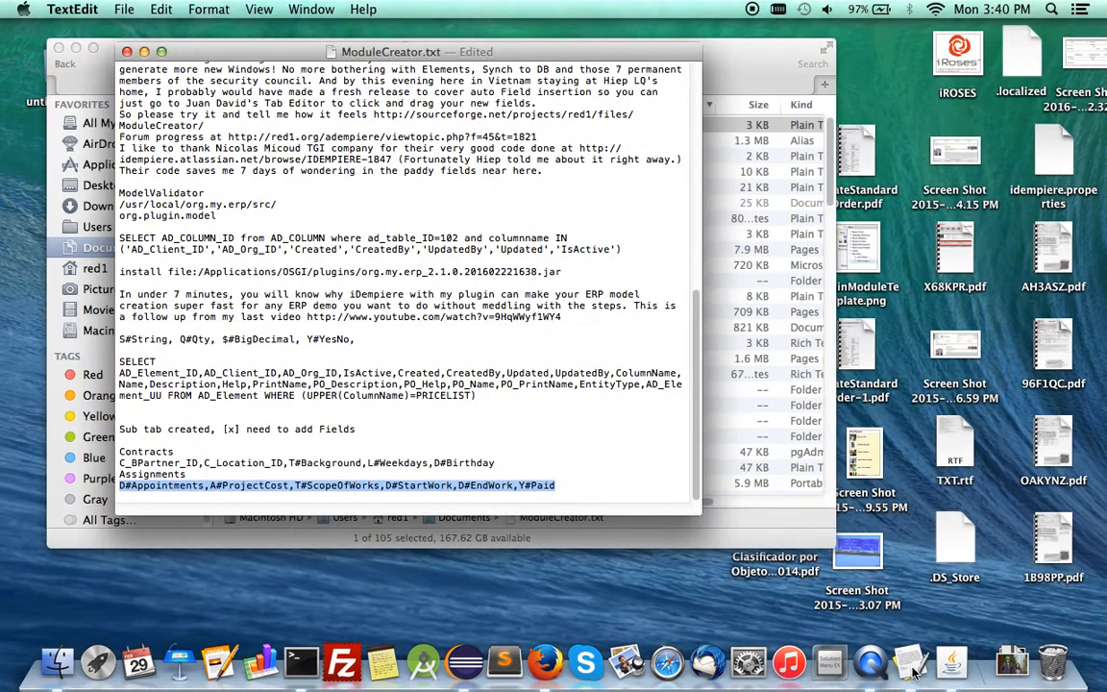
Select the Contracts column definition line in ModuleCreator.txt.
click(186, 474)
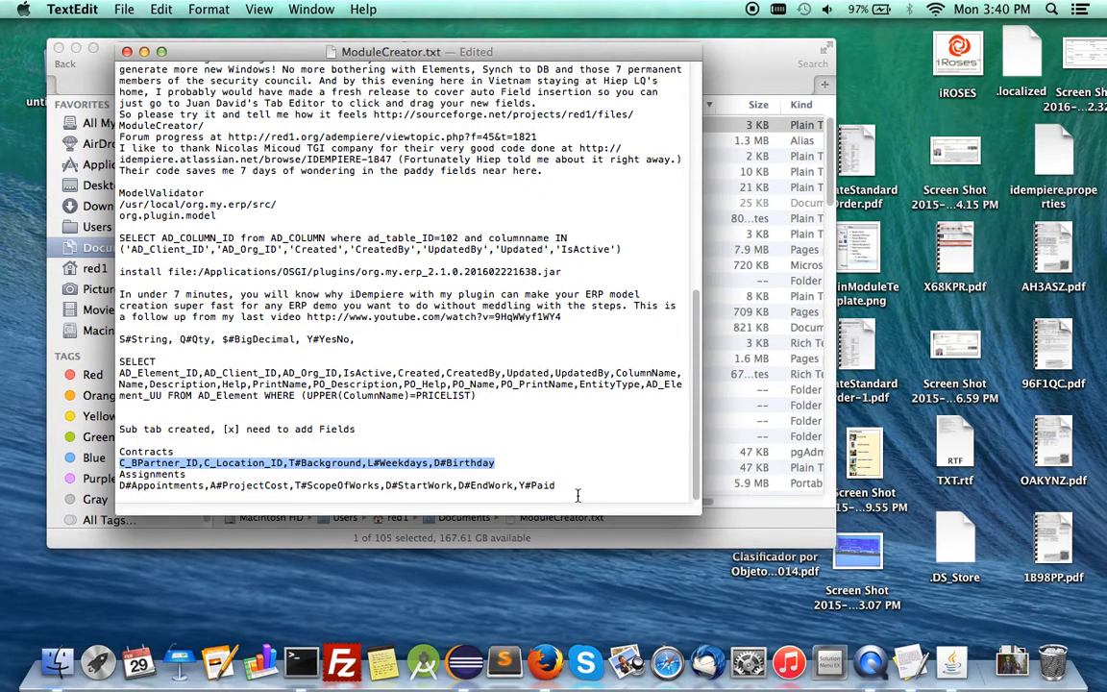
In a New Window form, replace the name Statistics with Contracts.
click(542, 661)
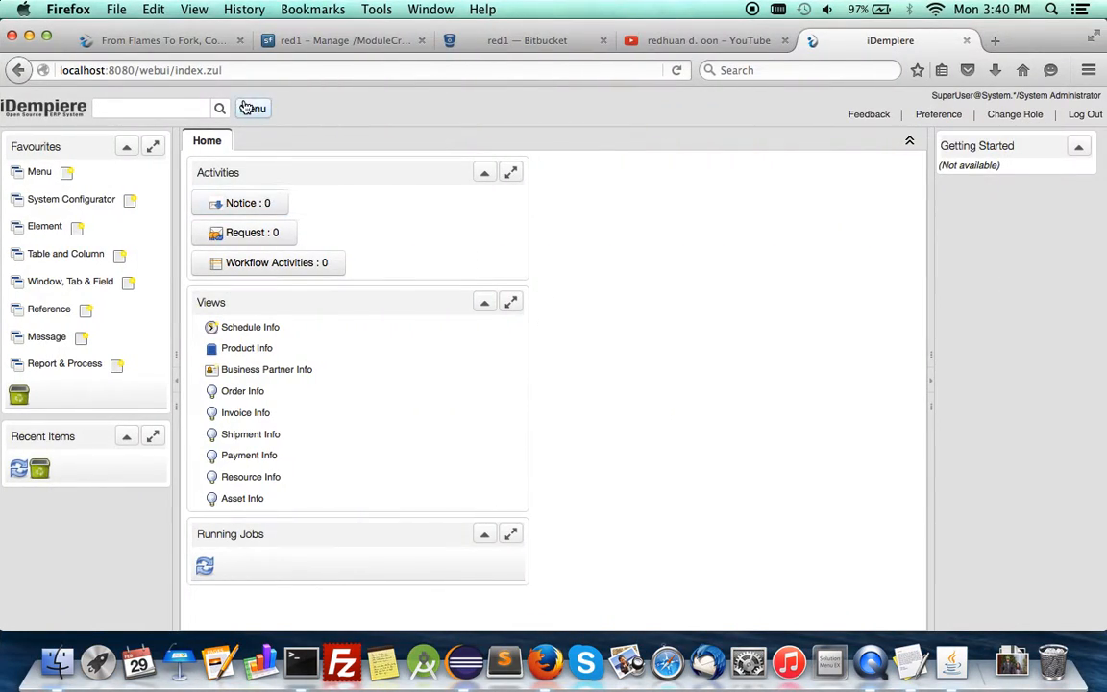
click(253, 108)
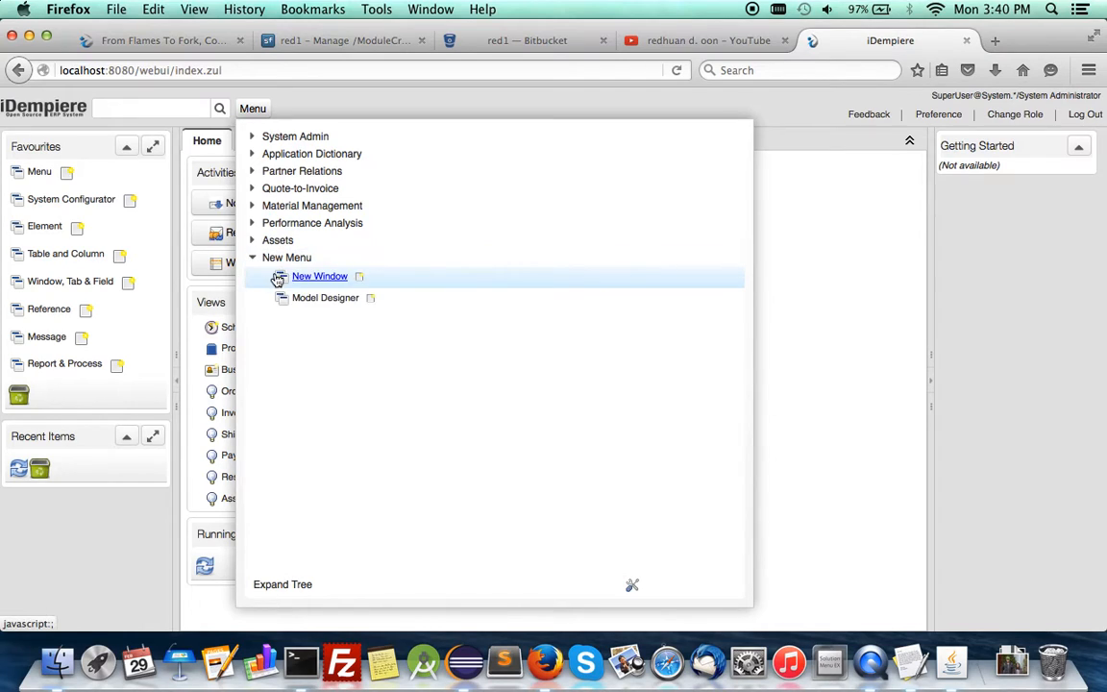
click(319, 277)
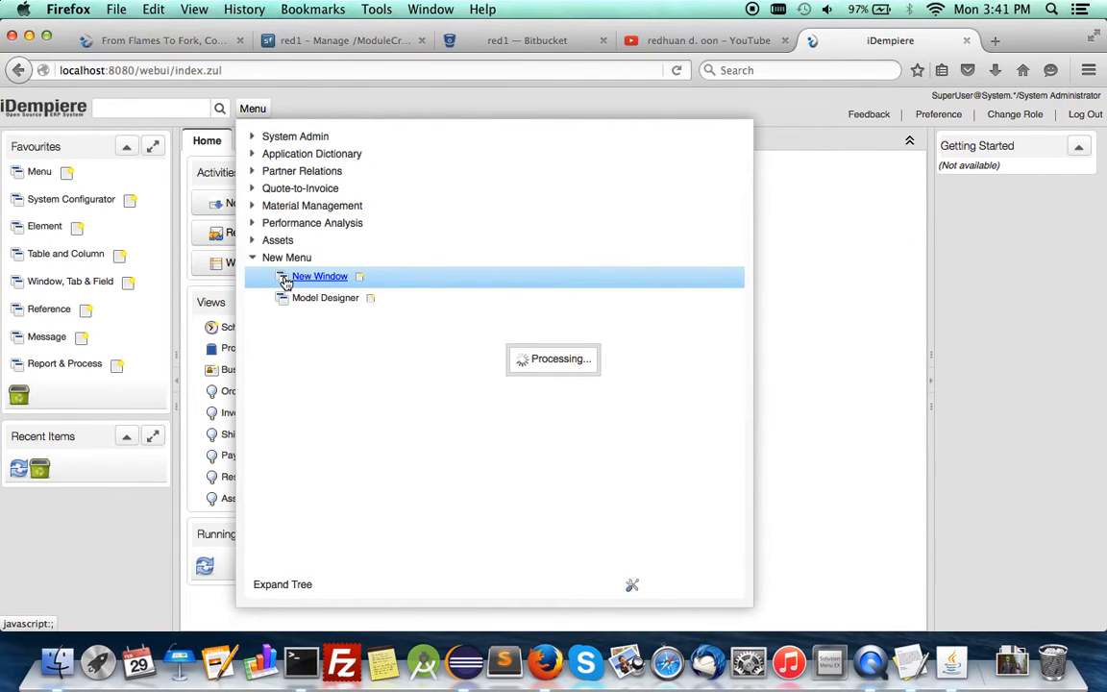
click(319, 276)
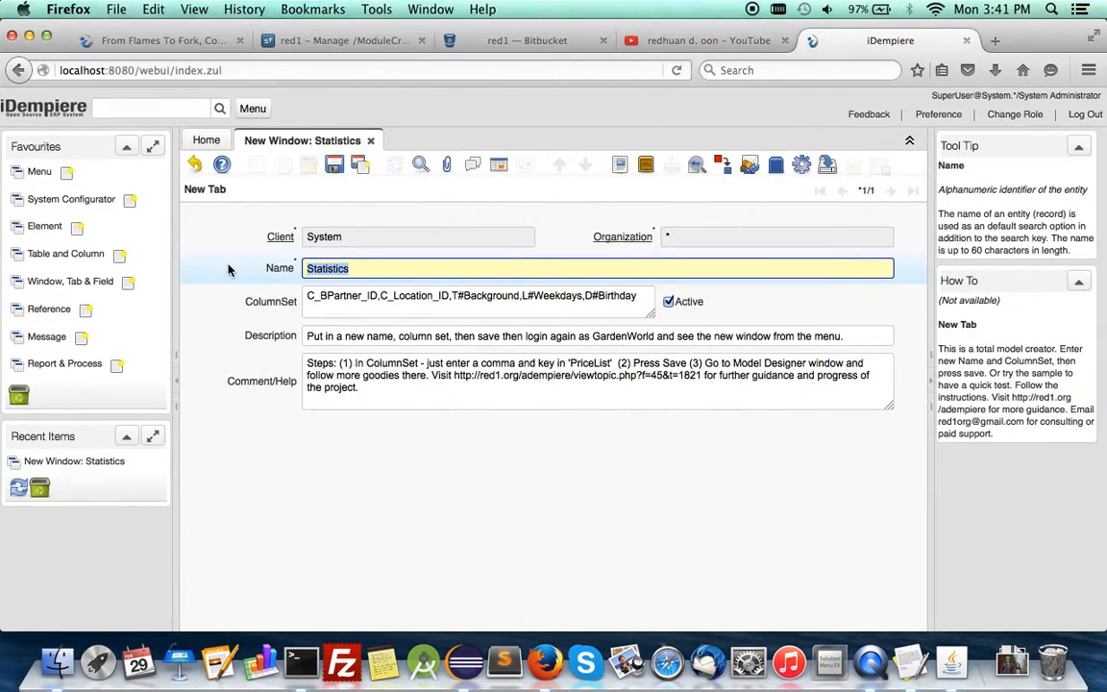
text(Contracts)
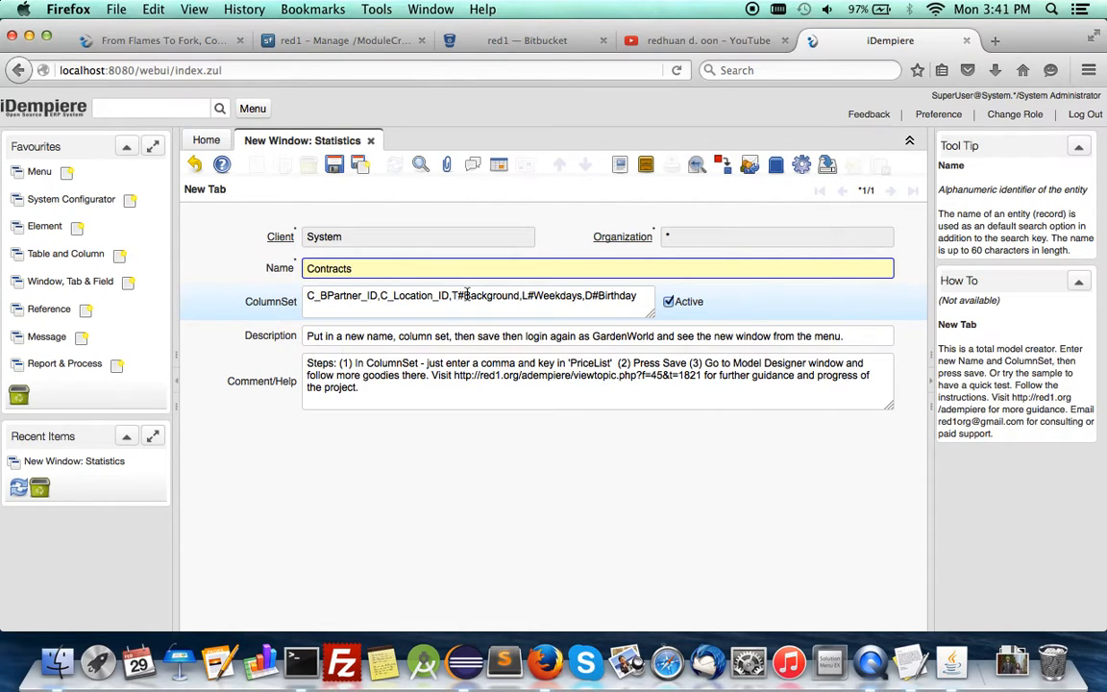
mouse_move(548, 312)
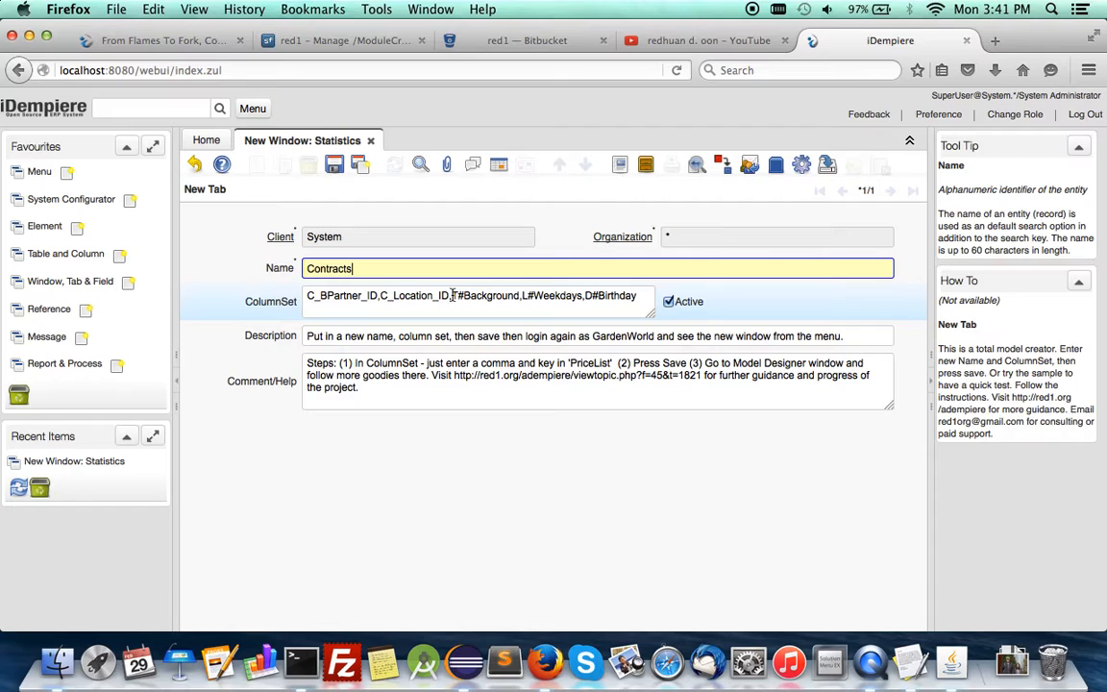
Add Age after C_Location_ID in the column set and save.
click(477, 296)
text(Q)
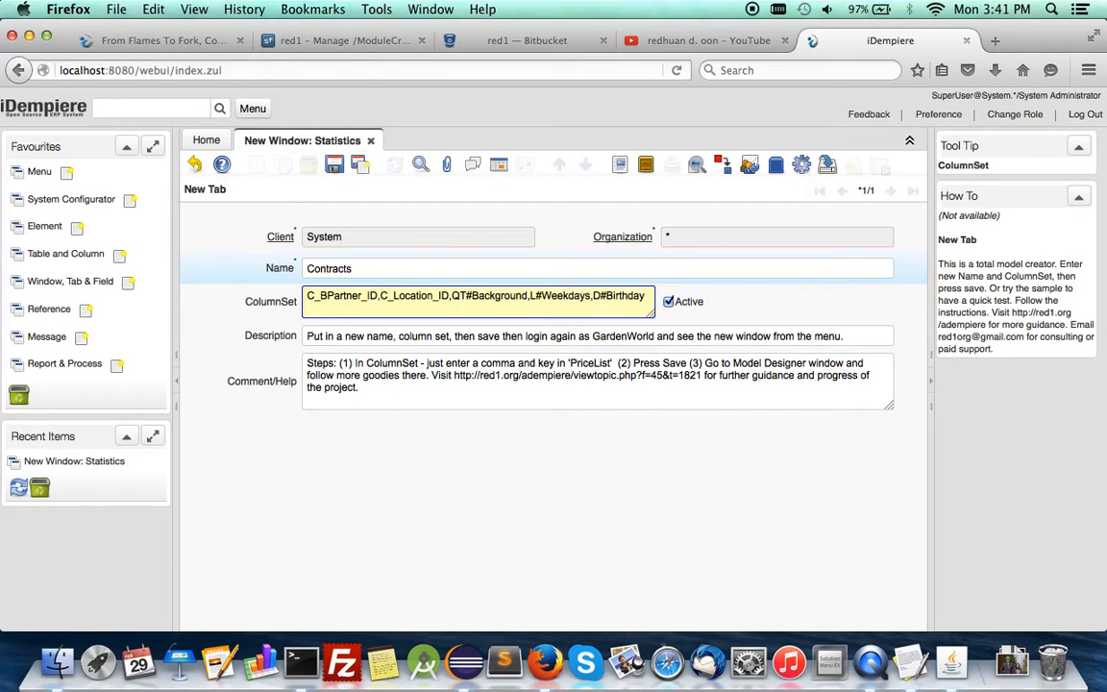
text(Age)
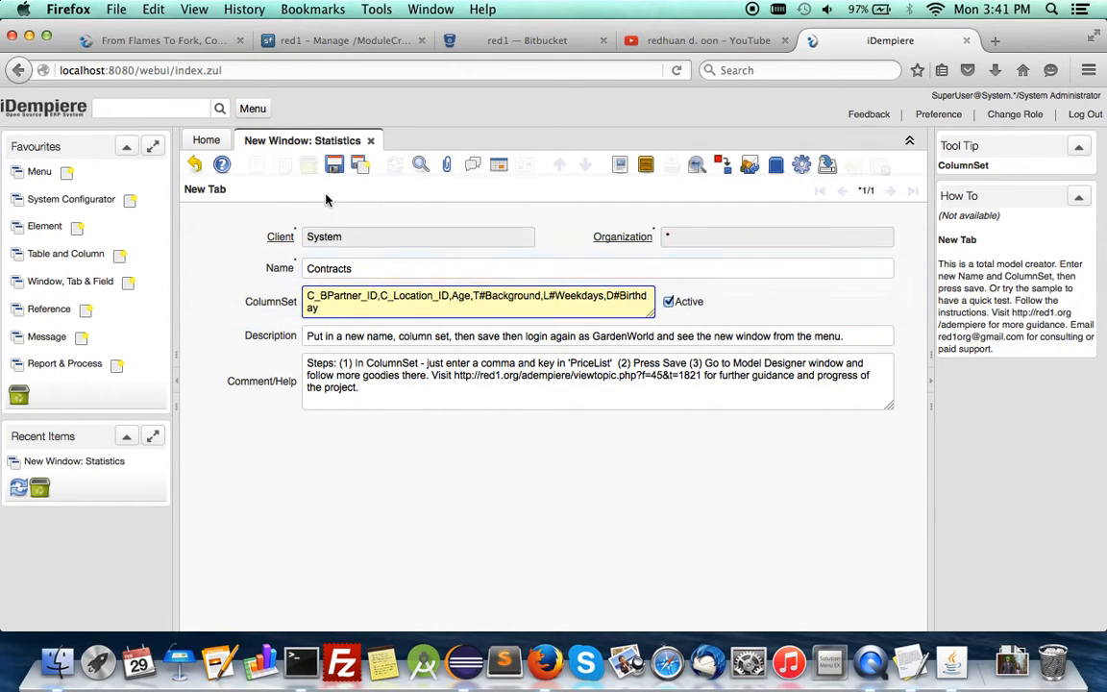
click(335, 164)
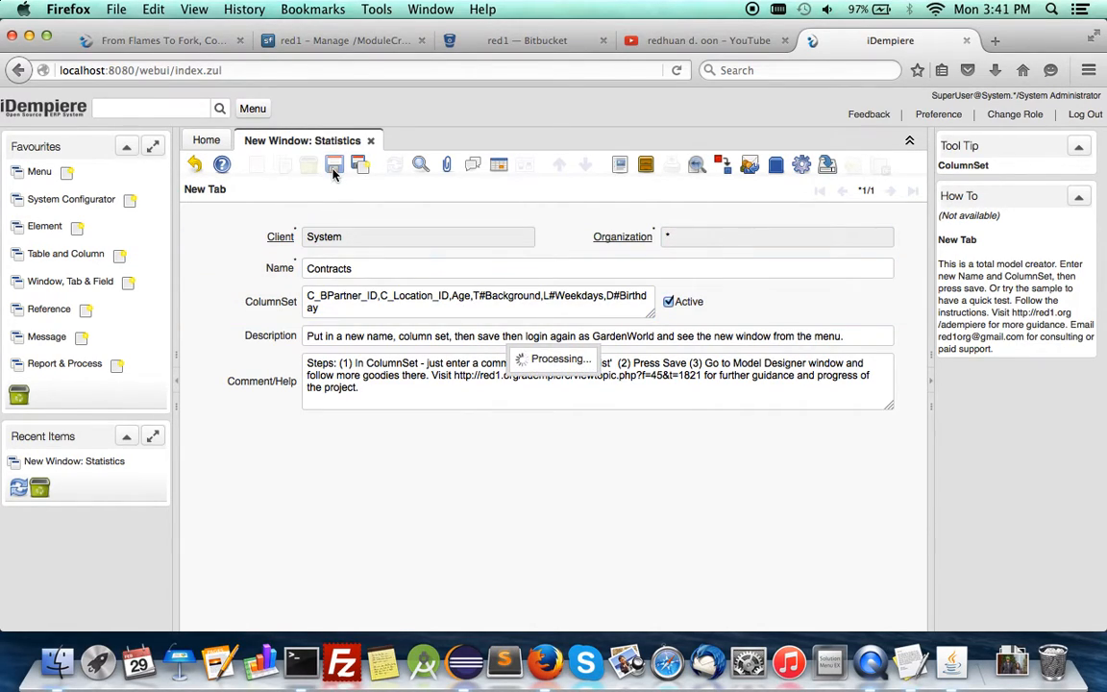
click(335, 164)
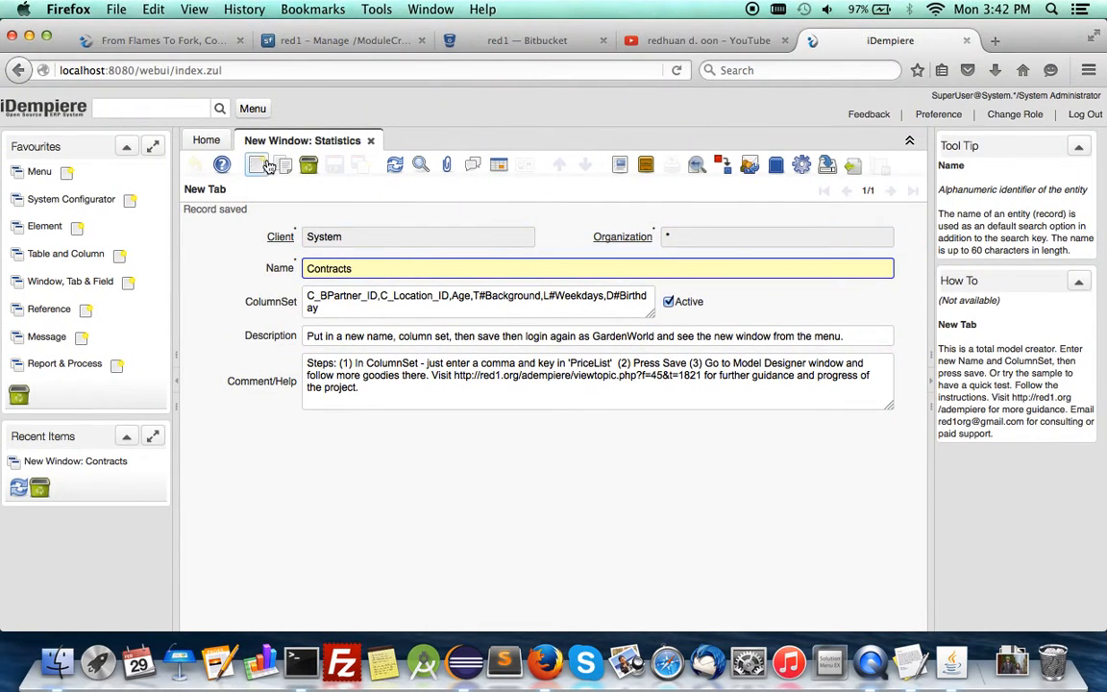
In Model Designer, choose table MY_Contracts_Contracts and tick HasChanged.
click(253, 107)
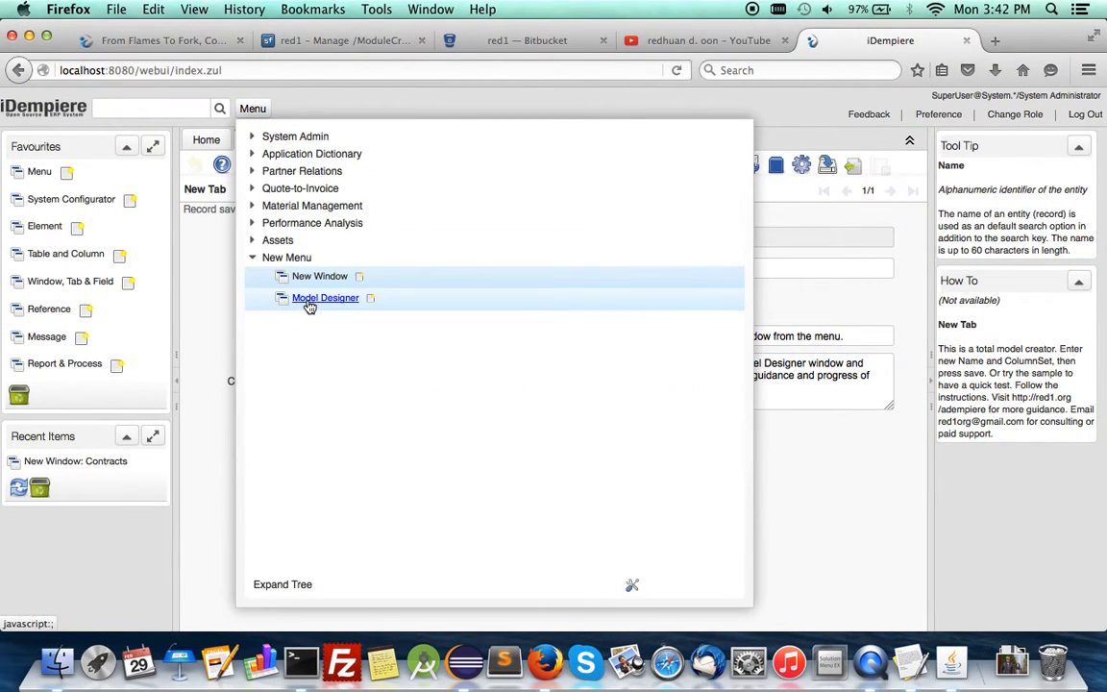
click(325, 297)
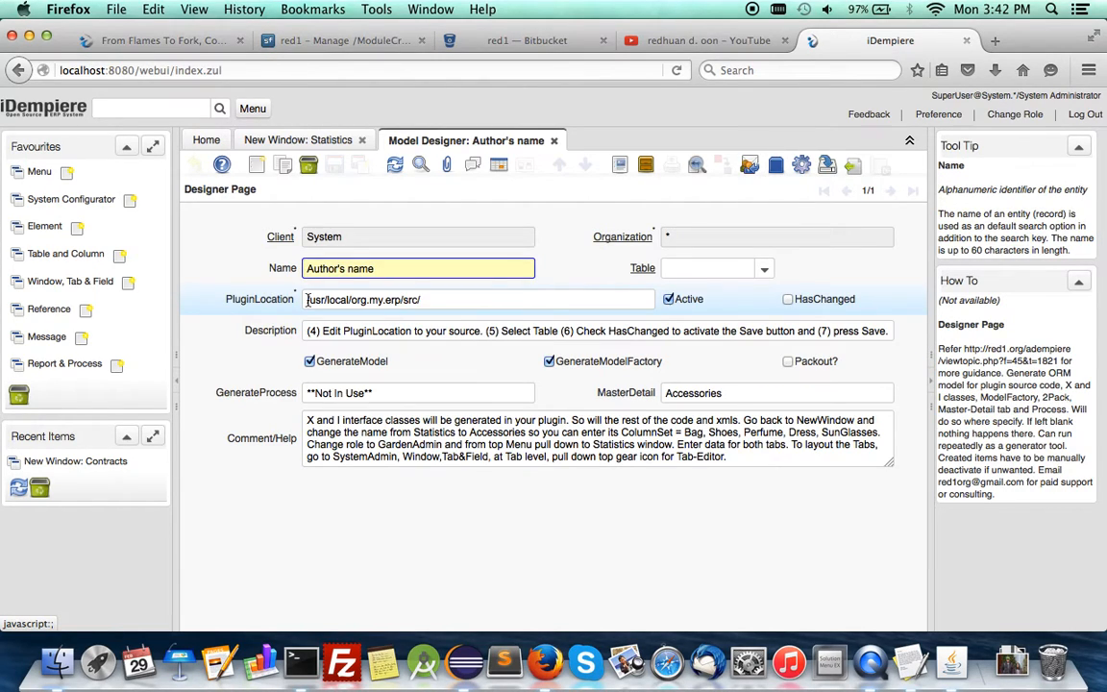
click(764, 268)
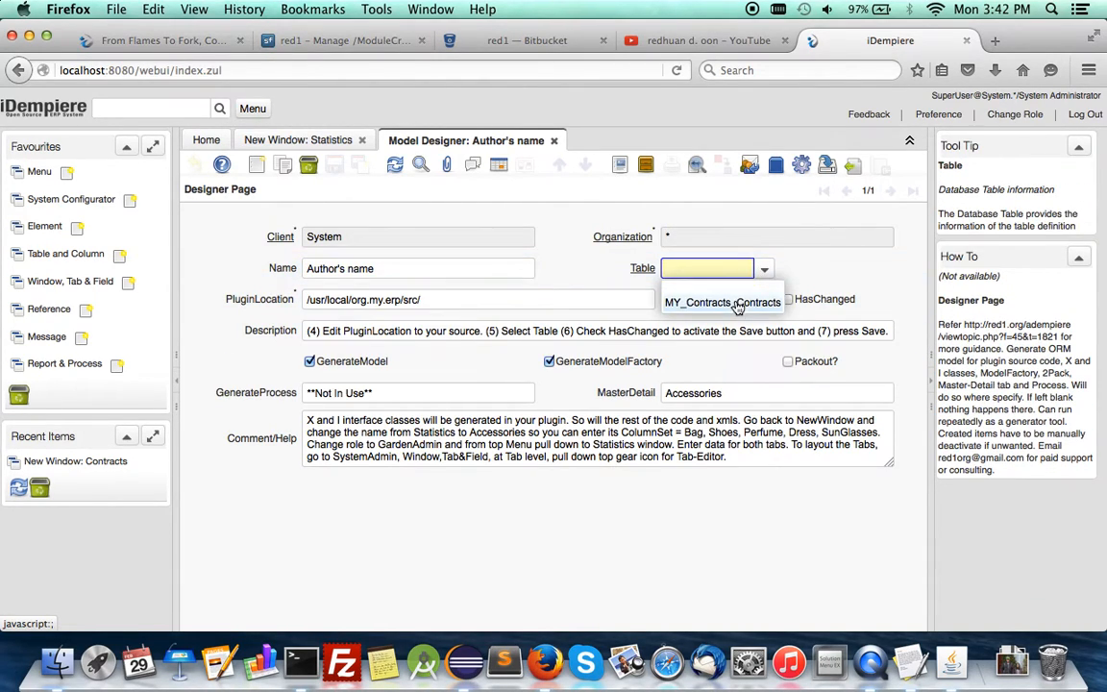
click(722, 301)
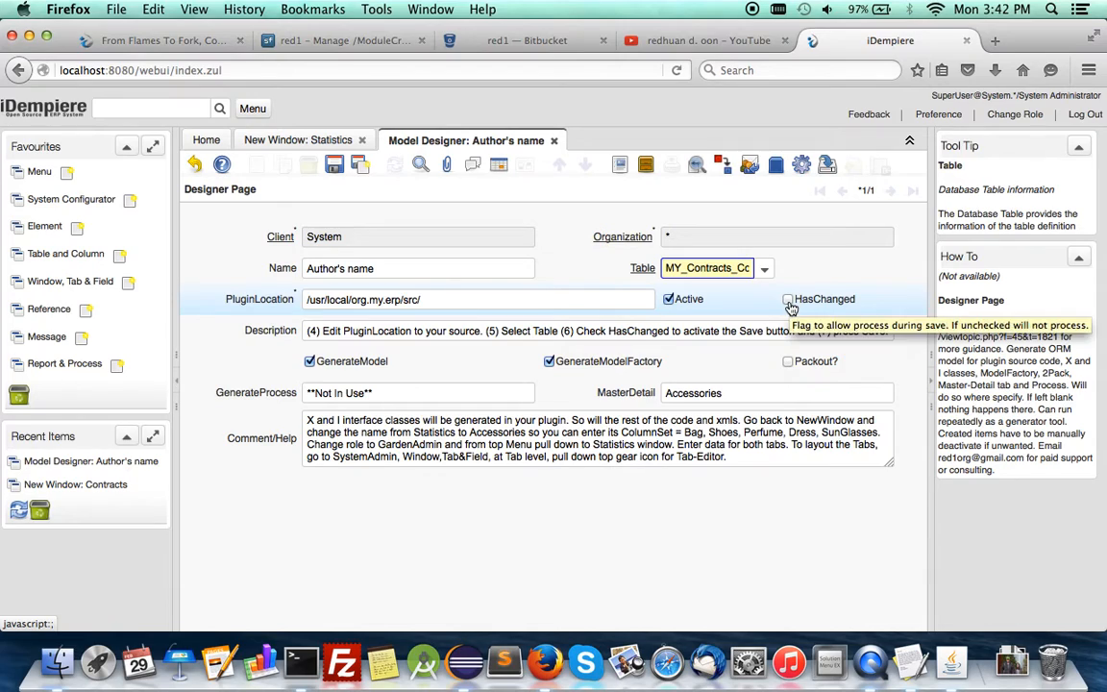
click(787, 299)
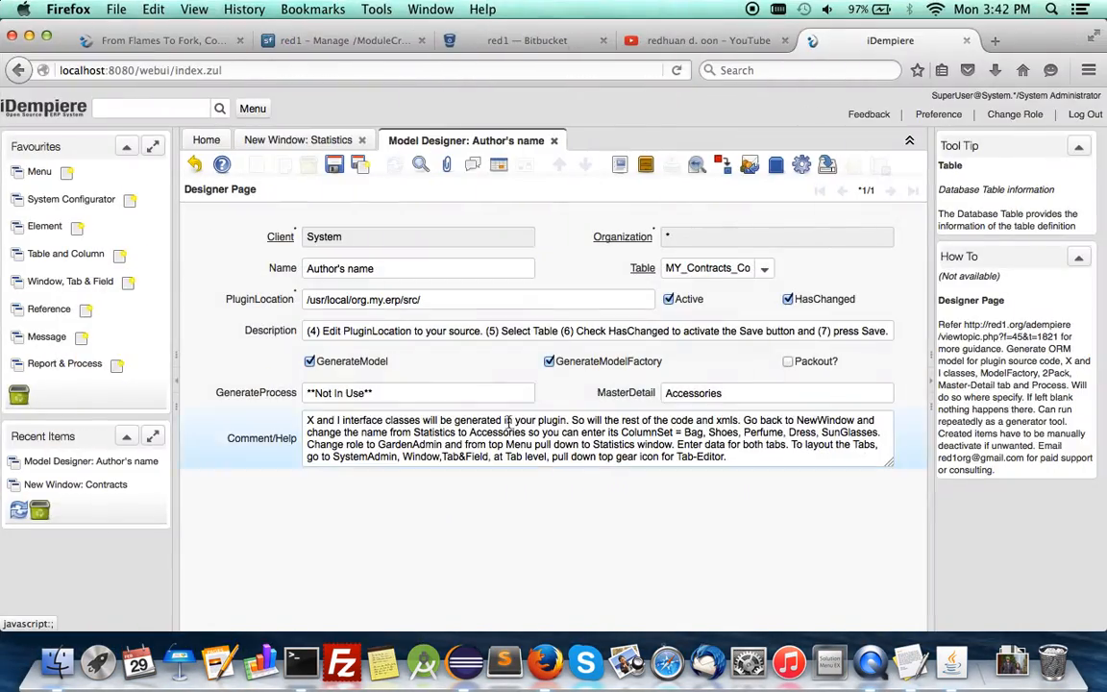
Enter Assignments as the master-detail entry, save, and return to the notes.
click(777, 392)
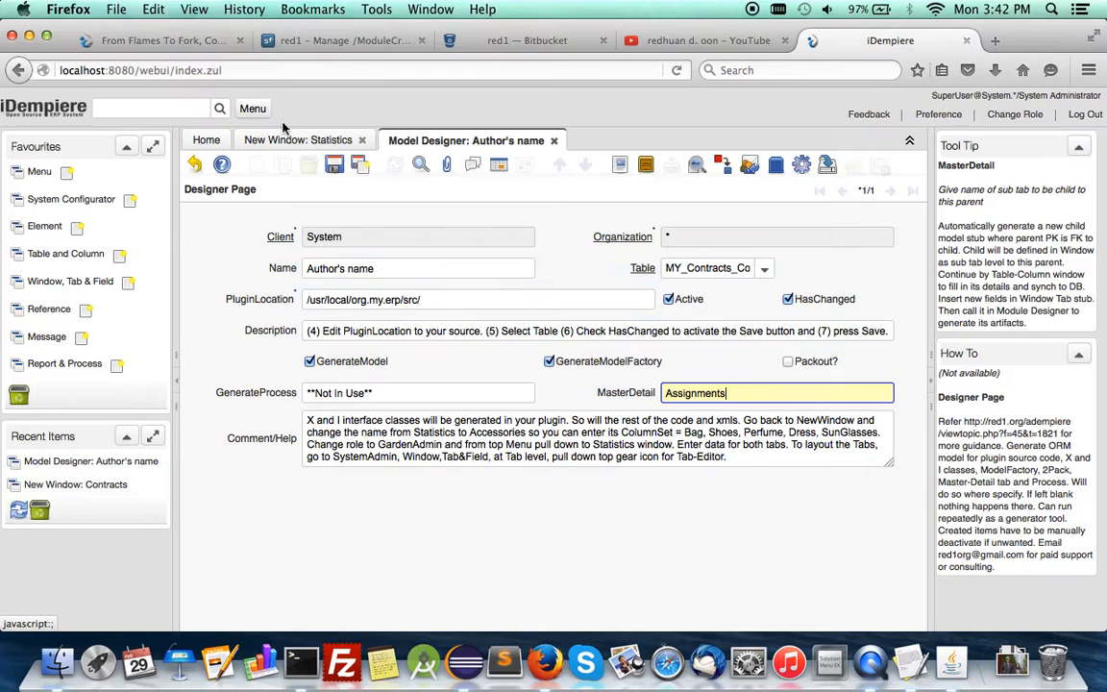
click(334, 164)
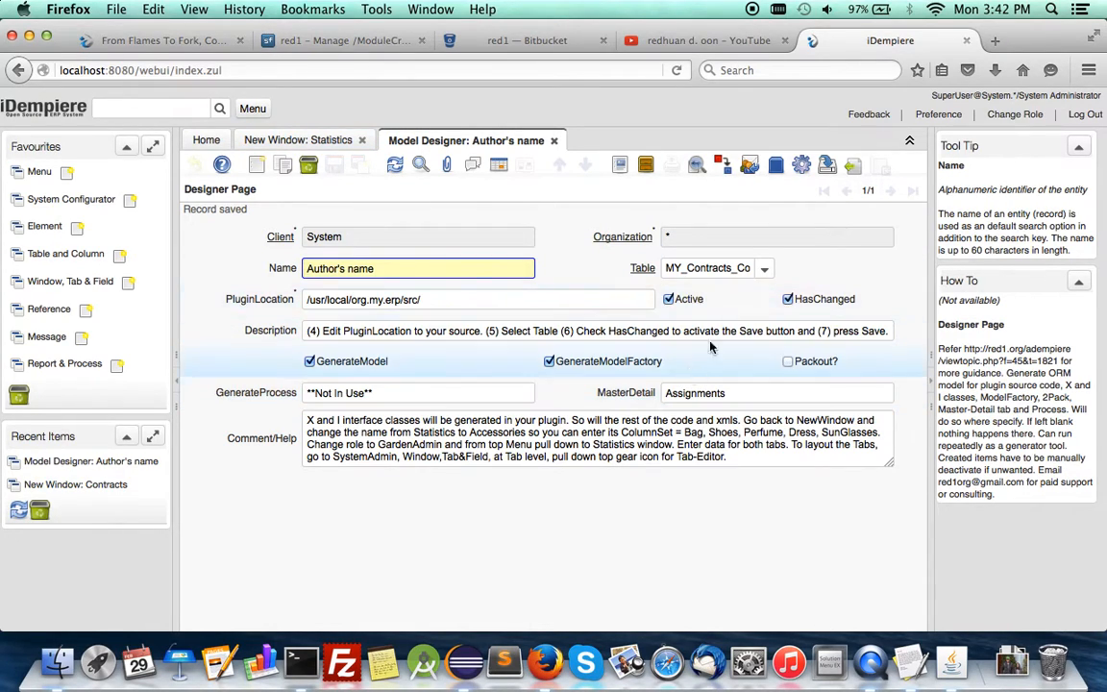
click(298, 140)
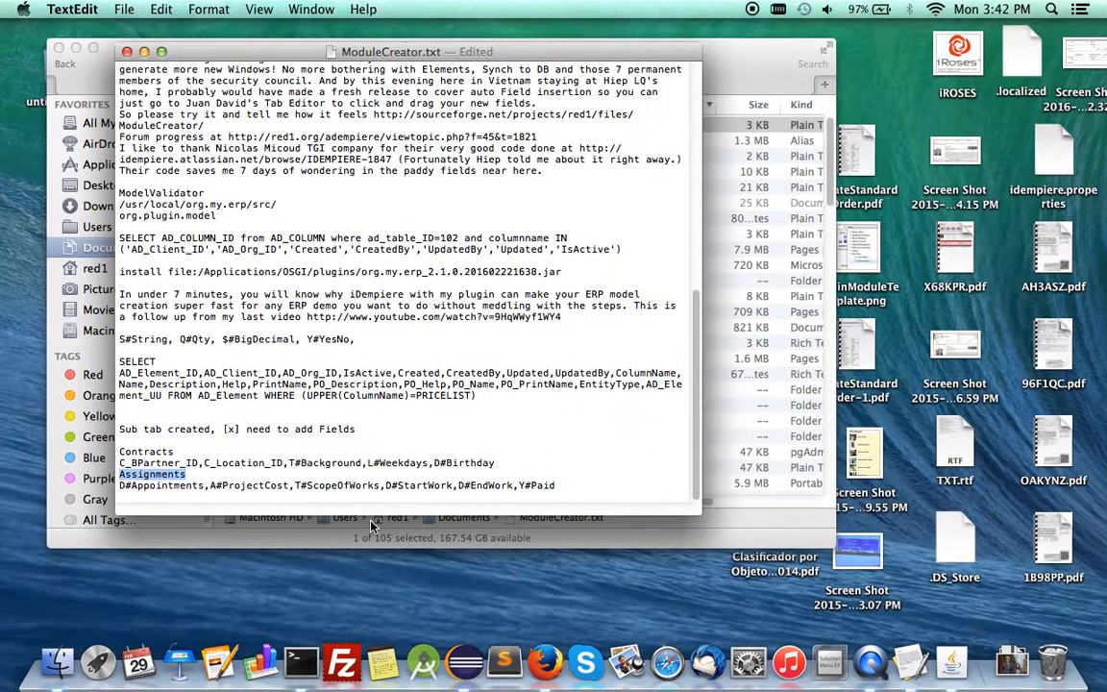
Select the Assignments columns from D#Appointments through D#EndWork.
click(512, 484)
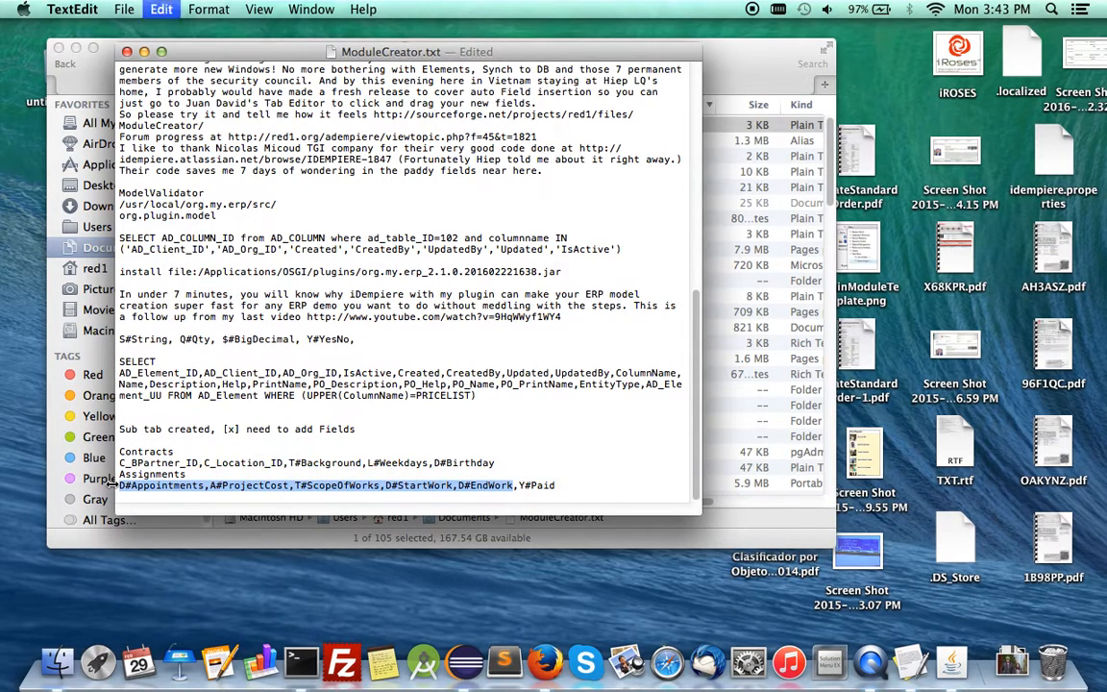
Paste the copied columns into the Assignments column set, replacing D#Appointments with Description, and save.
click(543, 662)
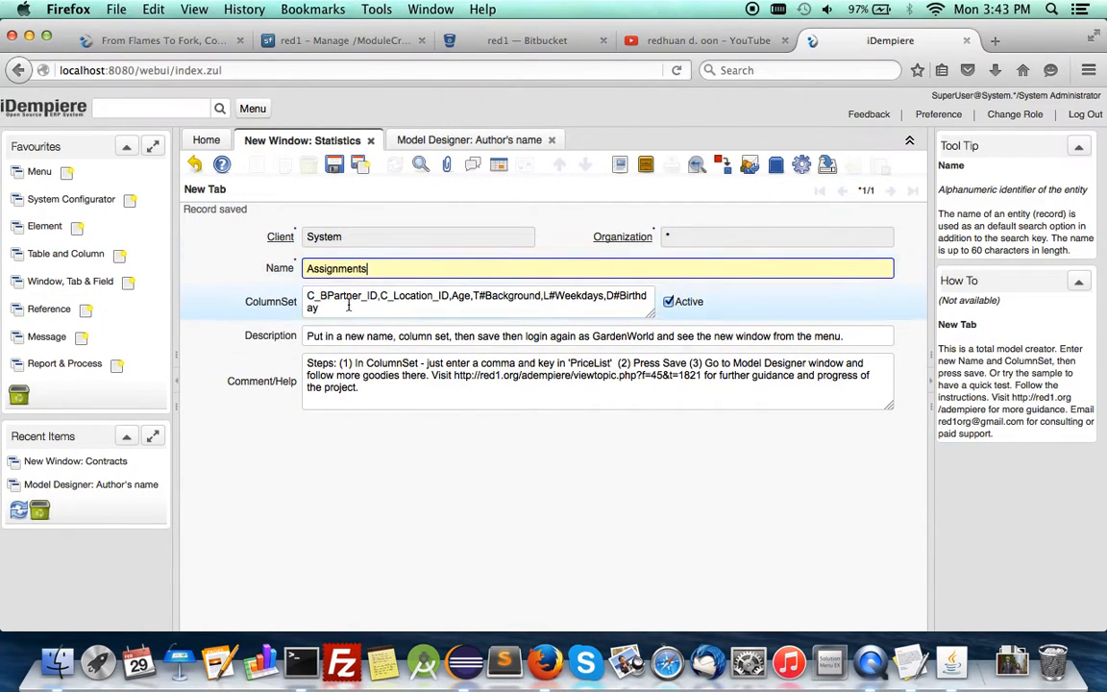
click(477, 301)
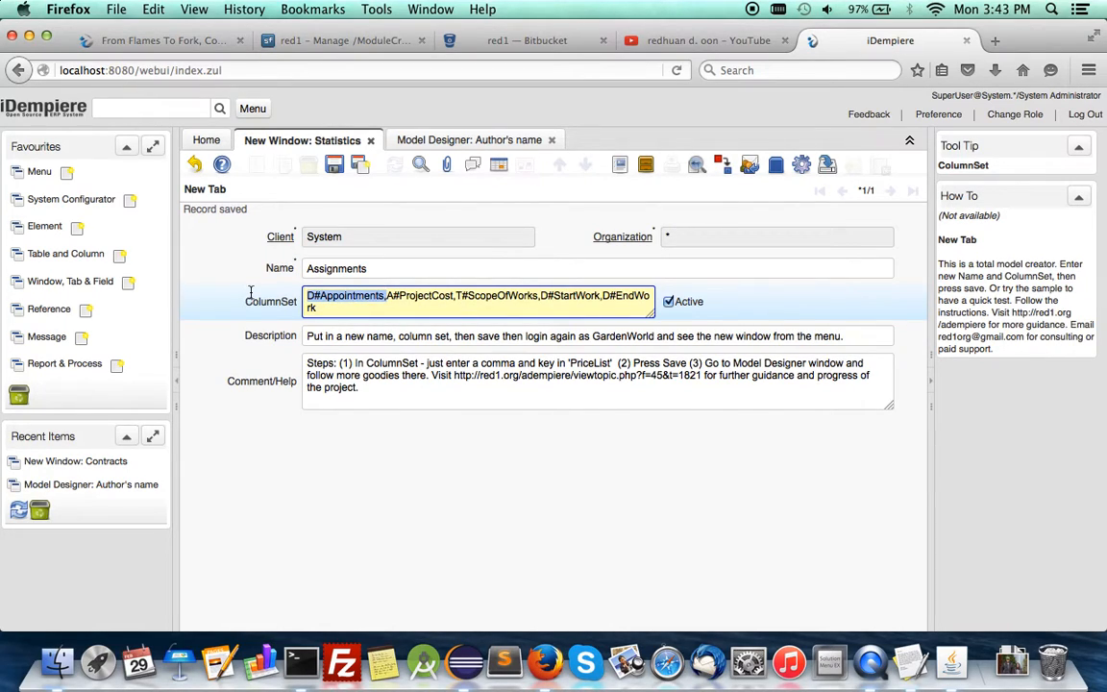
text(descrption)
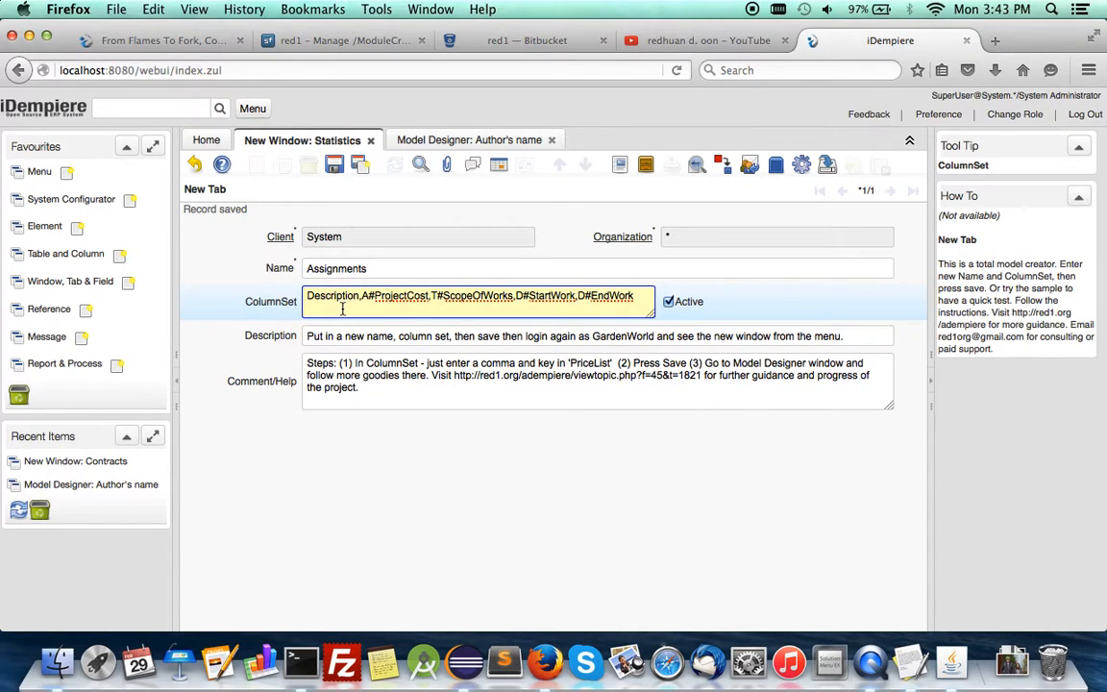
mouse_move(414, 296)
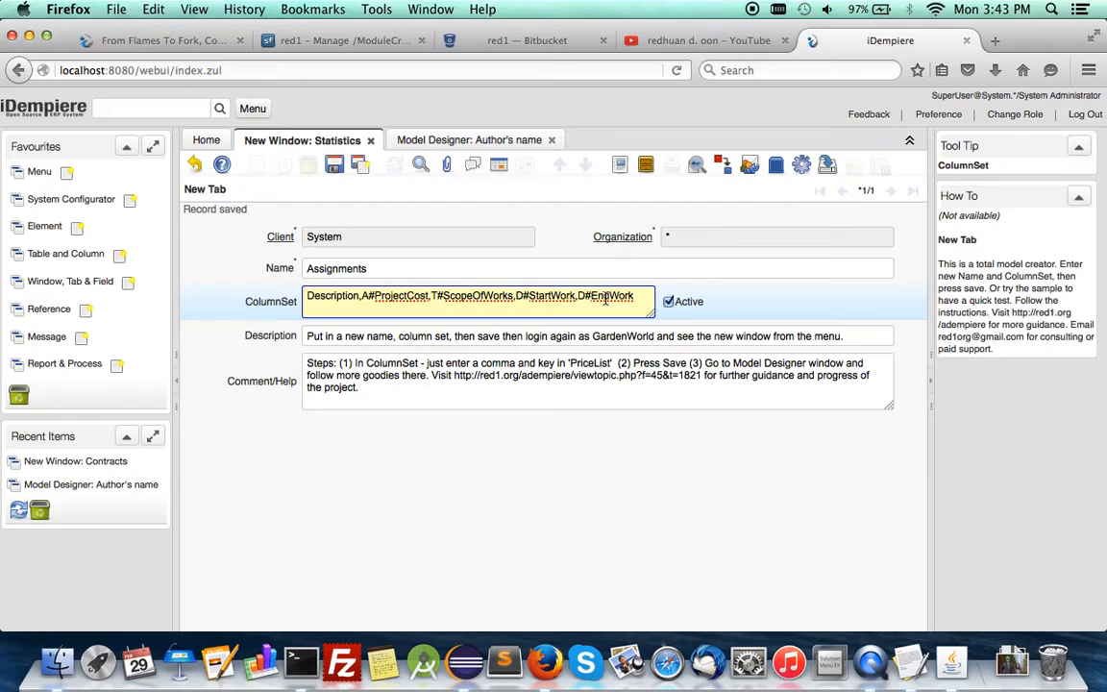
click(335, 165)
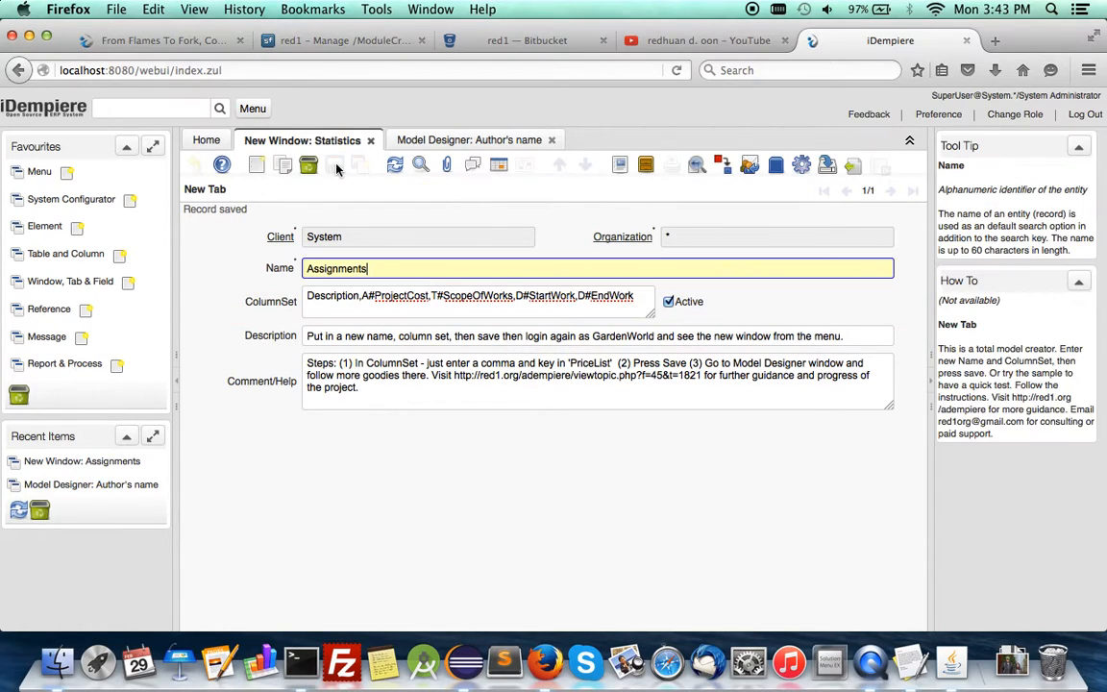
mouse_move(341, 279)
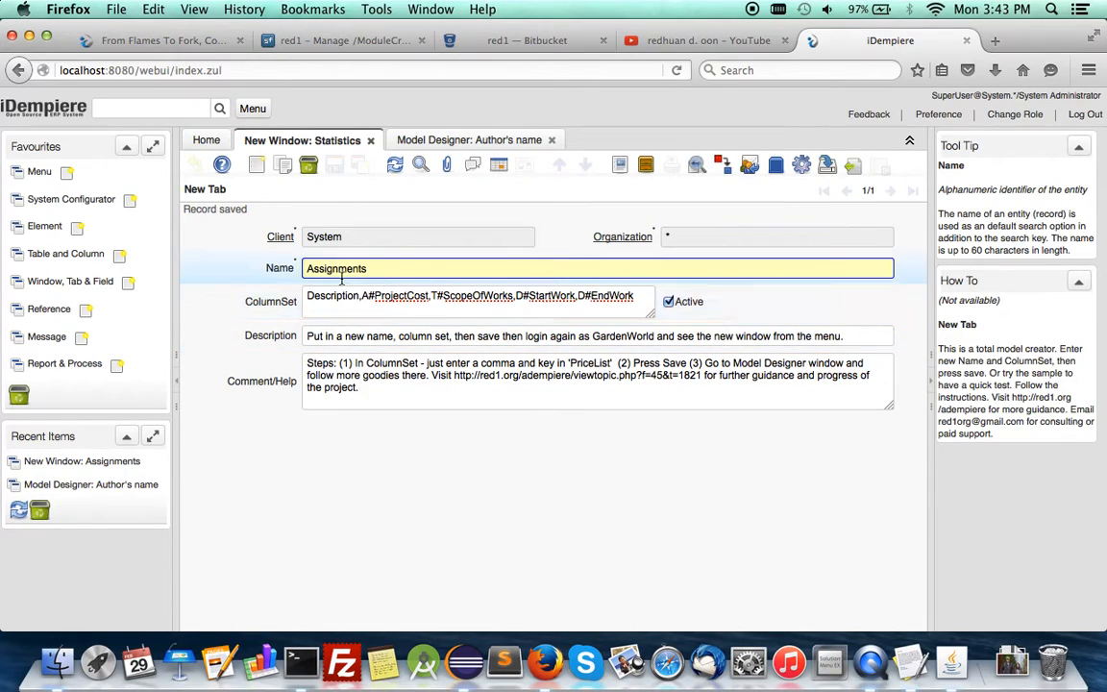
mouse_move(380, 288)
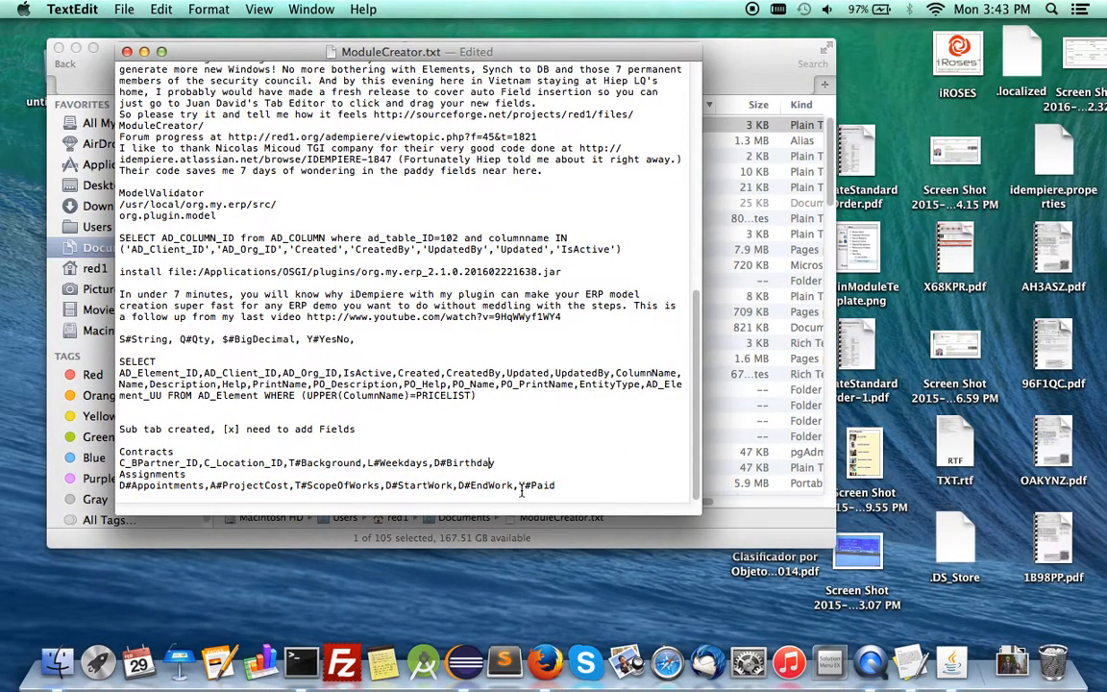
Select Y#Paid in the notes and switch to the Model Designer record.
double_click(536, 485)
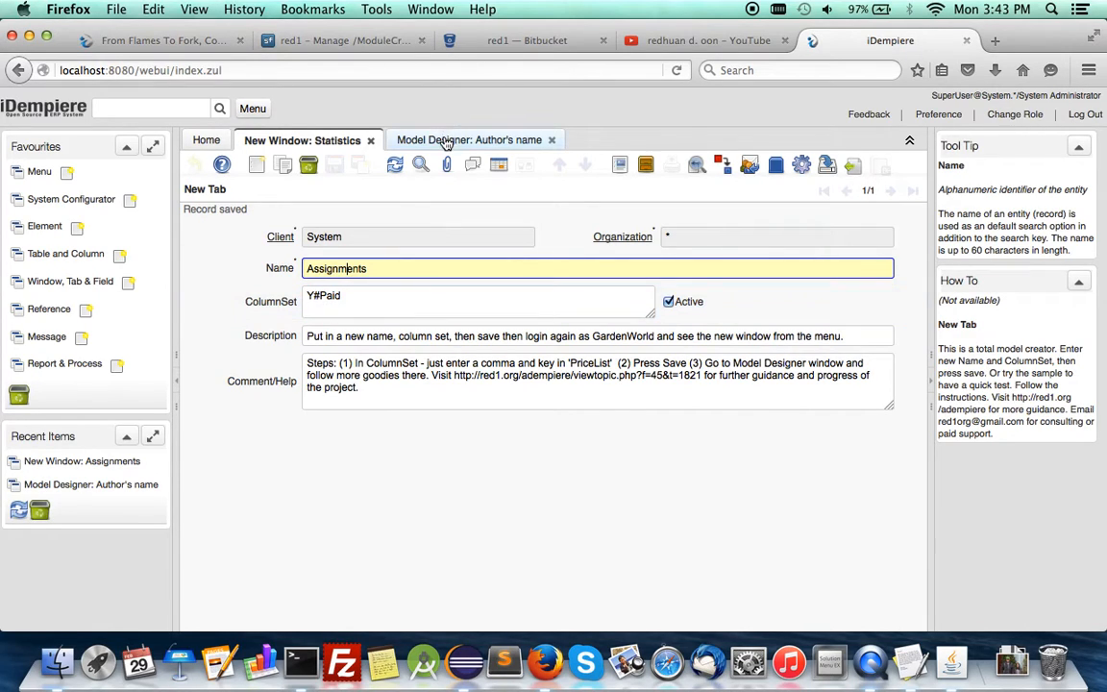
click(468, 139)
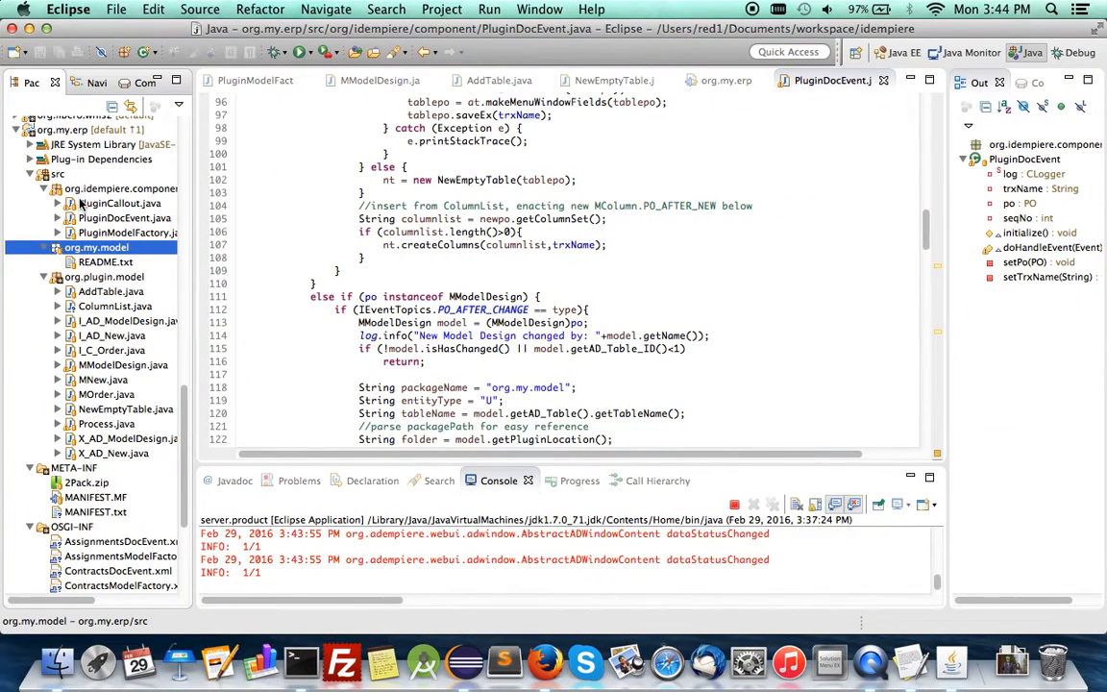
Refresh org.my.erp and add ContractsDocEvent.xml and ContractsModelFactory.xml to Service-Component.
click(91, 129)
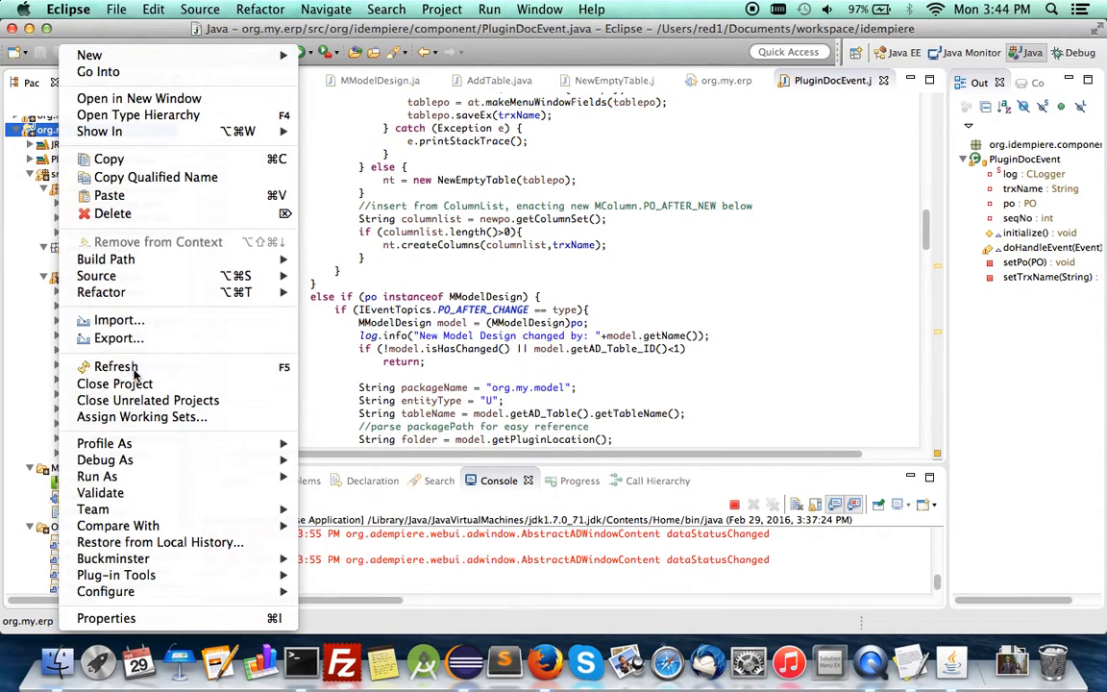
click(115, 366)
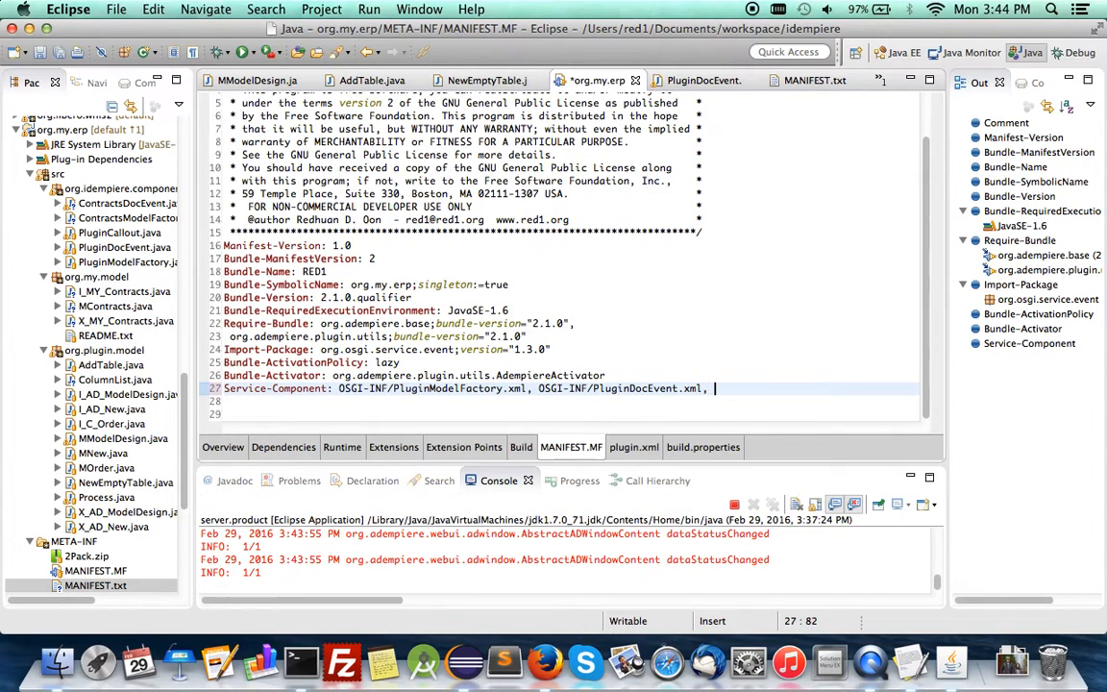
text(OSGI-INF/ContractsDocEvent.xml,OSGI-INF/ContractsModelFactory.xml)
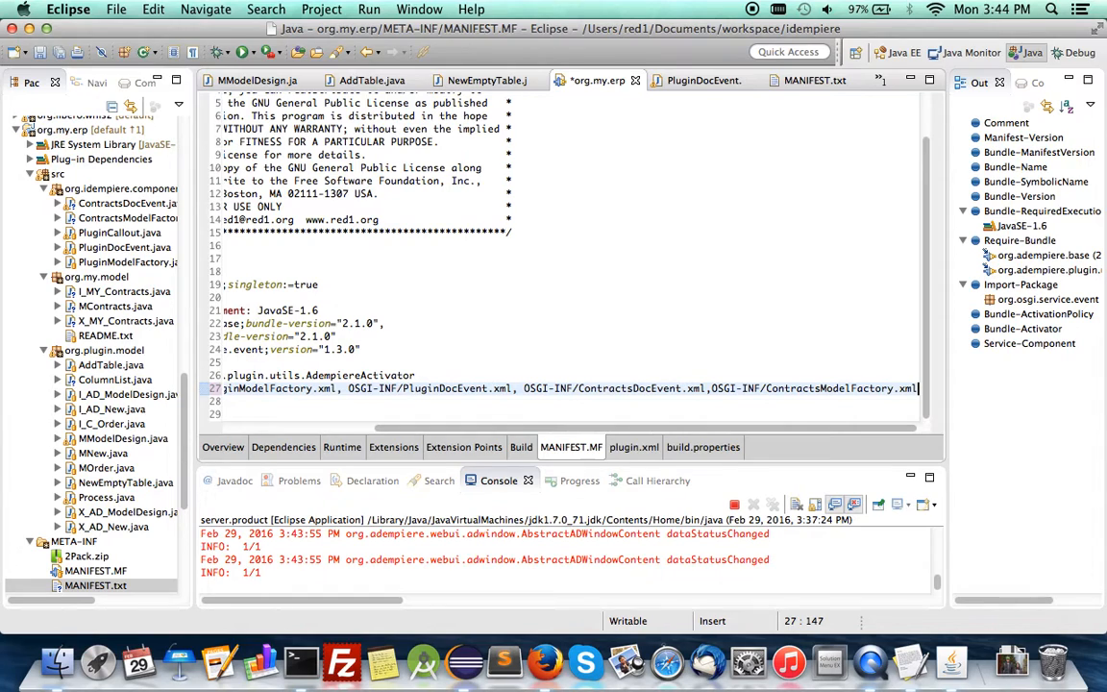
mouse_move(545, 662)
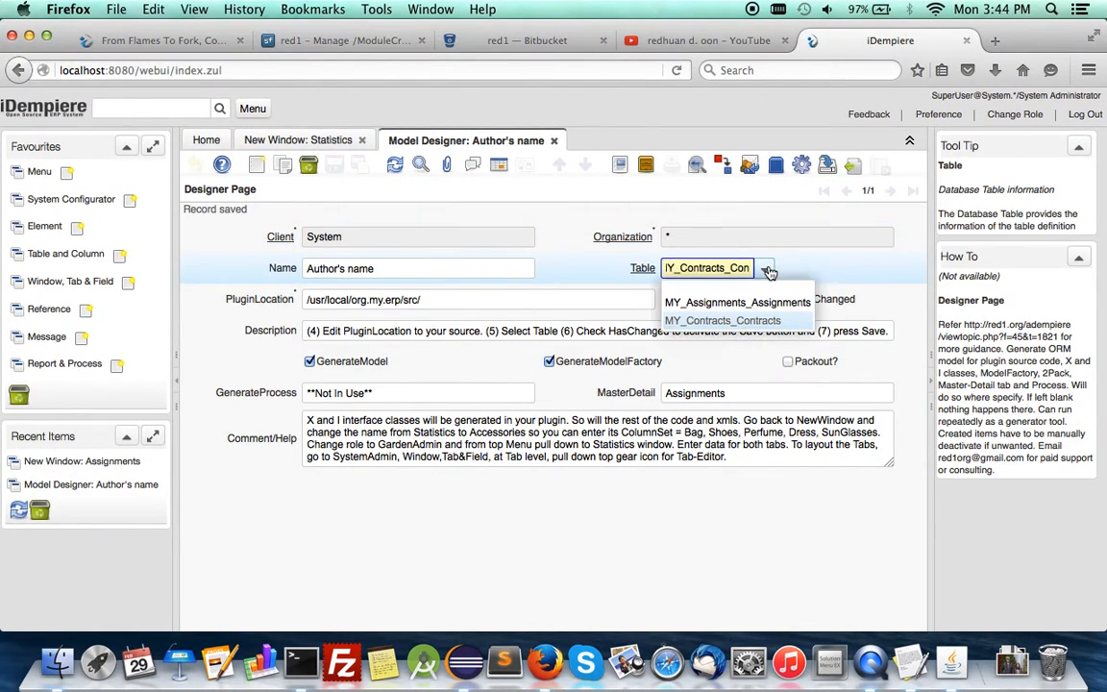
Target the Model Designer record at MY_Assignments_Assignments and clear its master-detail value.
click(737, 302)
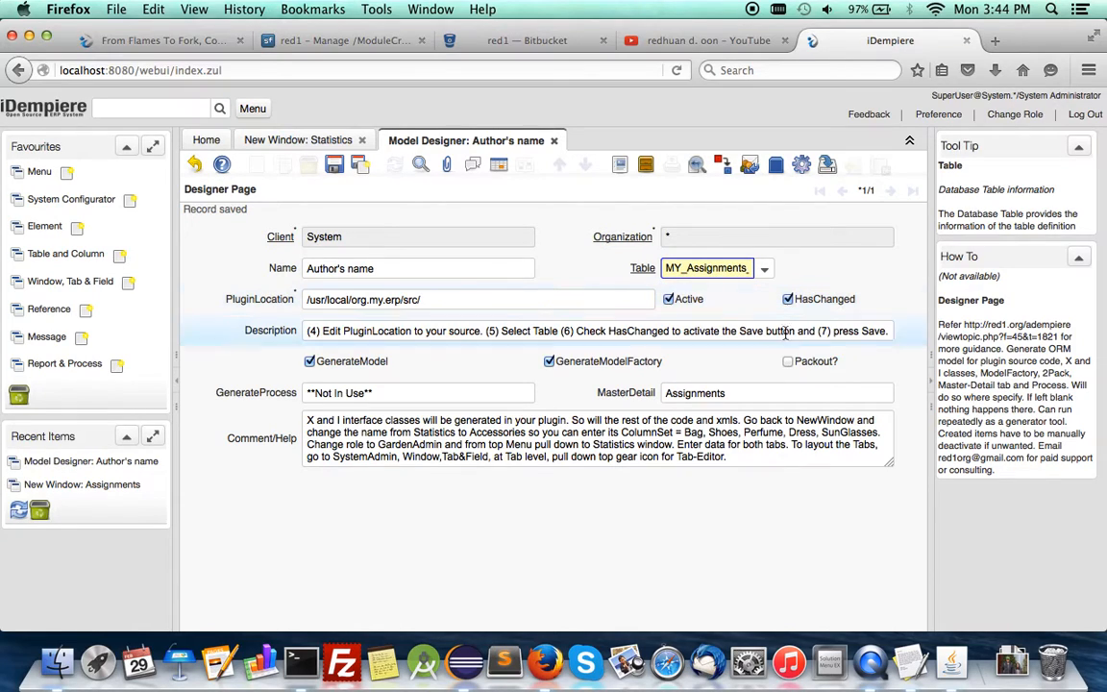
click(777, 392)
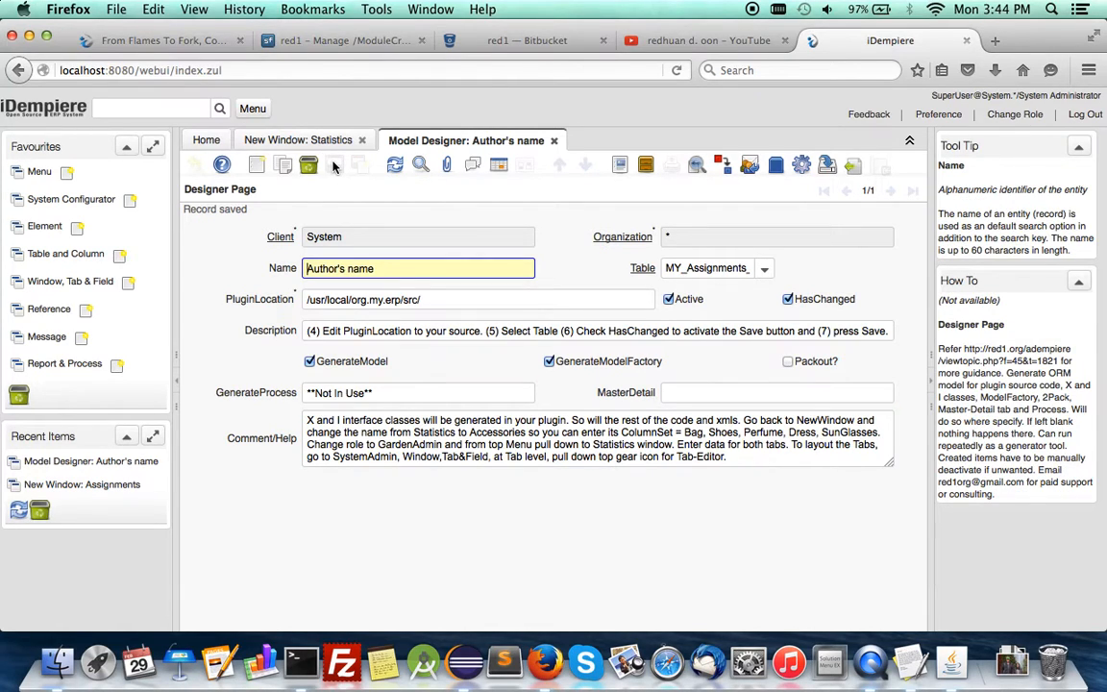
mouse_move(463, 661)
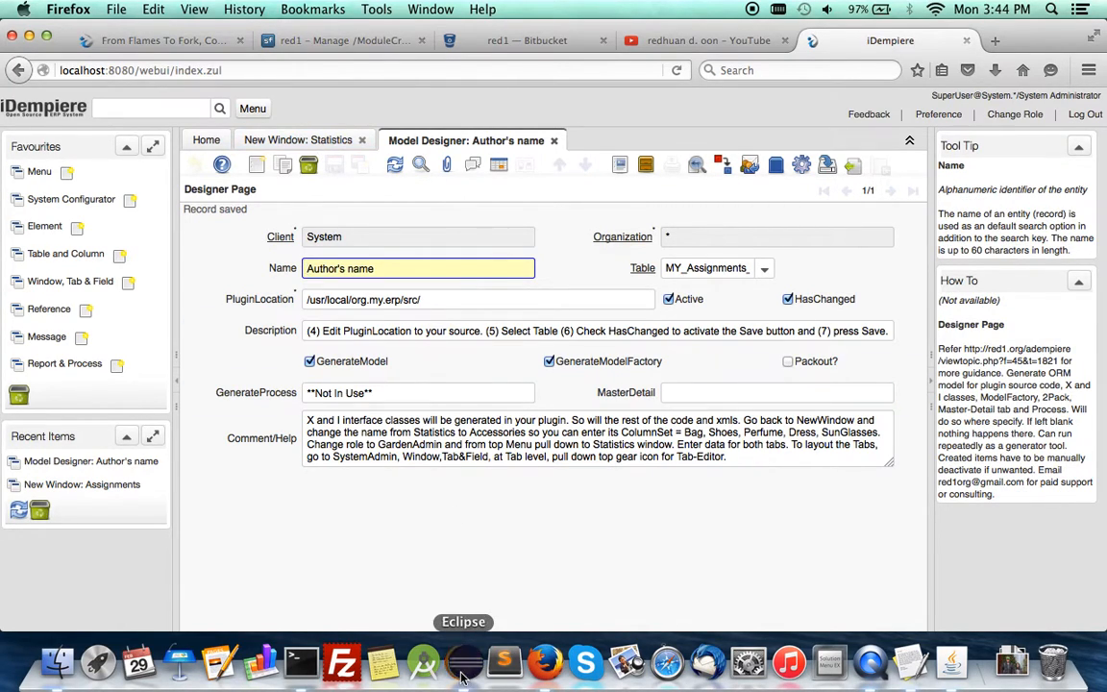
Refresh org.my.erp in Eclipse and save the manifest with the Assignments service files.
click(464, 661)
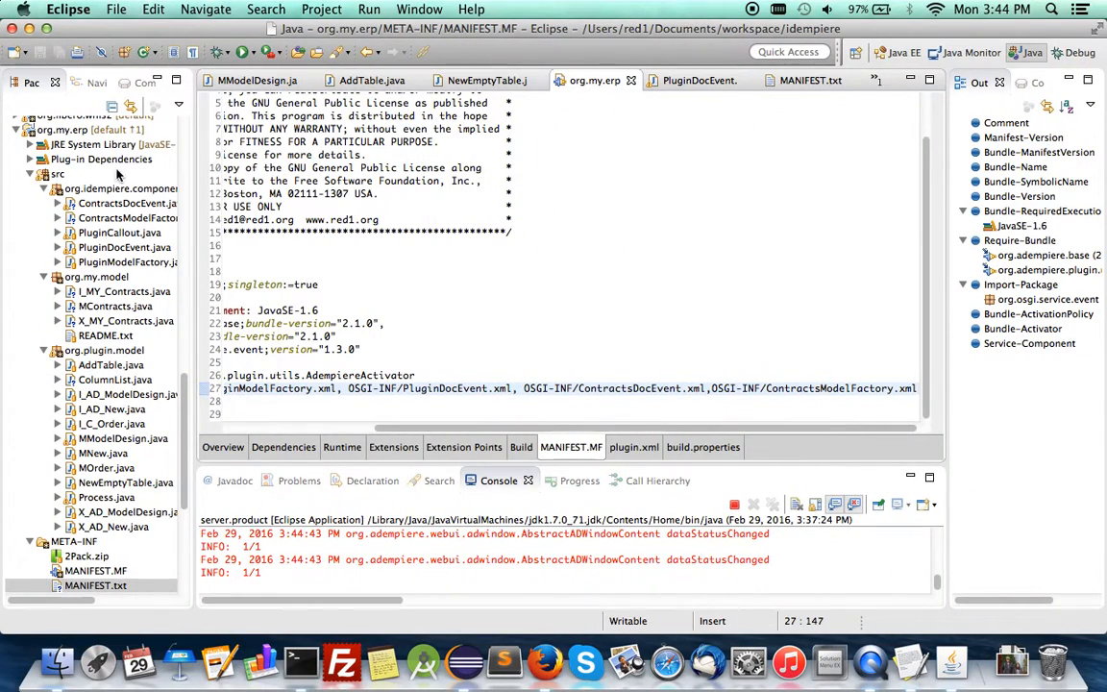
right_click(63, 129)
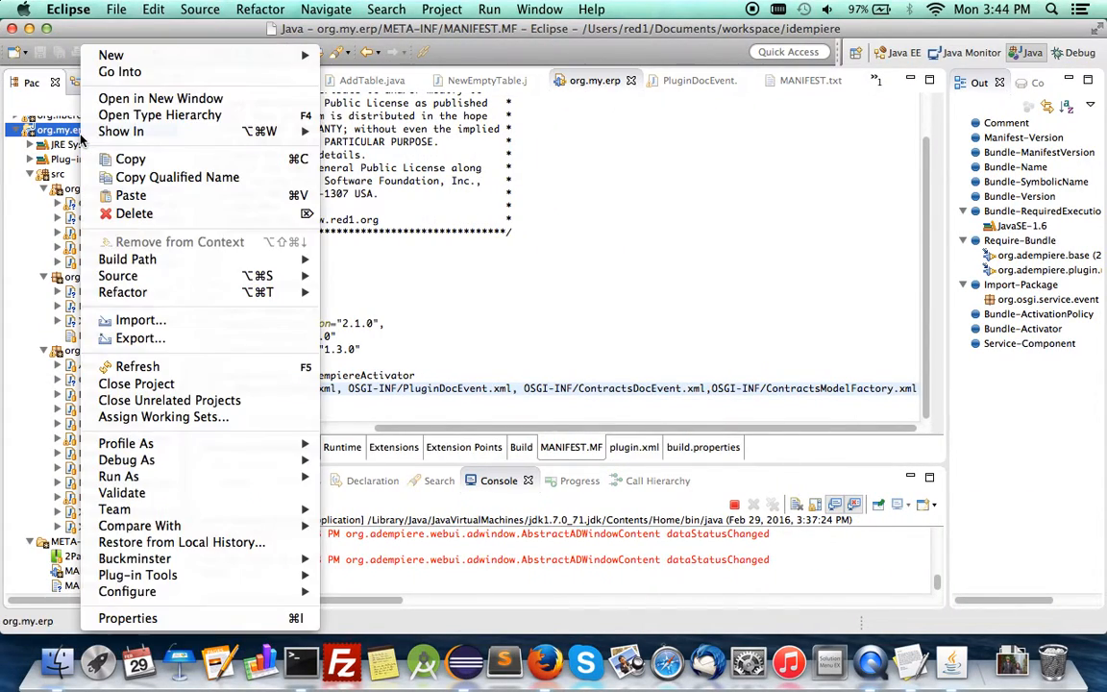
mouse_move(136, 366)
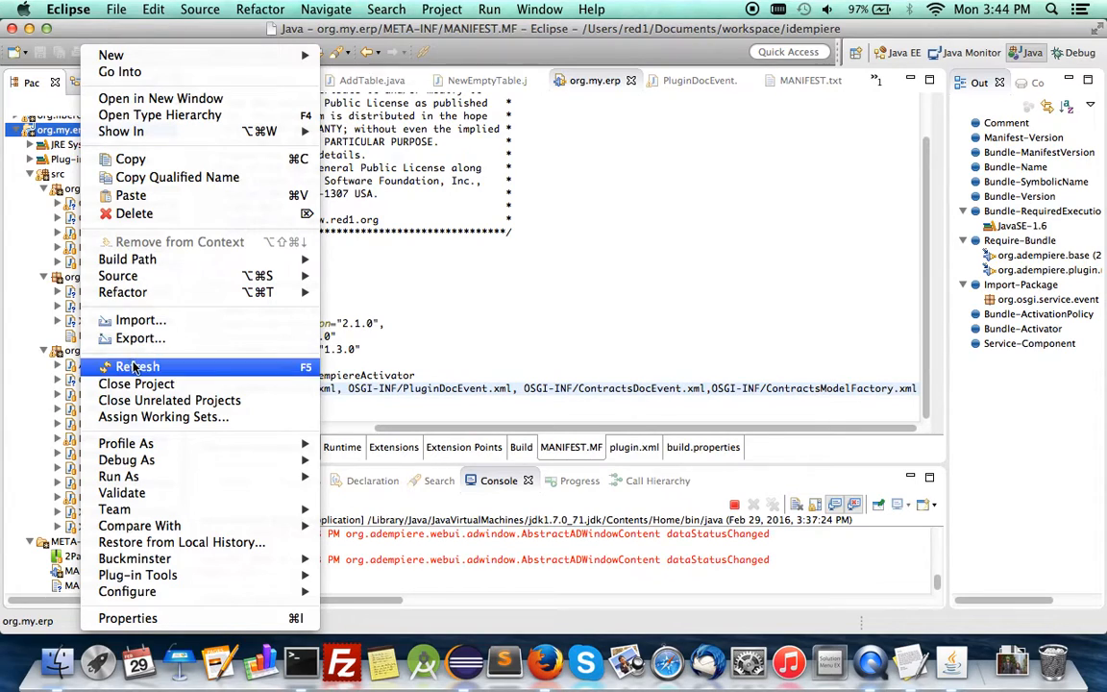
click(137, 367)
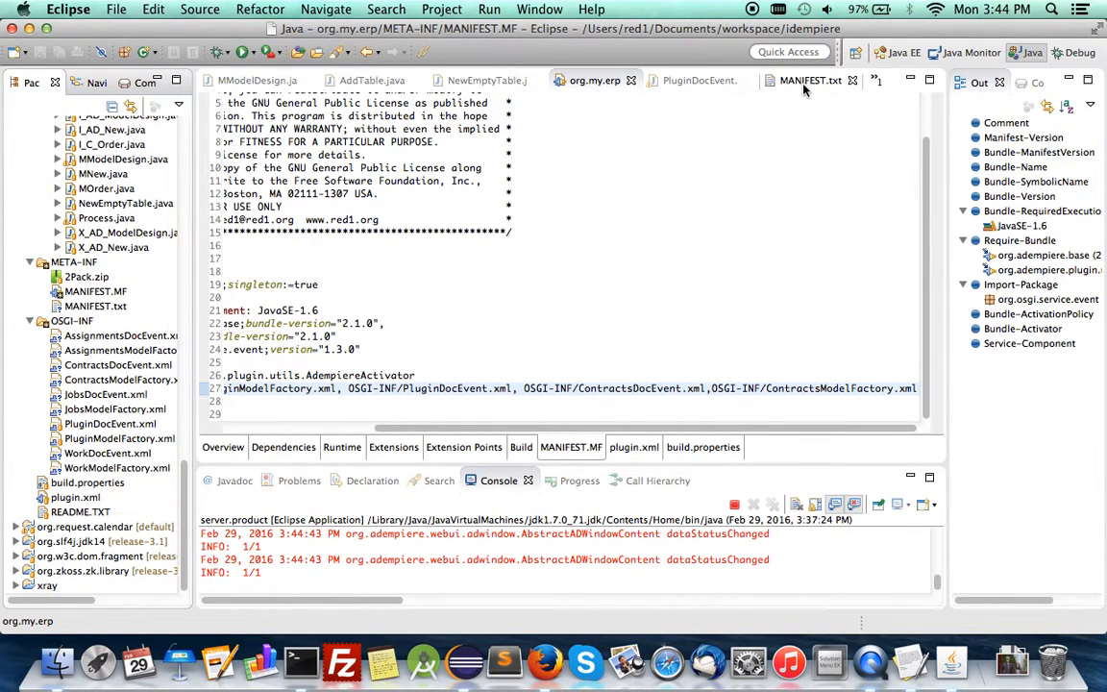
click(811, 80)
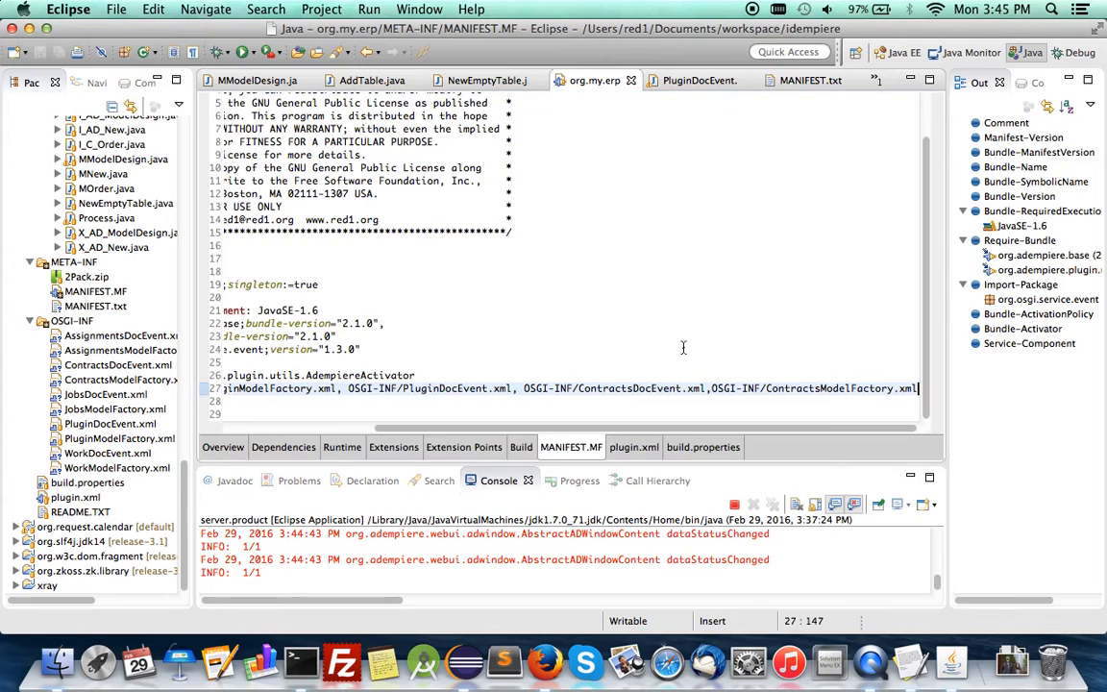
mouse_move(828, 301)
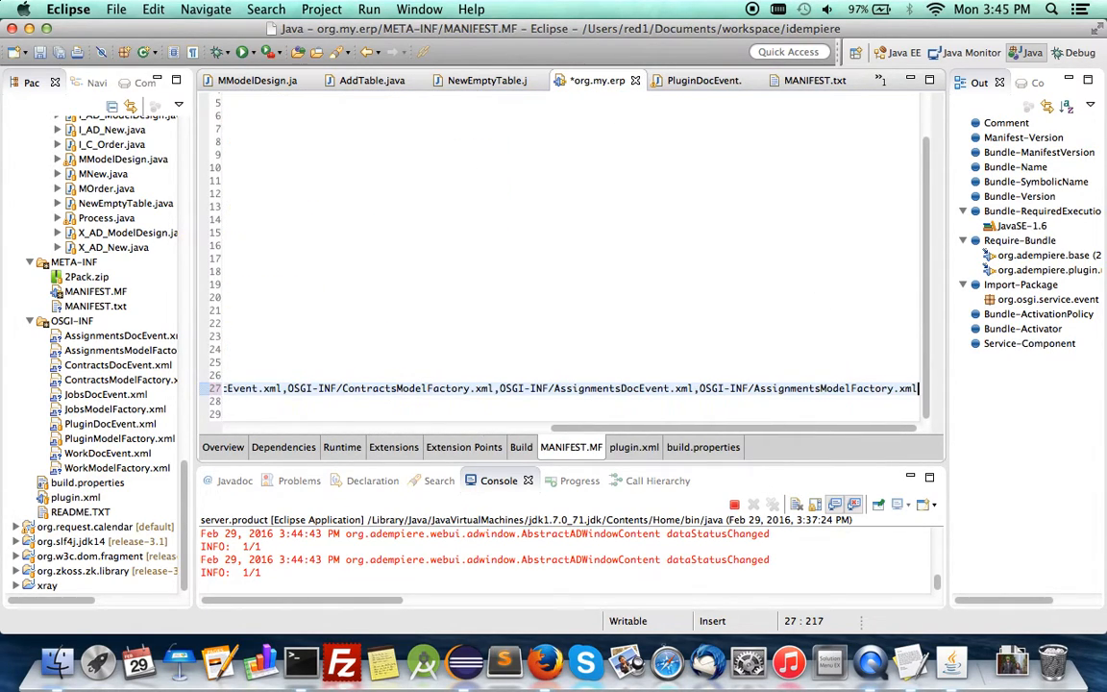
mouse_move(543, 128)
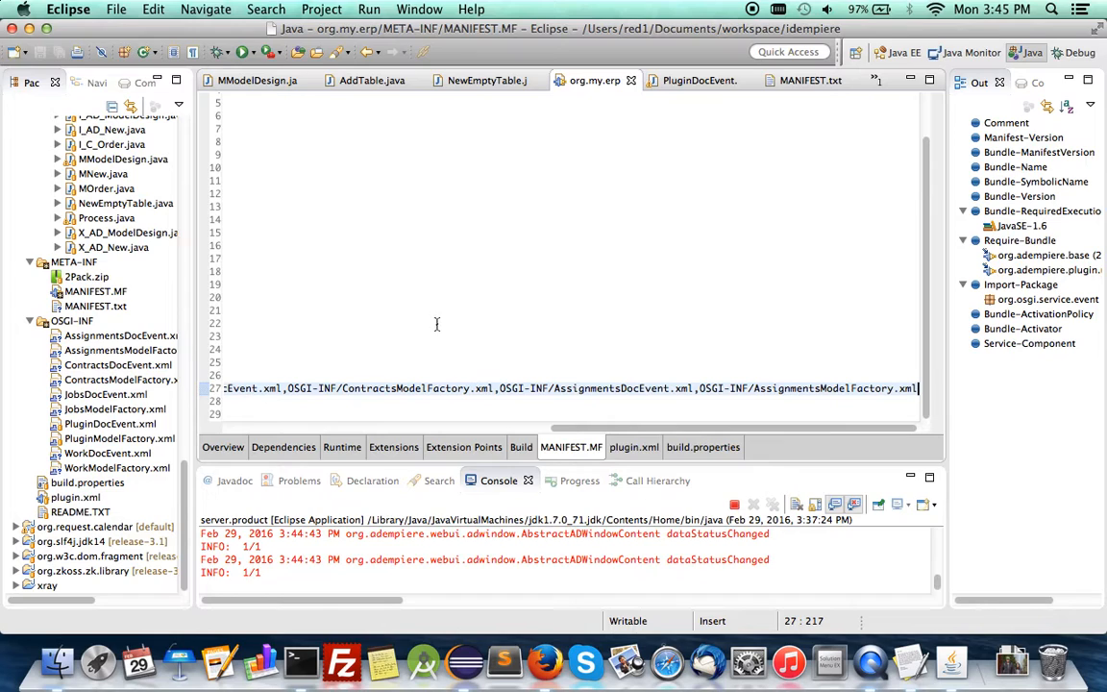
Log in to iDempiere as GardenWorld Admin and reach the home dashboard.
click(545, 662)
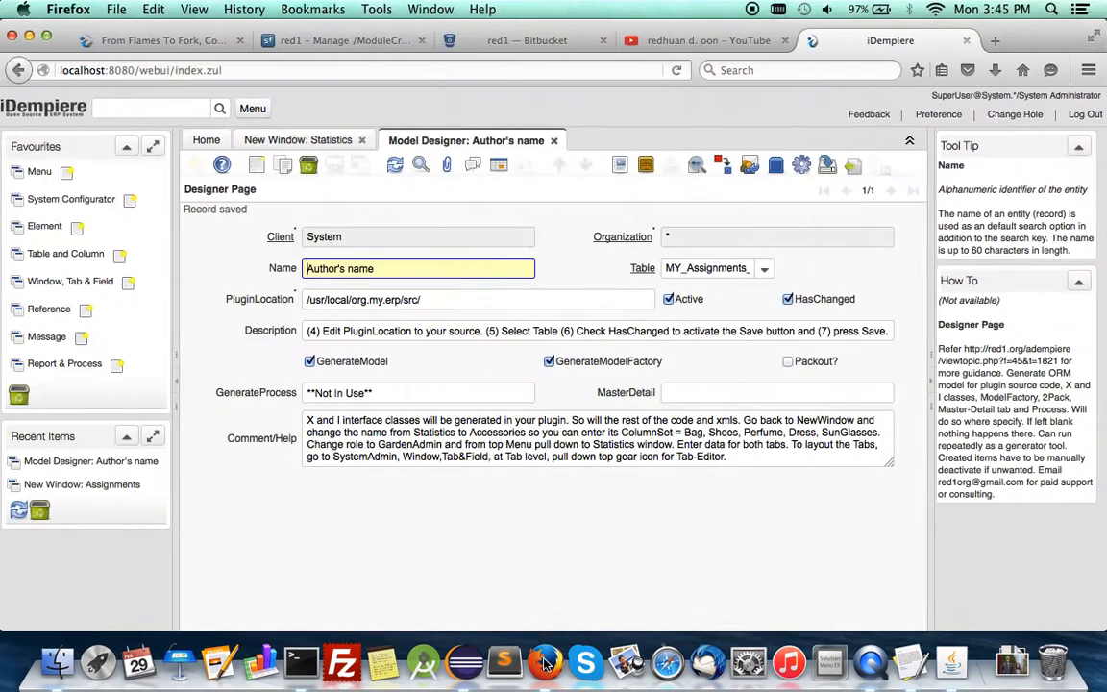
click(1015, 115)
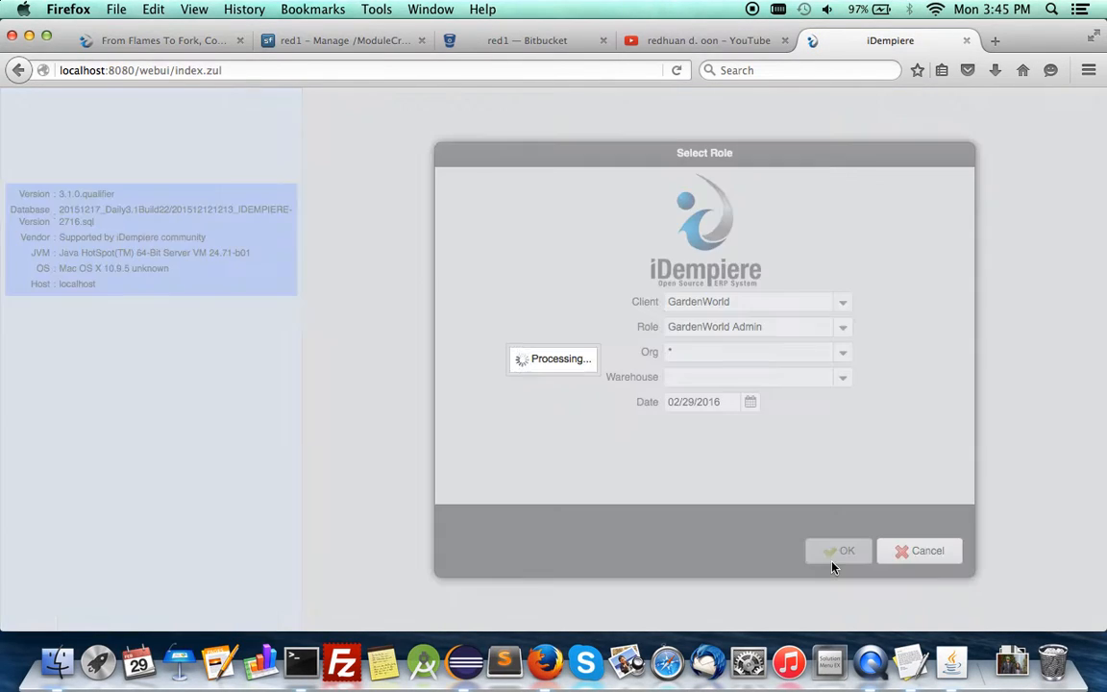
click(838, 550)
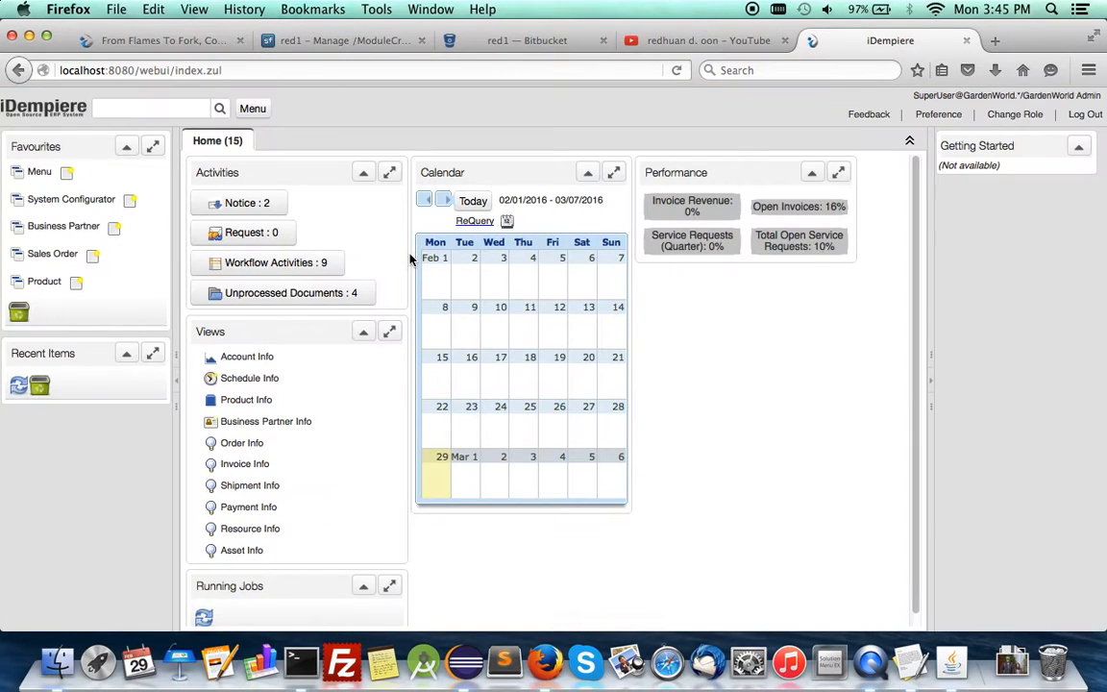
click(253, 109)
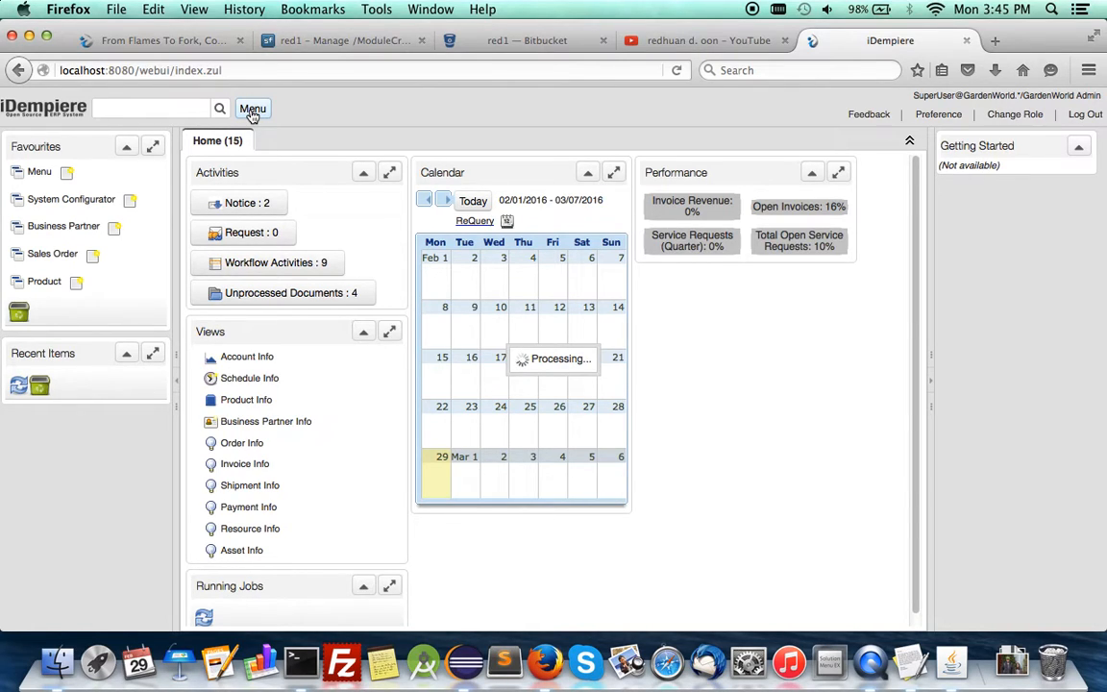
click(252, 108)
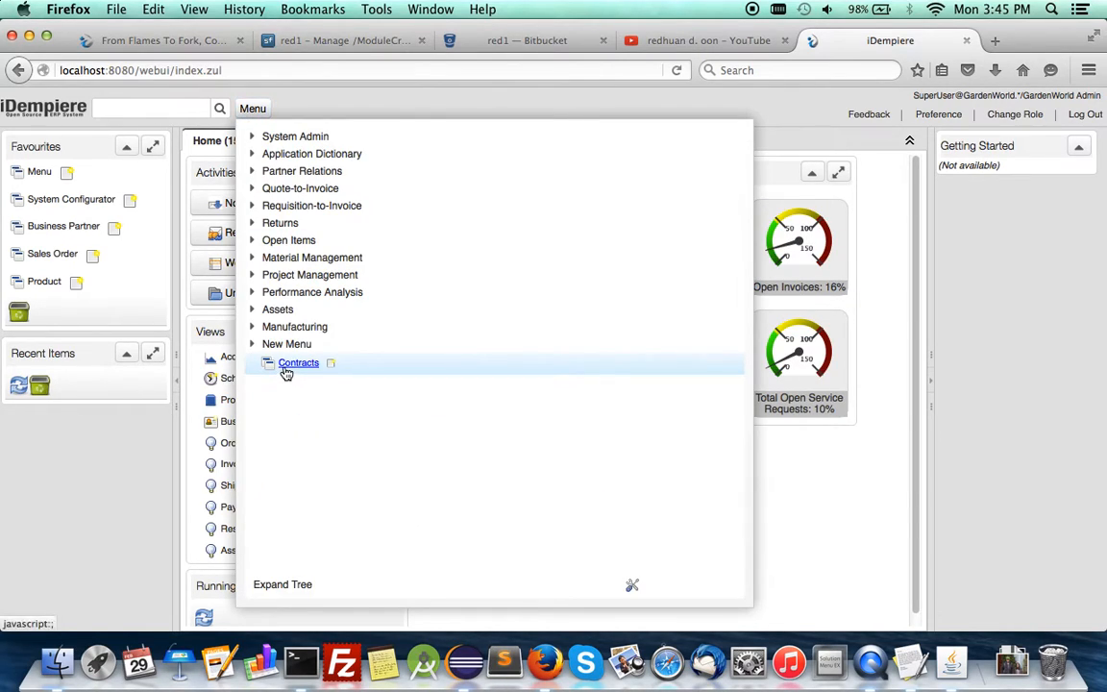
click(298, 362)
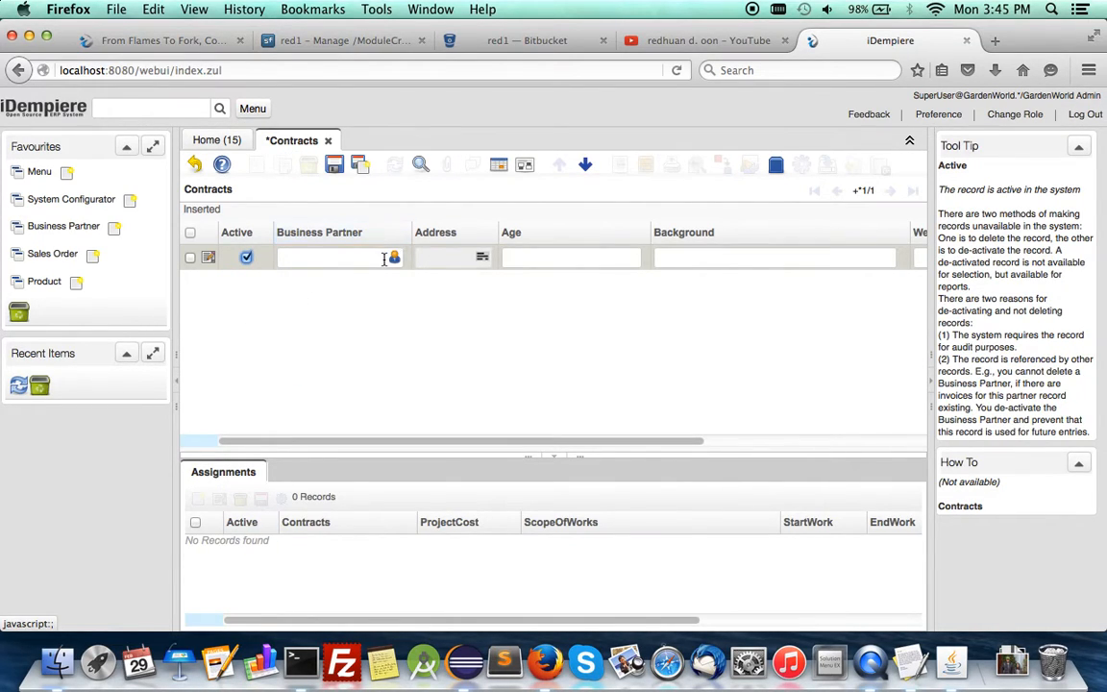
text(Joe)
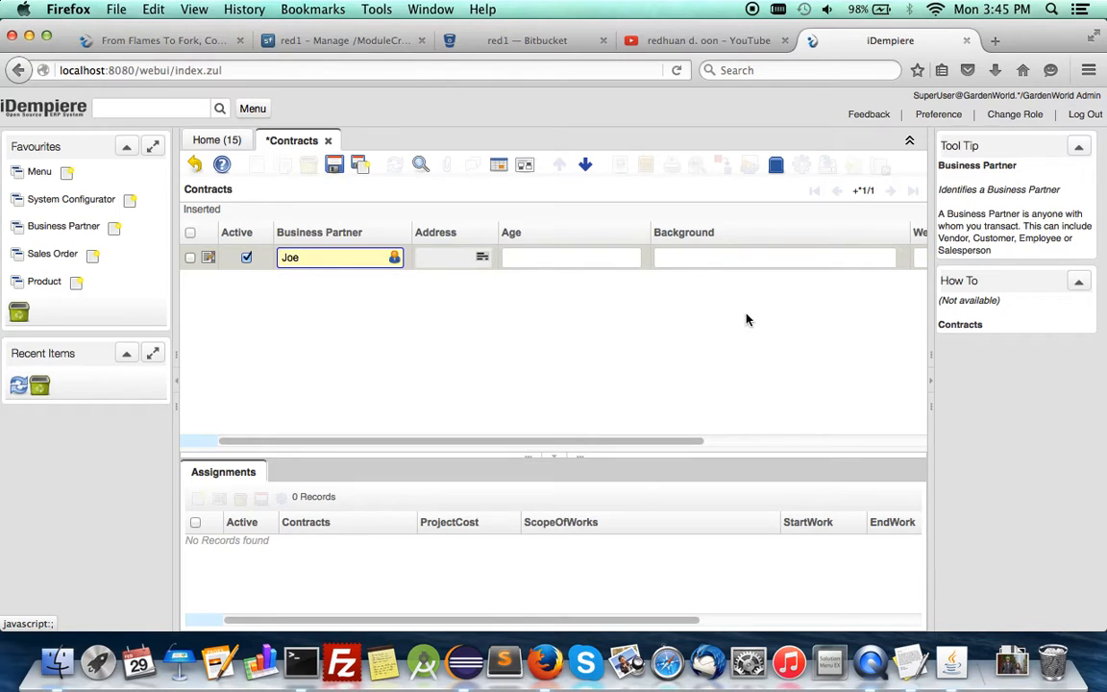
click(1094, 141)
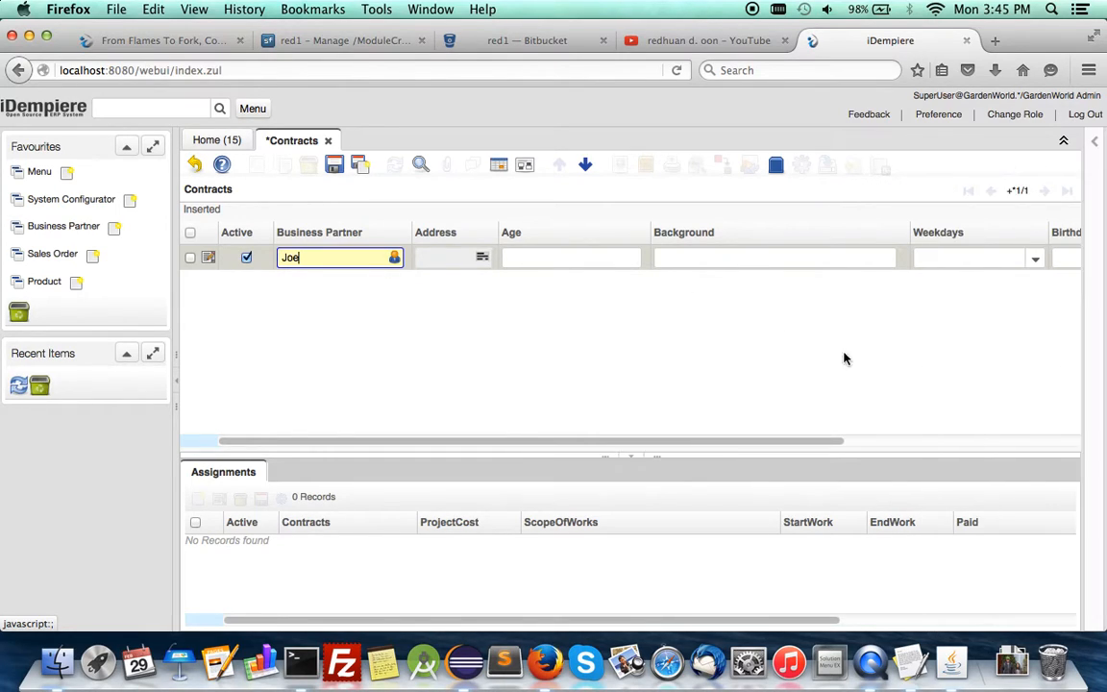
click(571, 256)
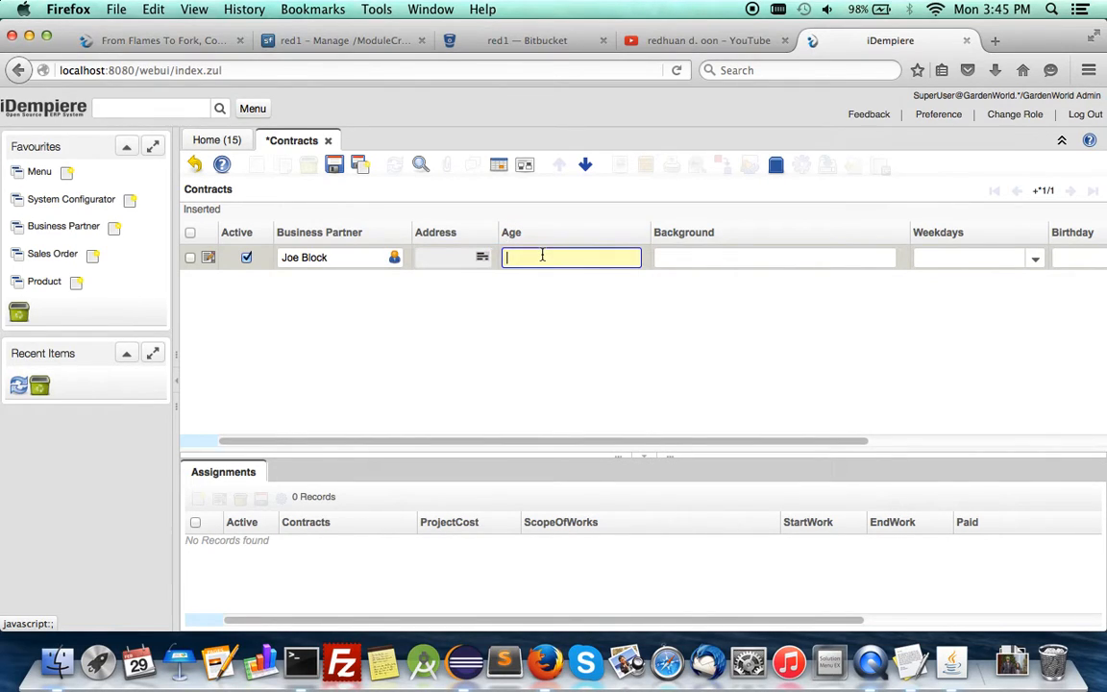
text(32)
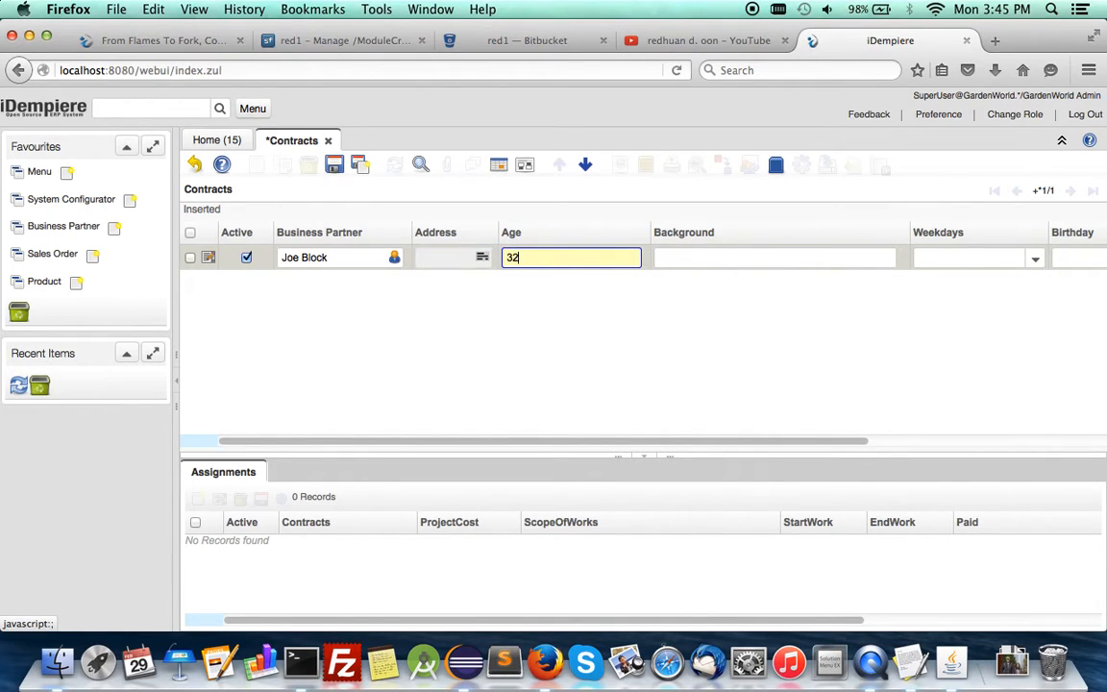
click(482, 257)
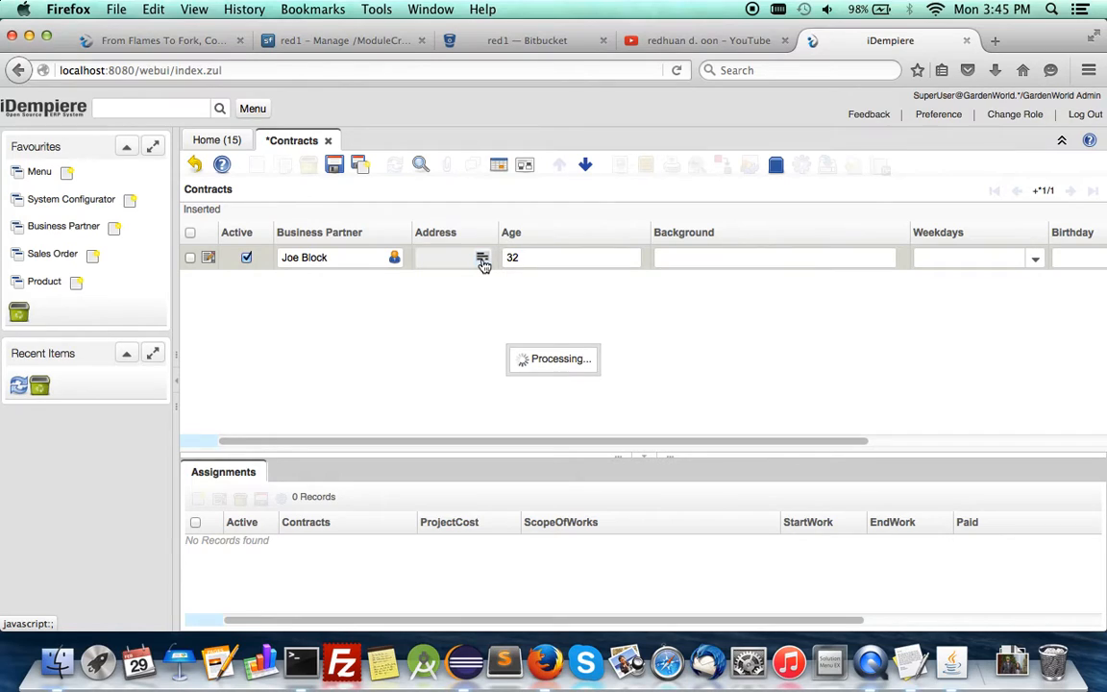
Enter the address Lorong Beringin, Kuang, Malaysia and show it on the map.
click(483, 262)
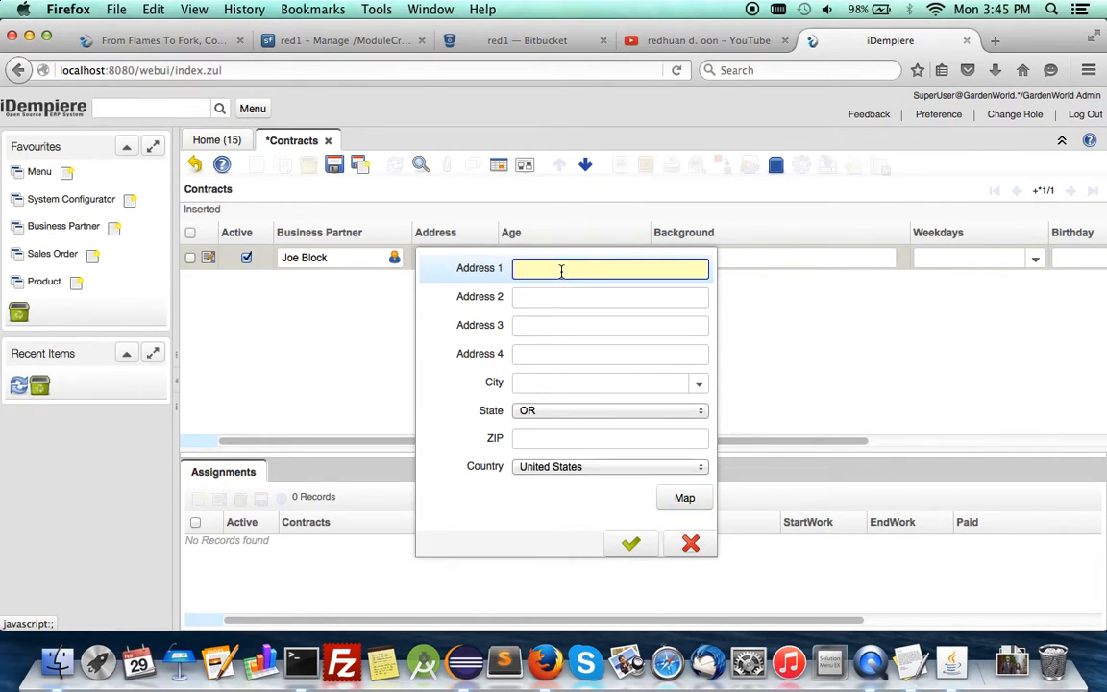
text(Kuang)
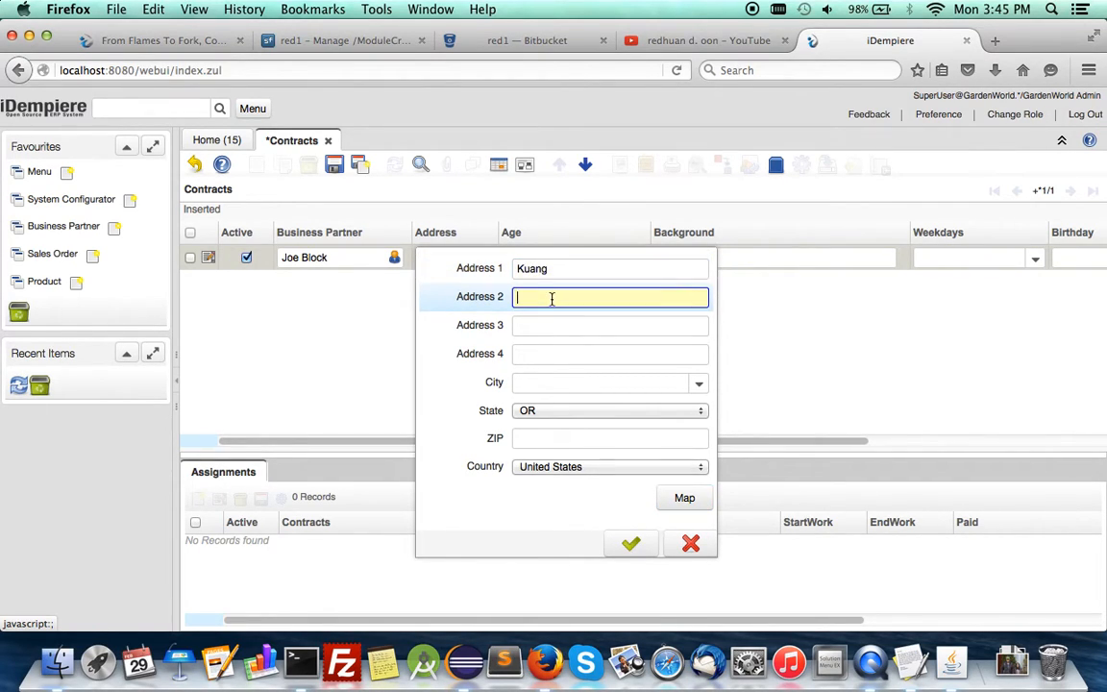
click(610, 269)
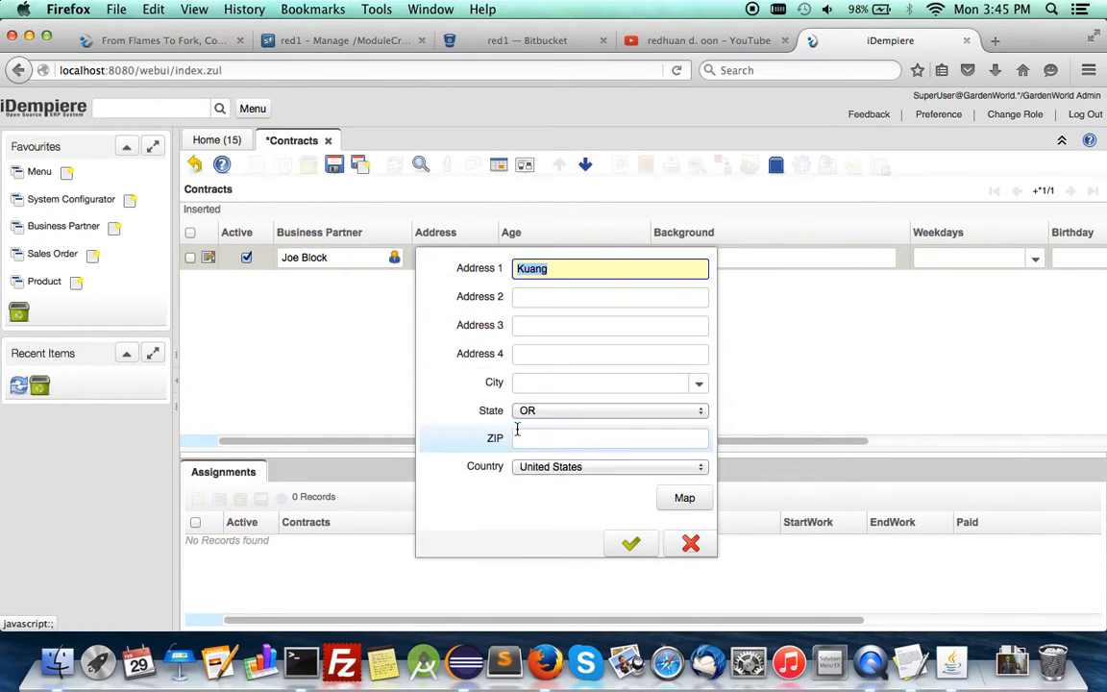
click(699, 466)
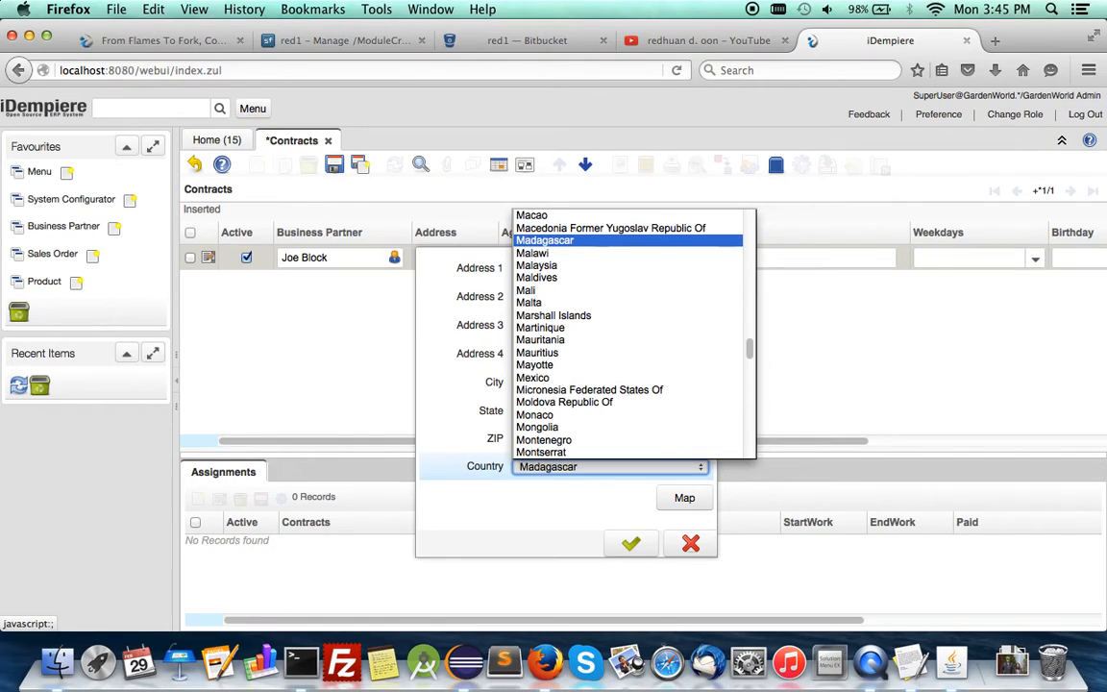
click(537, 266)
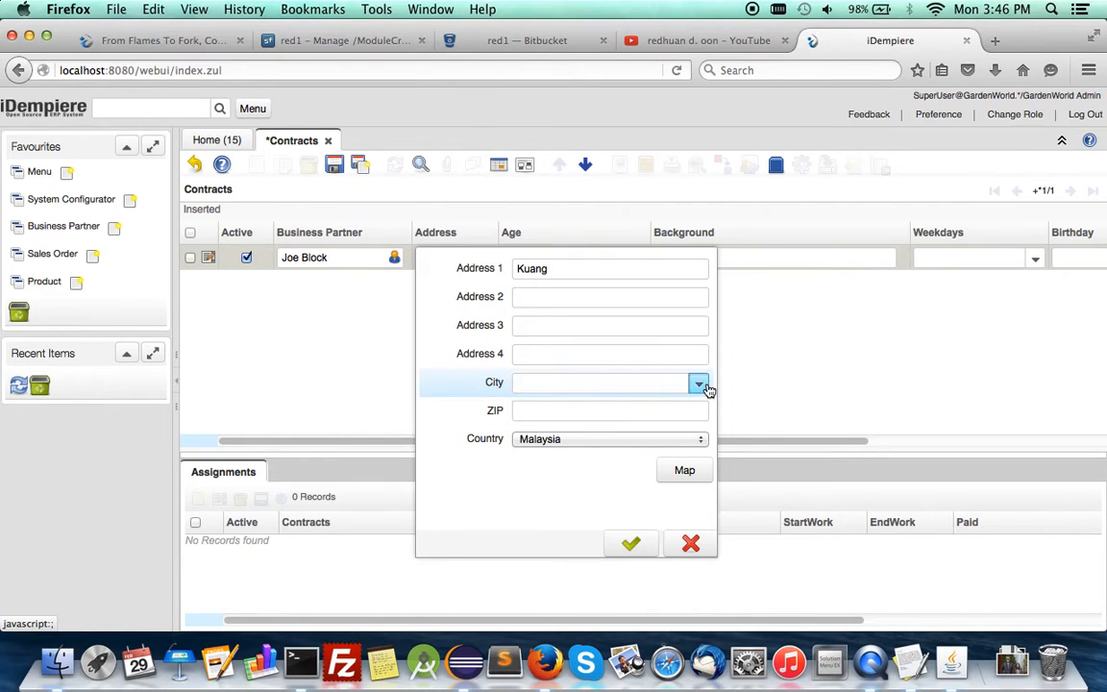
click(596, 382)
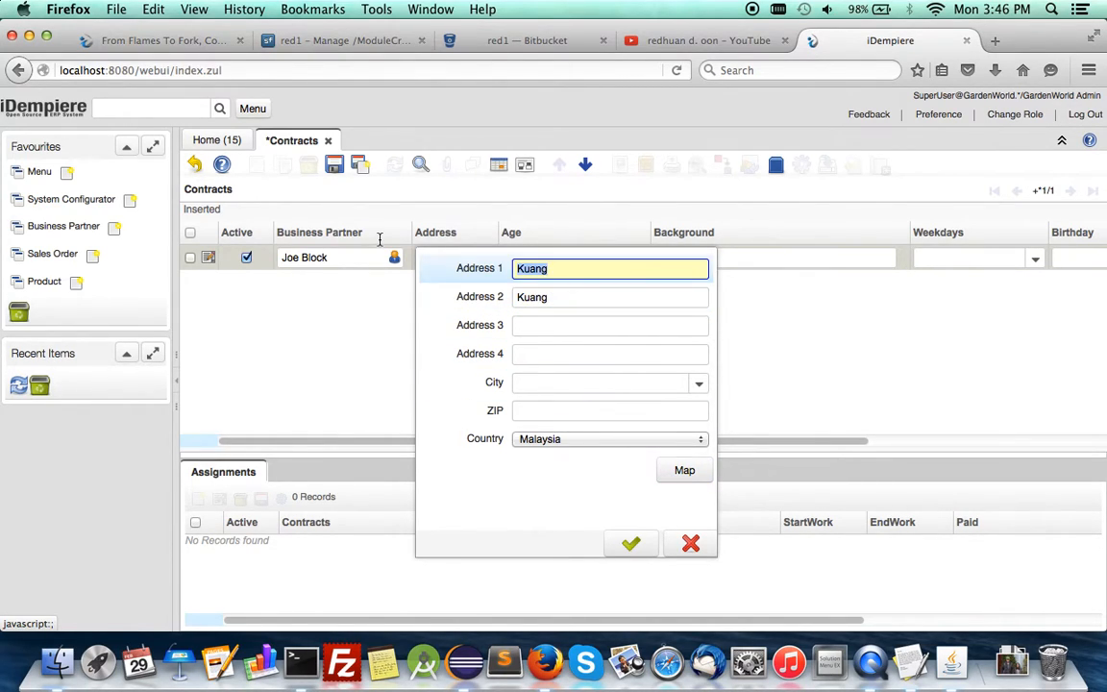
text(Lorong Beringin)
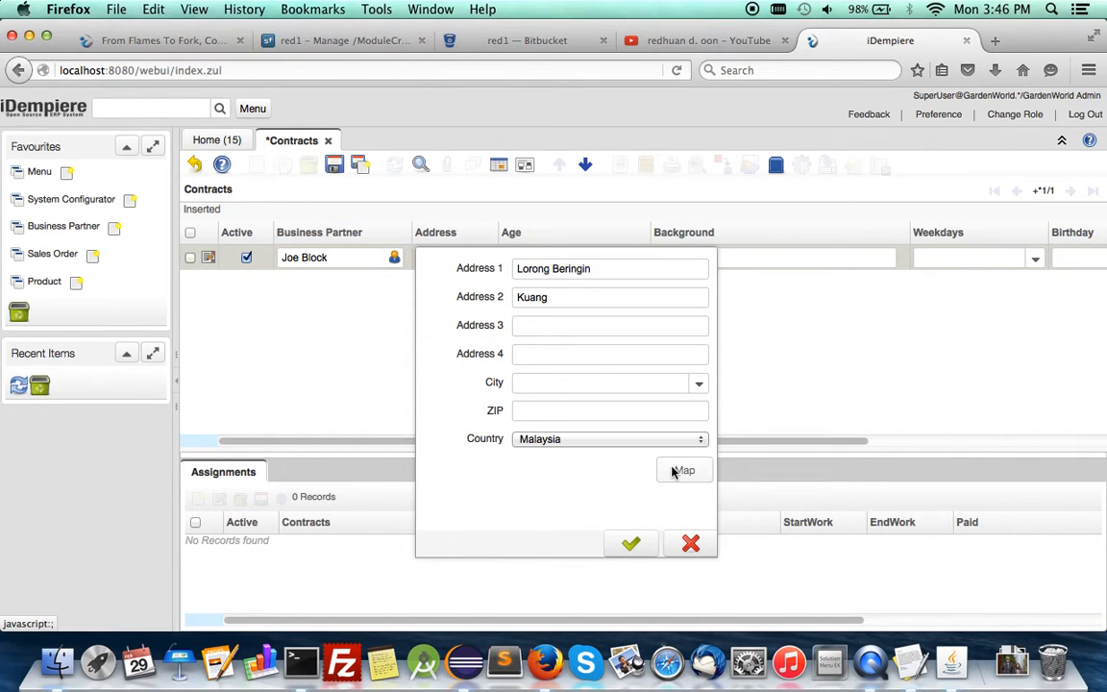
click(684, 471)
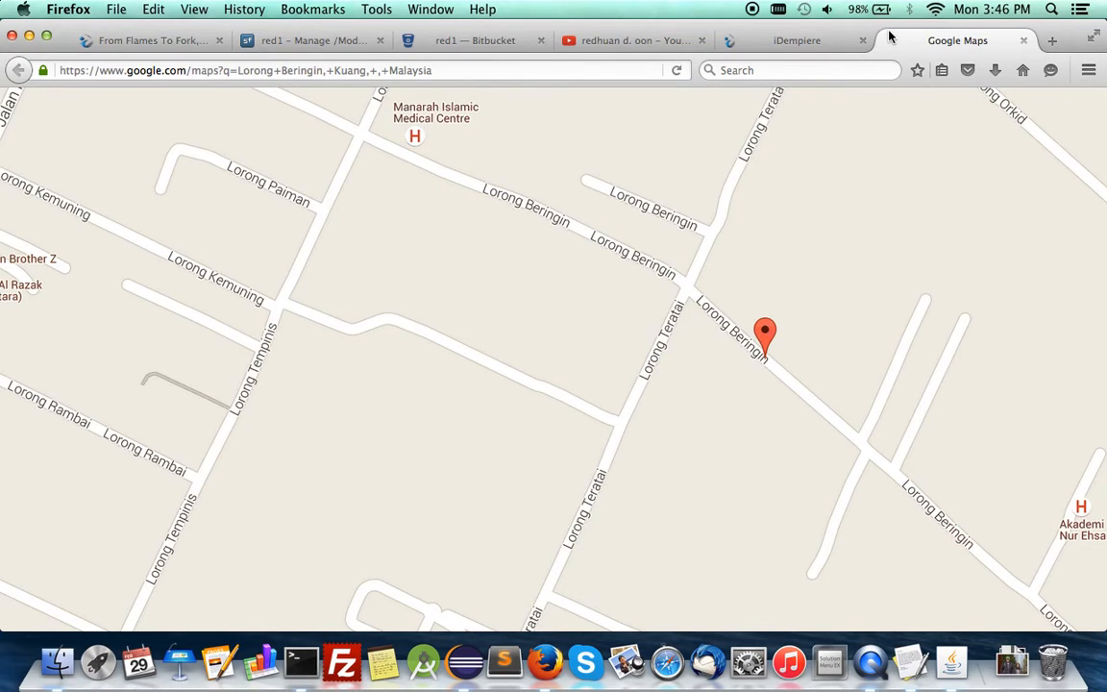
Check the Lorong Beringin, Sungai Buloh location on Google Maps and return to iDempiere.
click(797, 40)
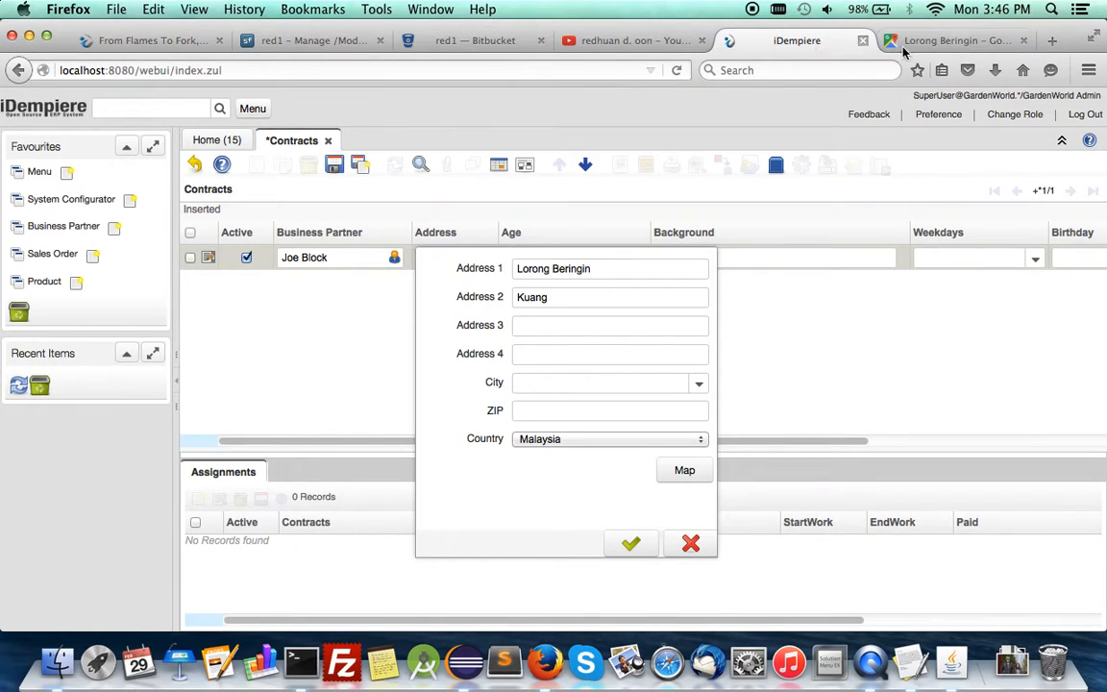
click(684, 470)
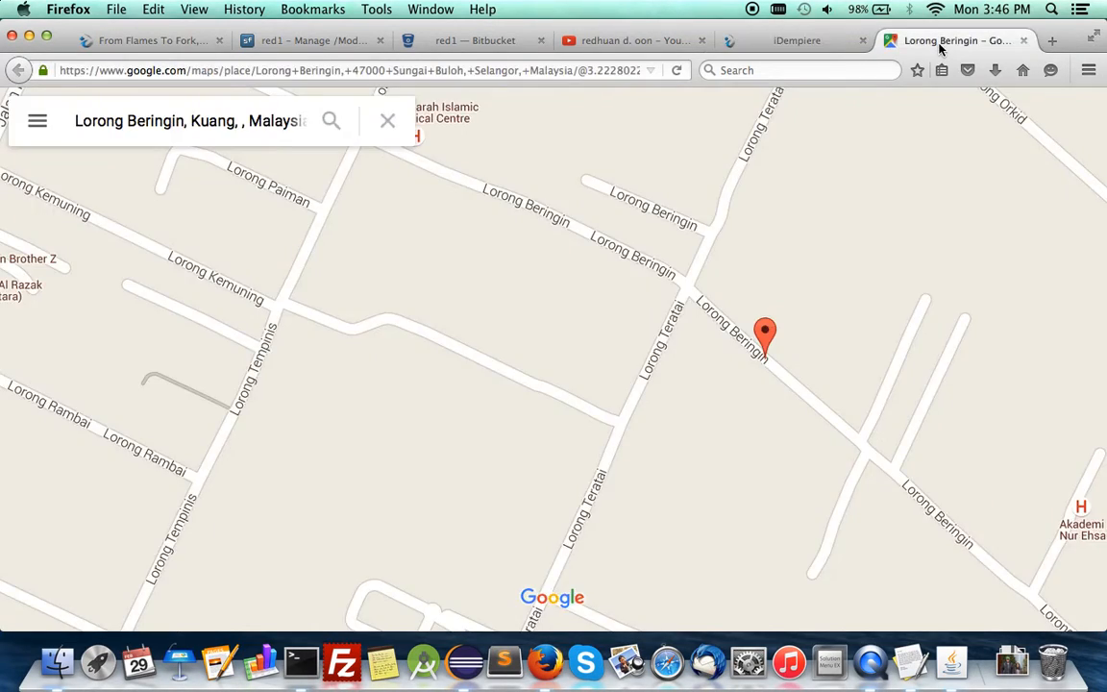
click(766, 337)
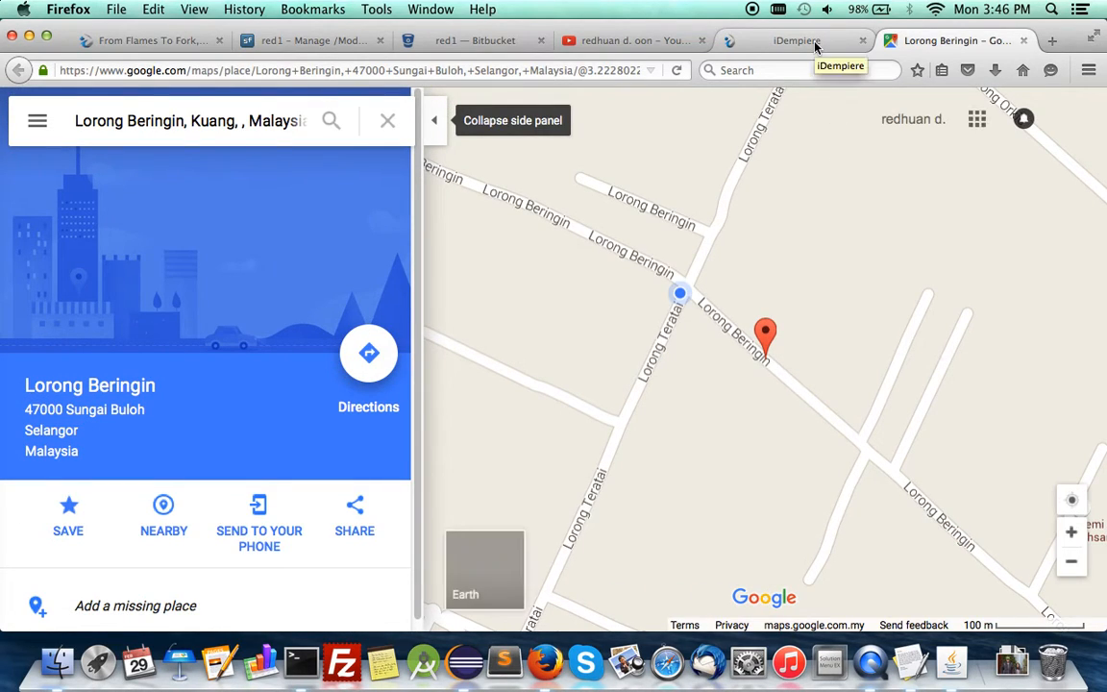
click(795, 41)
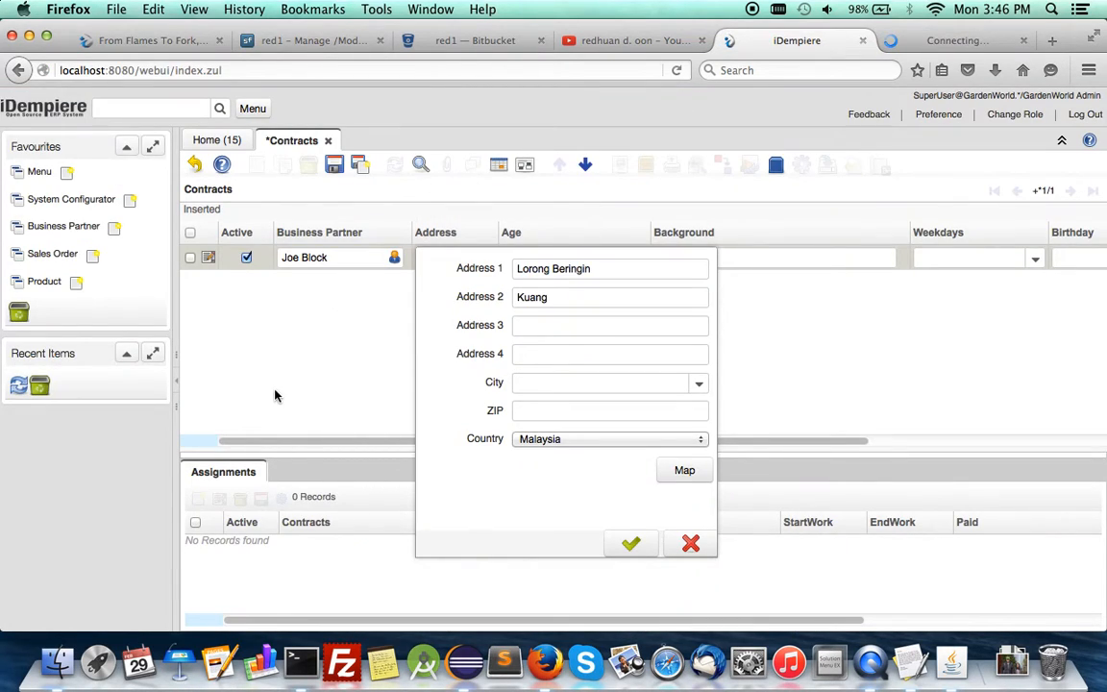
click(630, 543)
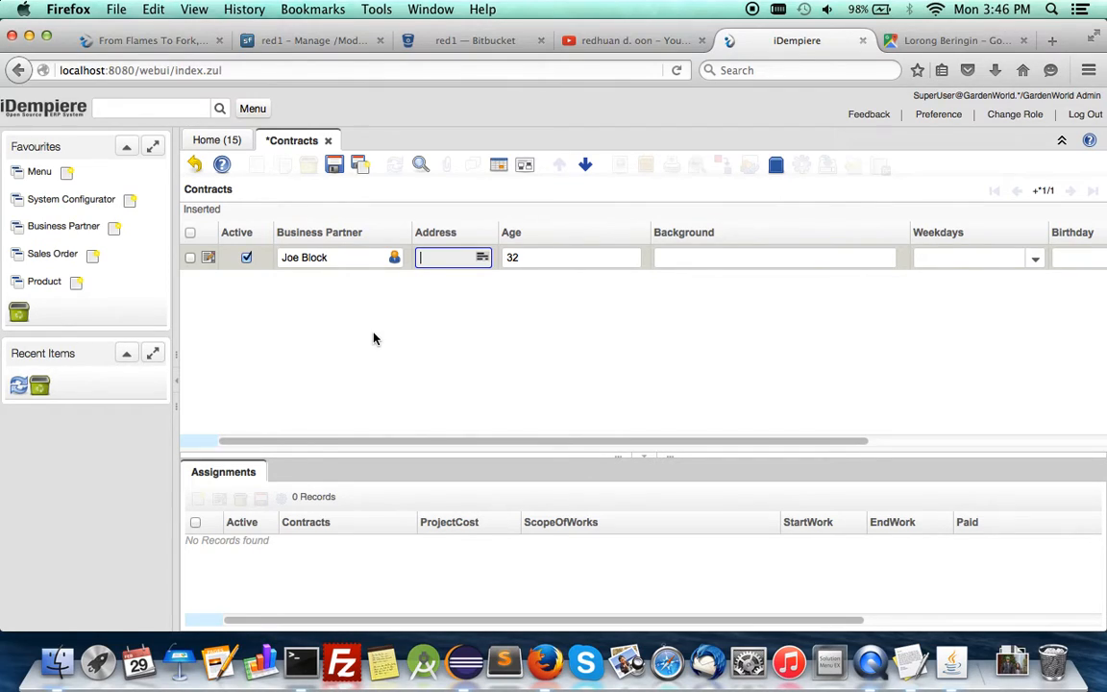
mouse_move(698, 251)
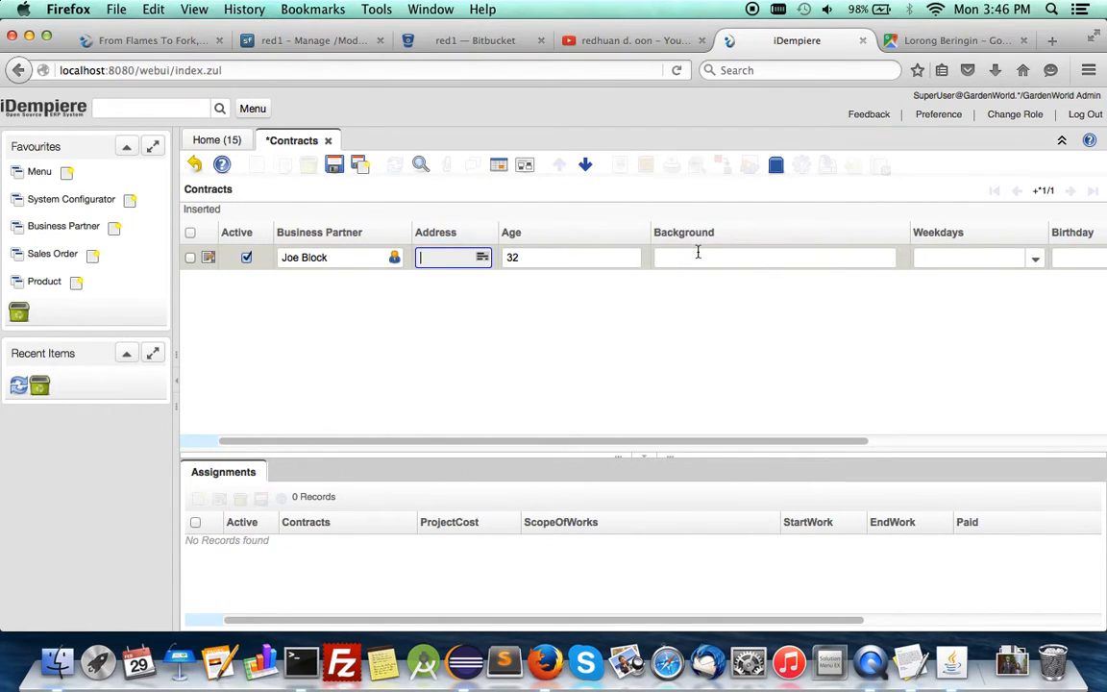
text(N)
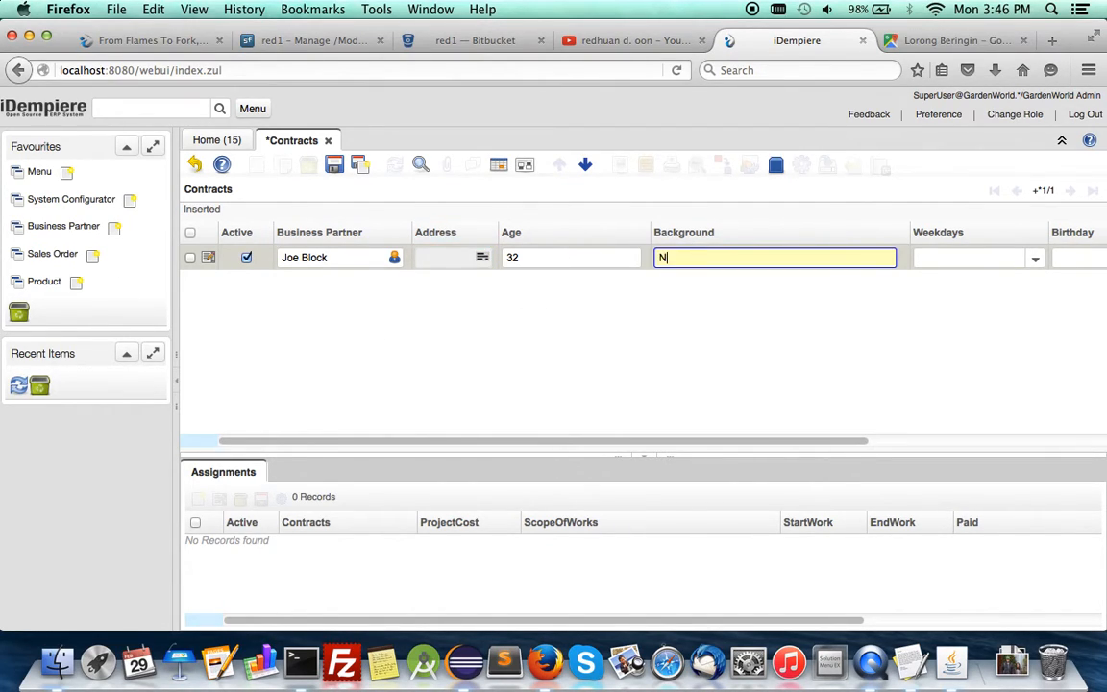
text(ew job)
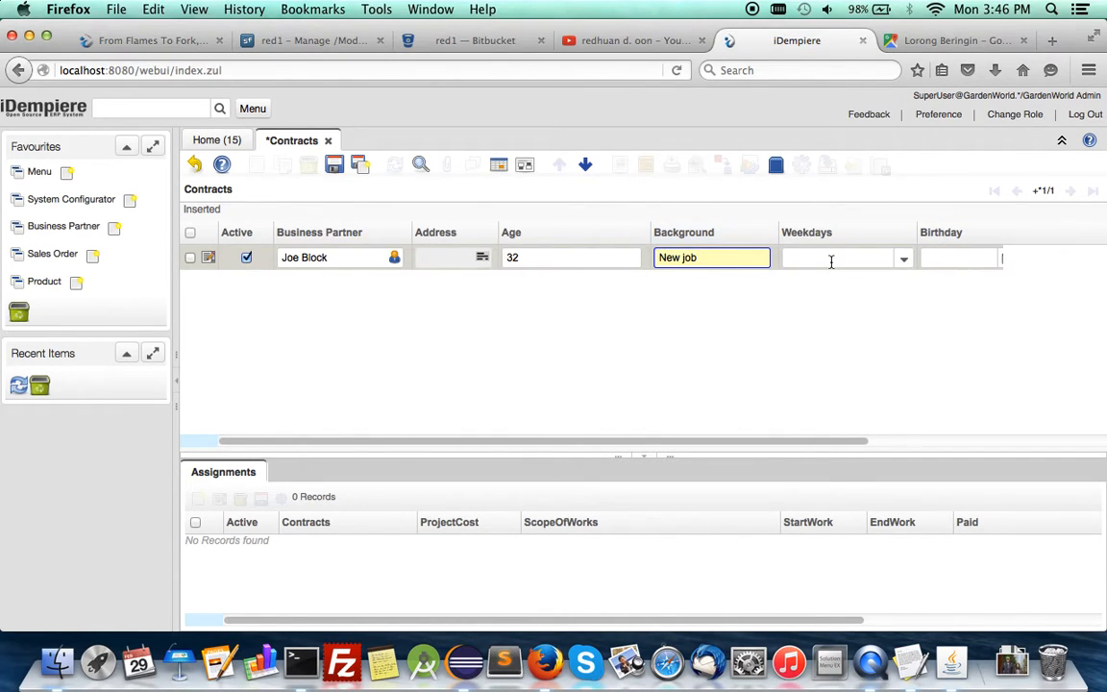
click(902, 257)
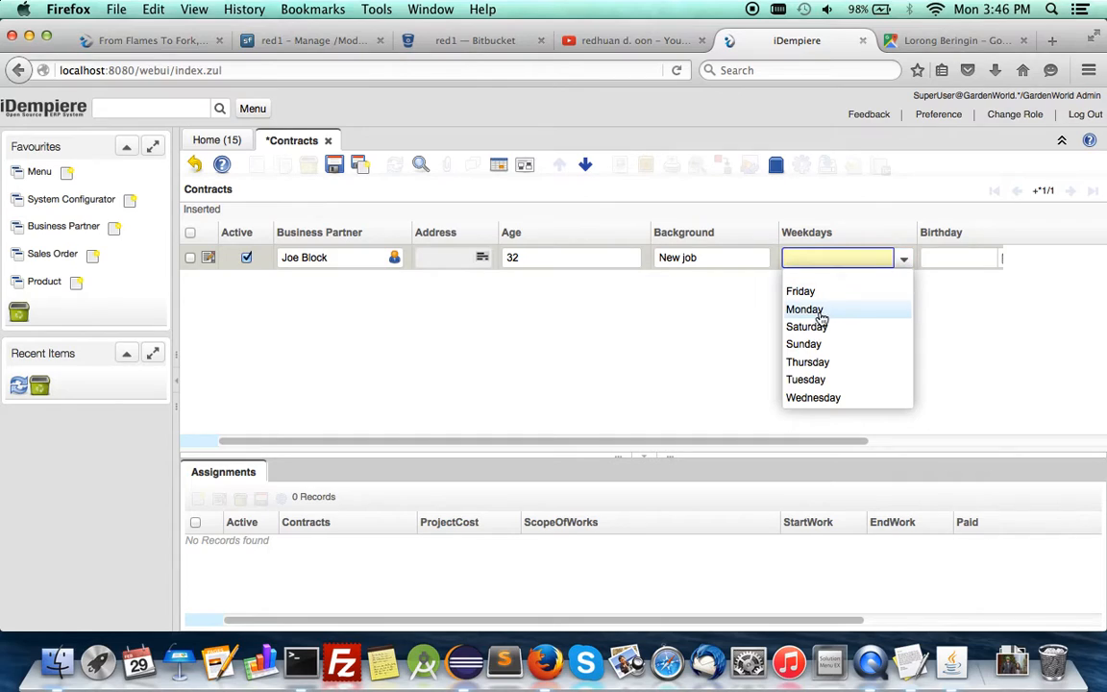
click(804, 308)
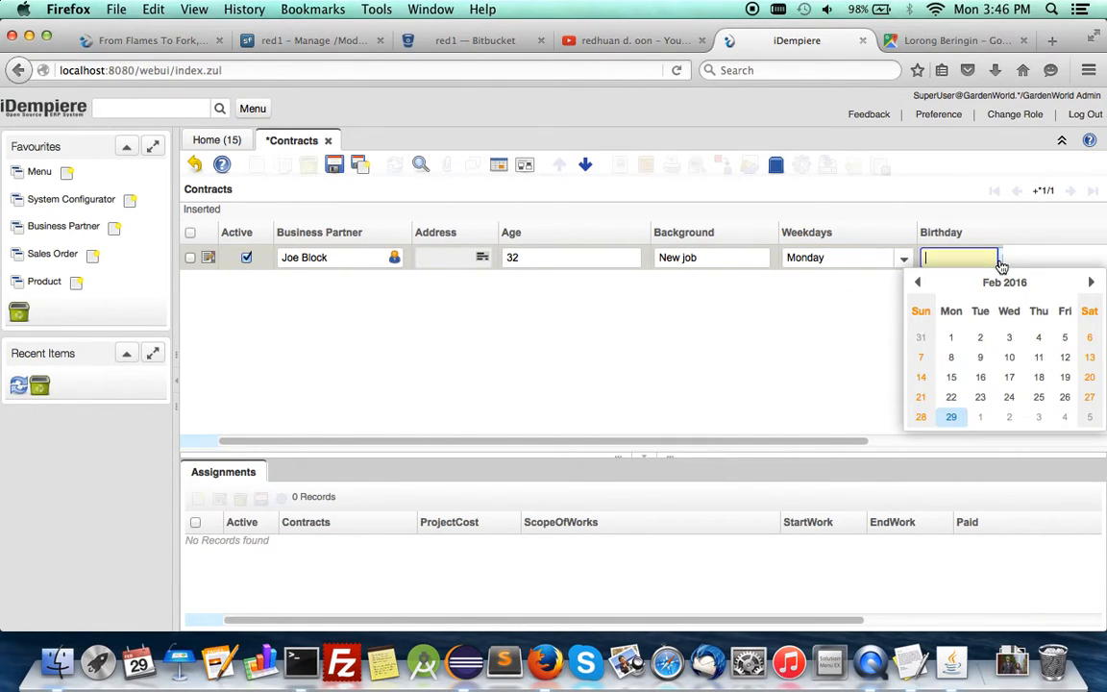
click(1005, 281)
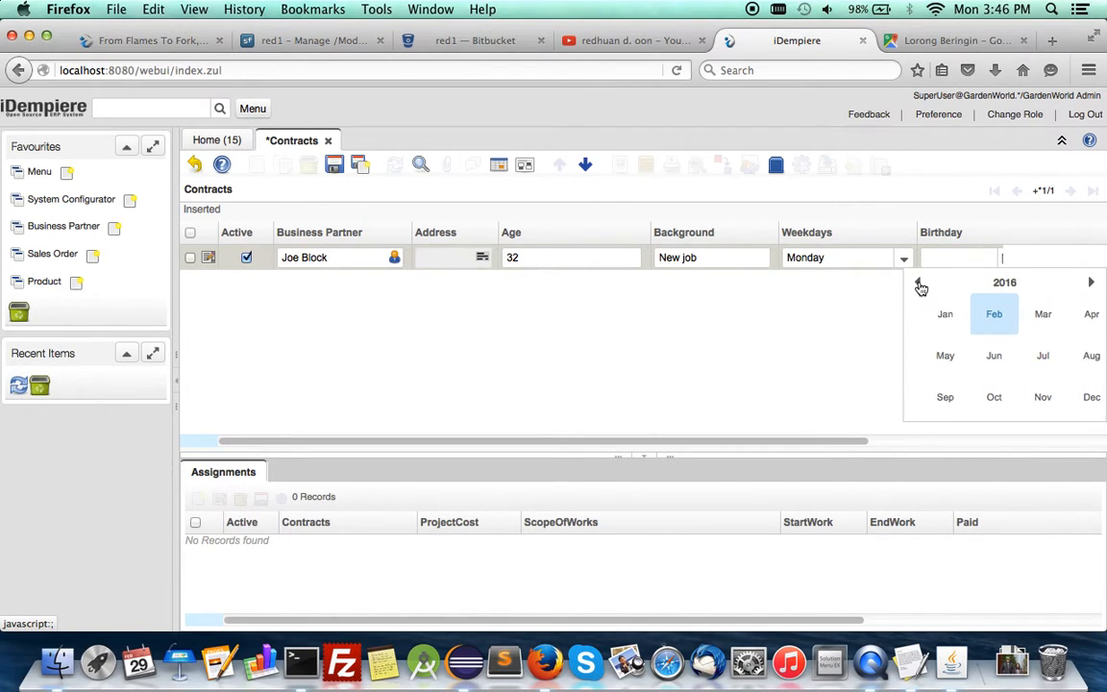
click(920, 282)
text(01/02/2012)
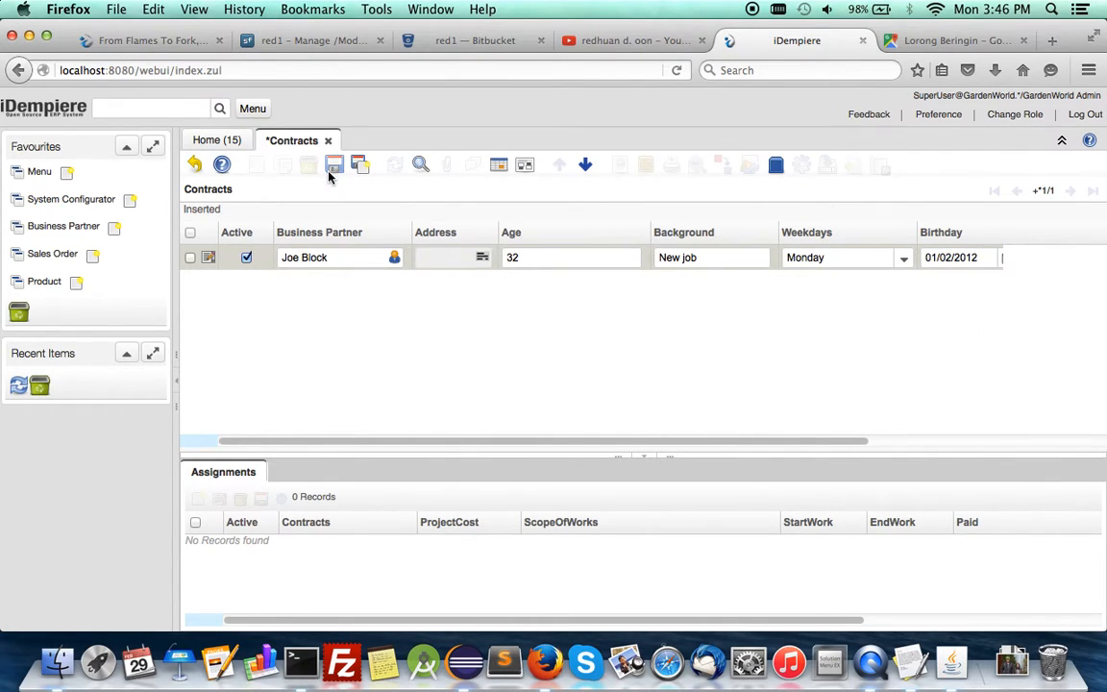
click(335, 165)
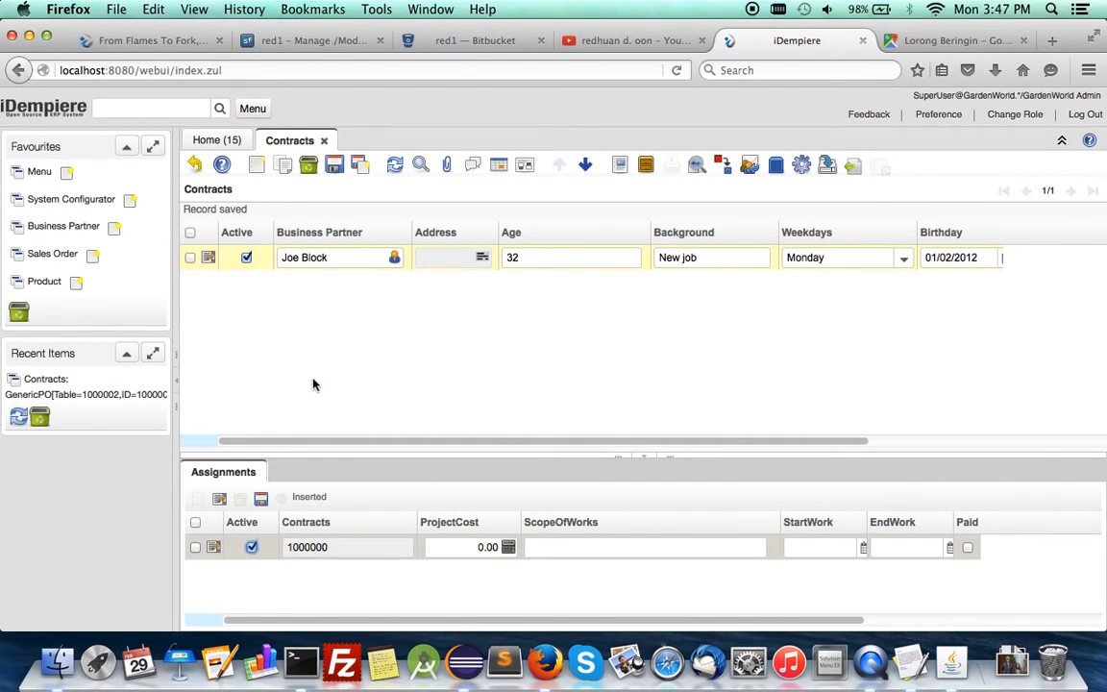
Add a 2,330.00 Preliminary Study assignment for 02/08–02/25/2016 and start a new contract.
click(471, 547)
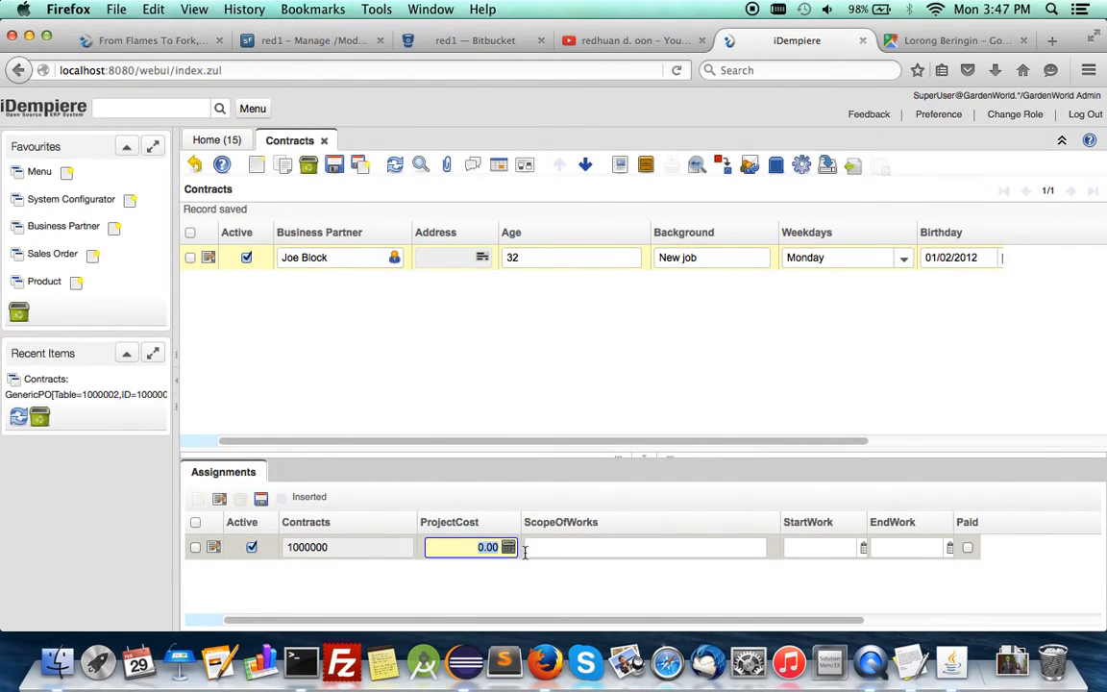
text(233)
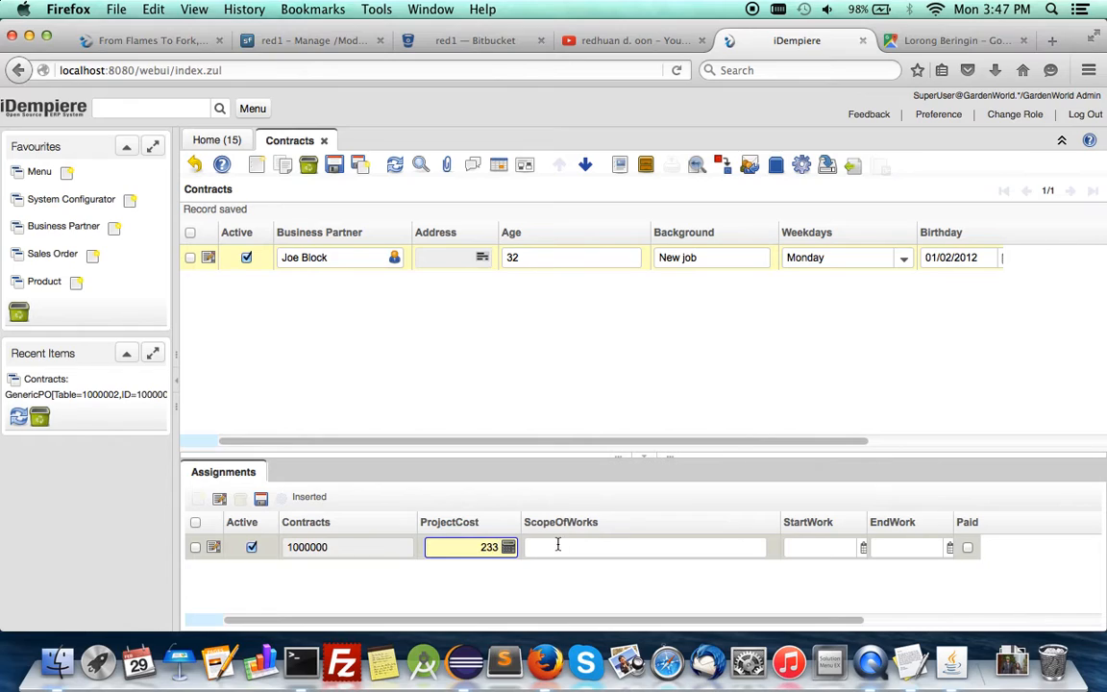
click(644, 547)
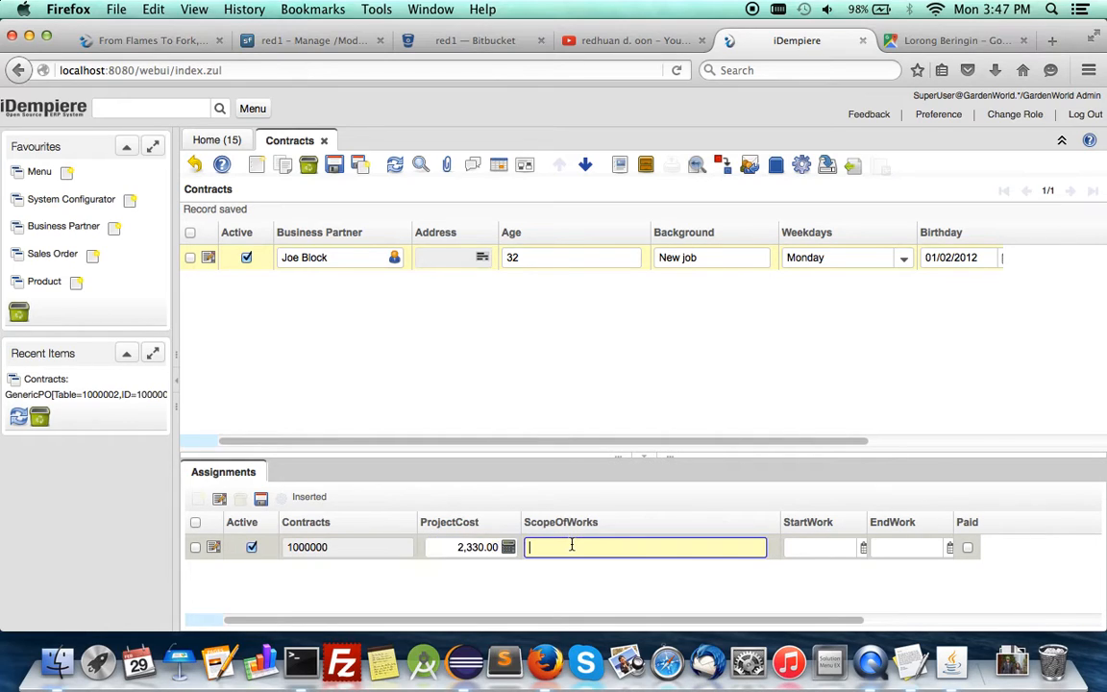
text(Prelikmin)
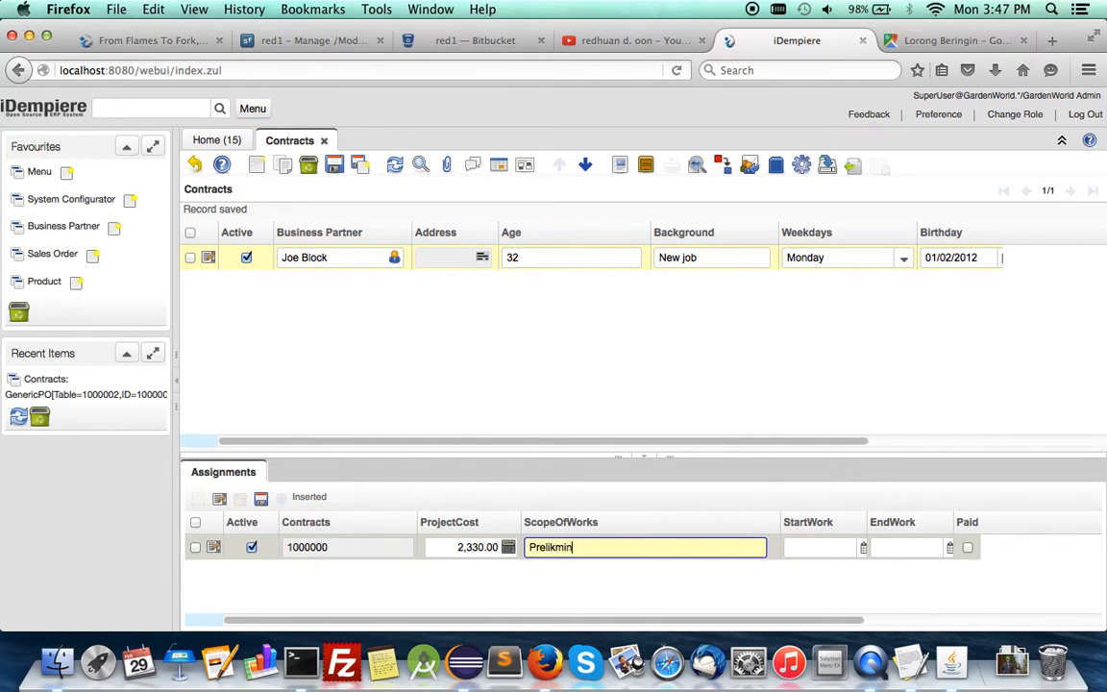
key(Backspace)
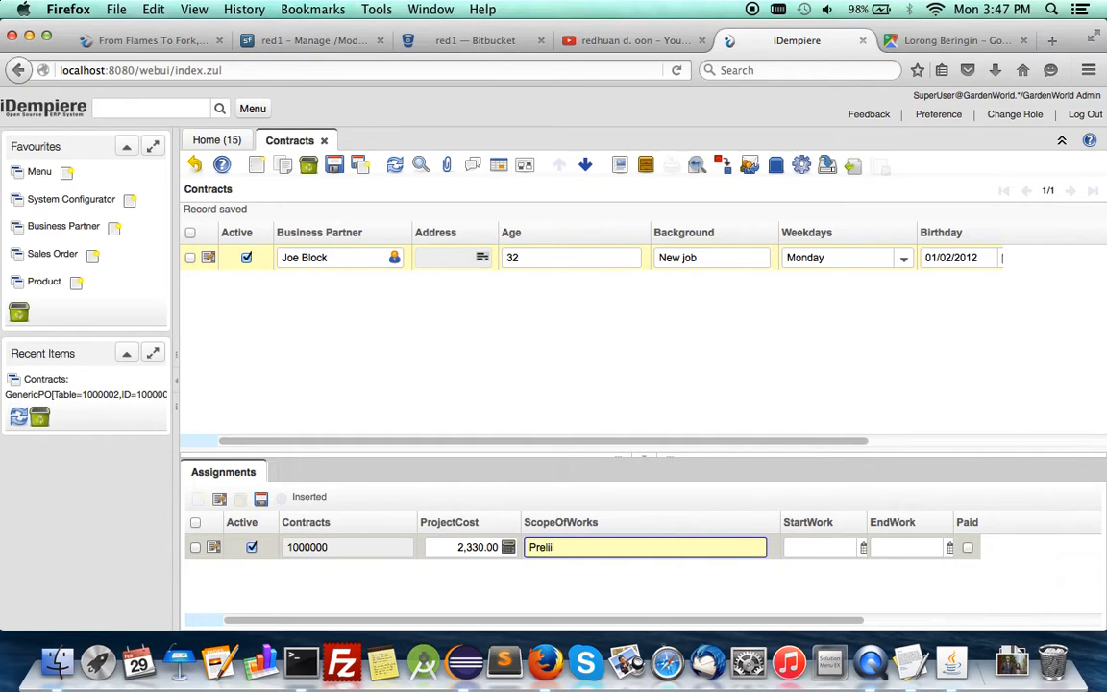
text(minary)
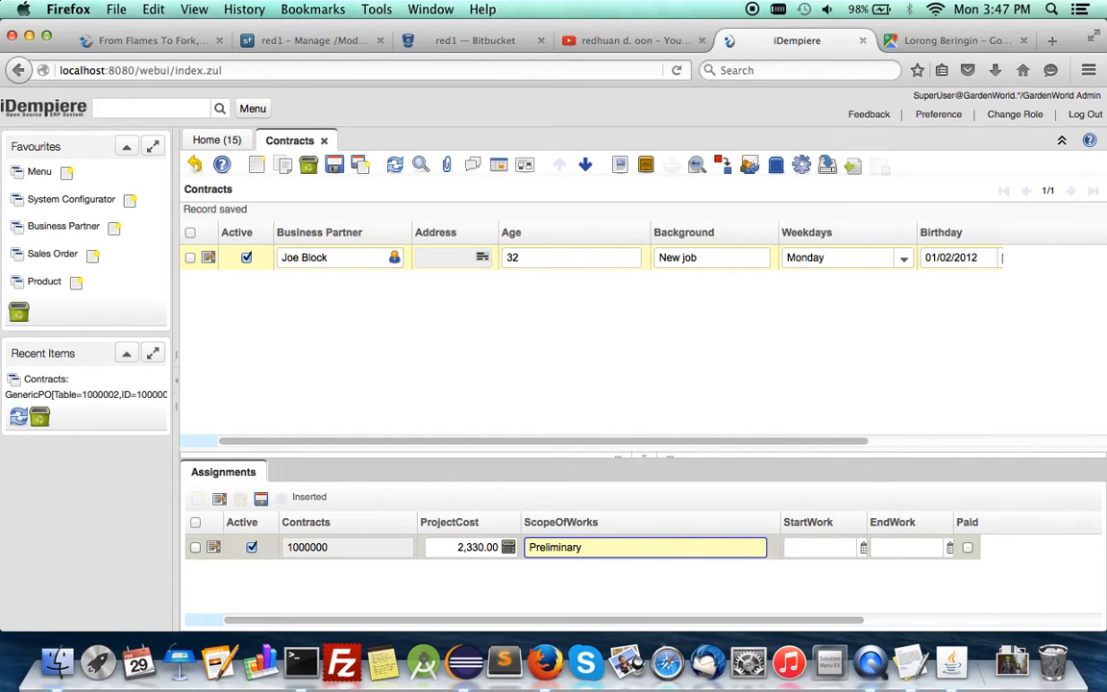
text(Study)
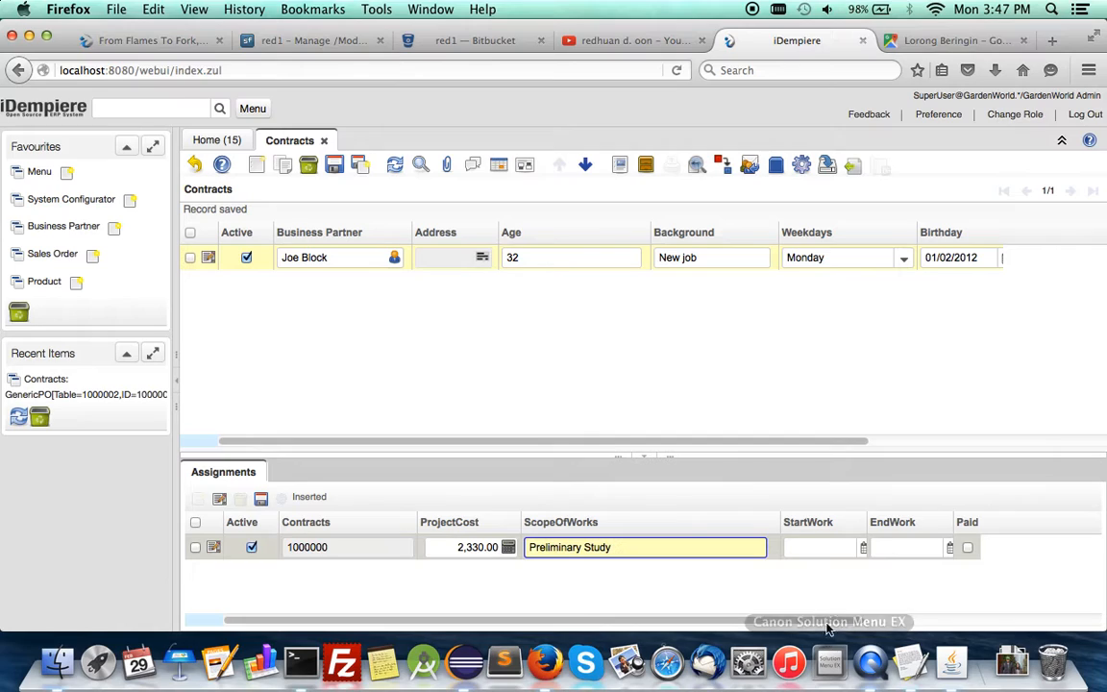
click(863, 547)
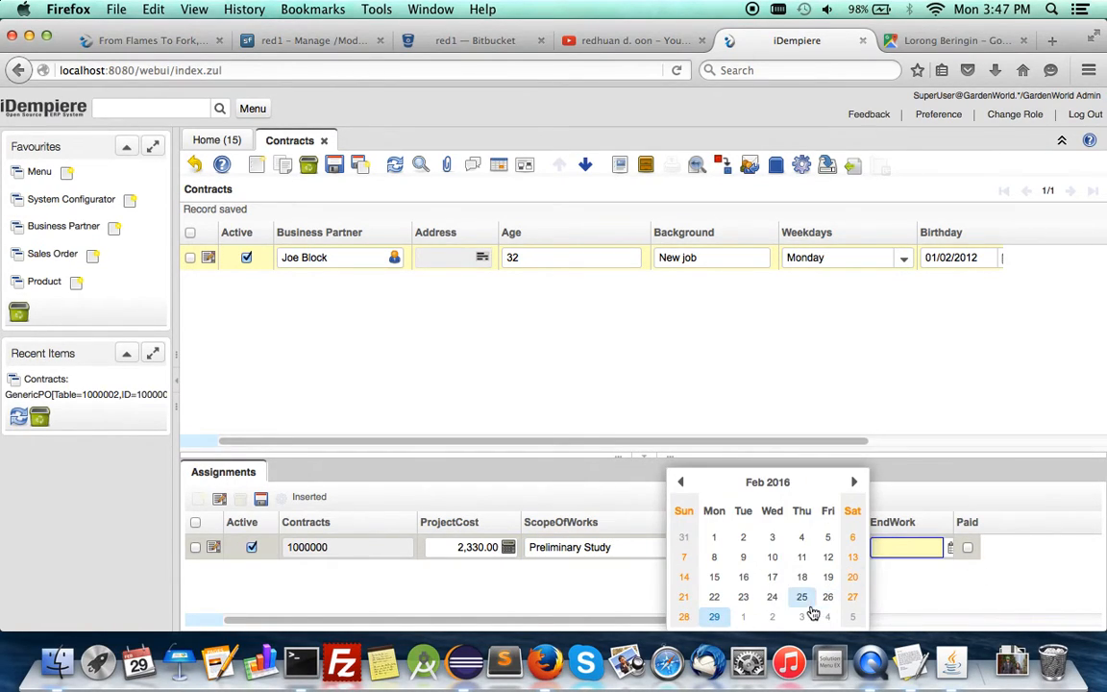
click(803, 596)
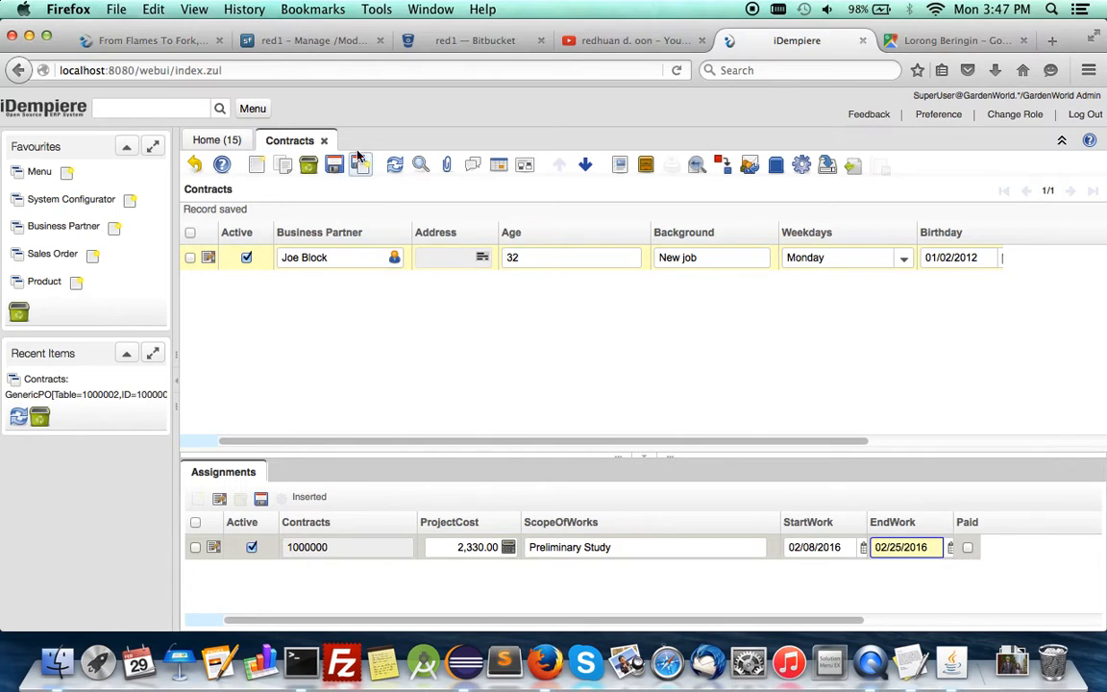
click(307, 165)
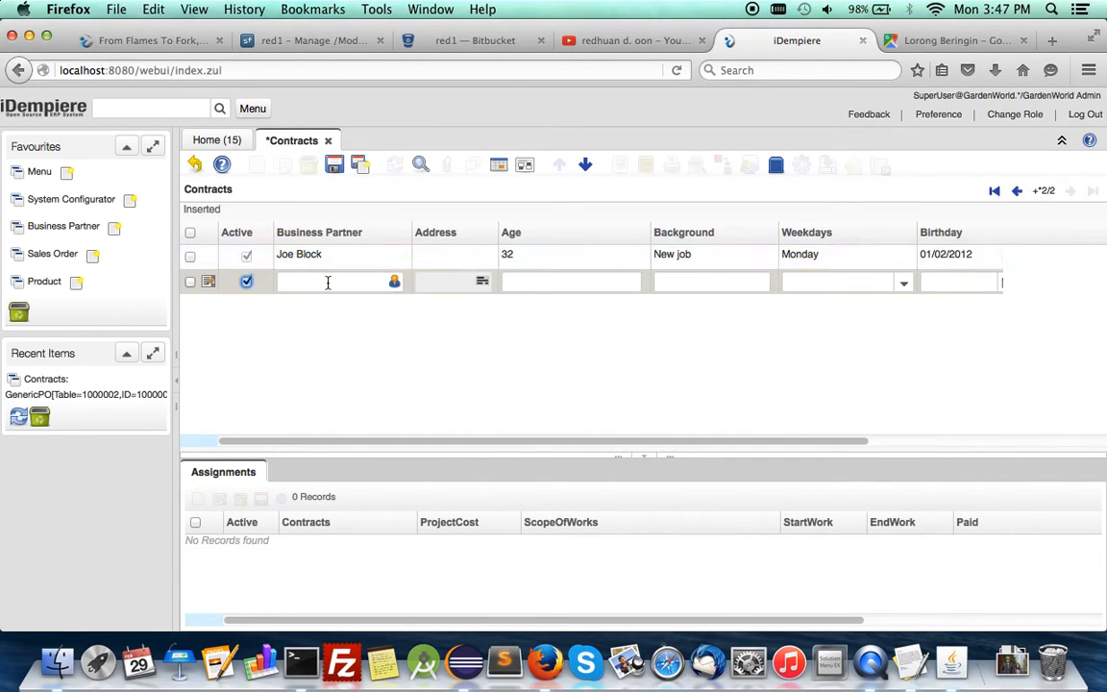
Set C&W Construction as business partner with a Washington, WA address.
text(C&W Construction)
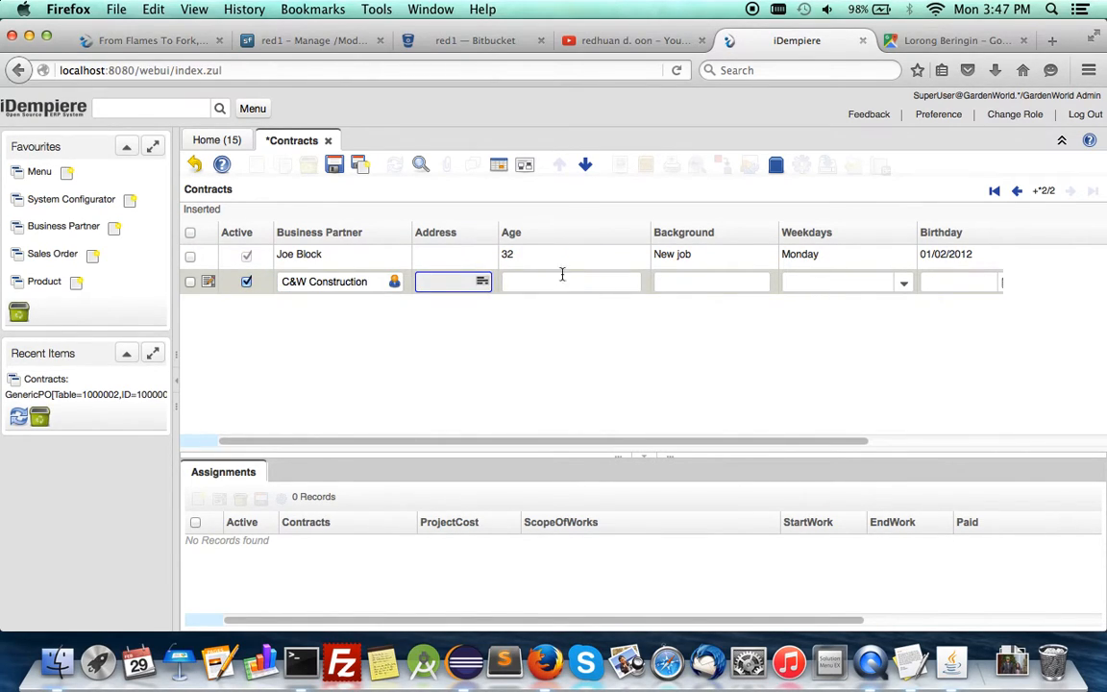
click(481, 282)
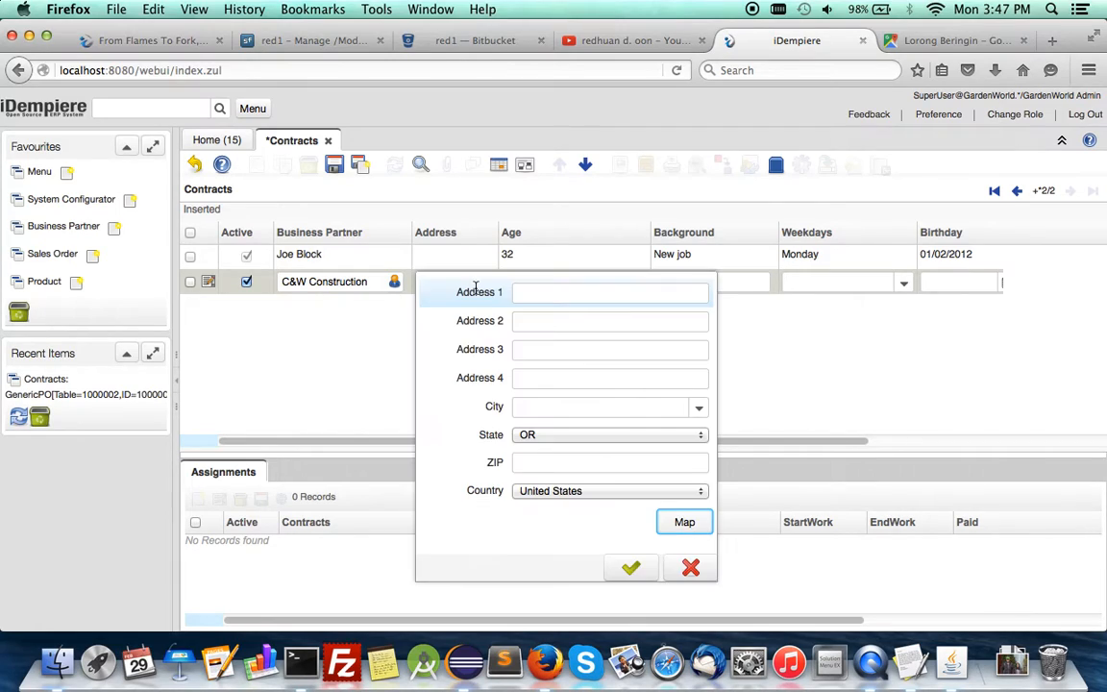
text(W)
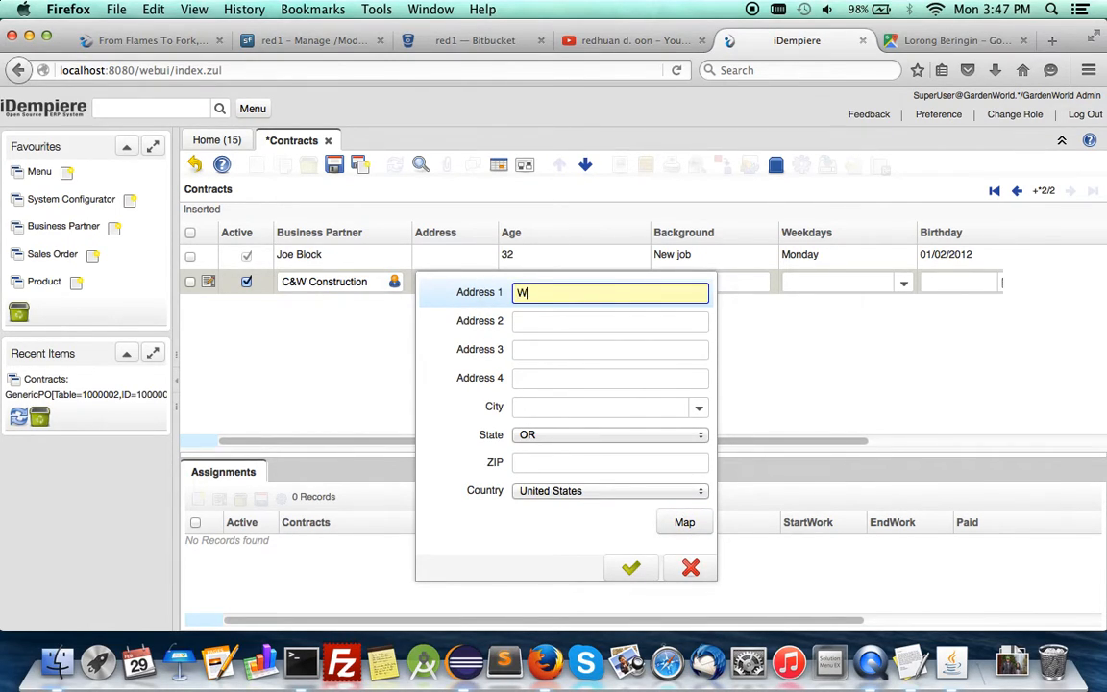
text(ashington)
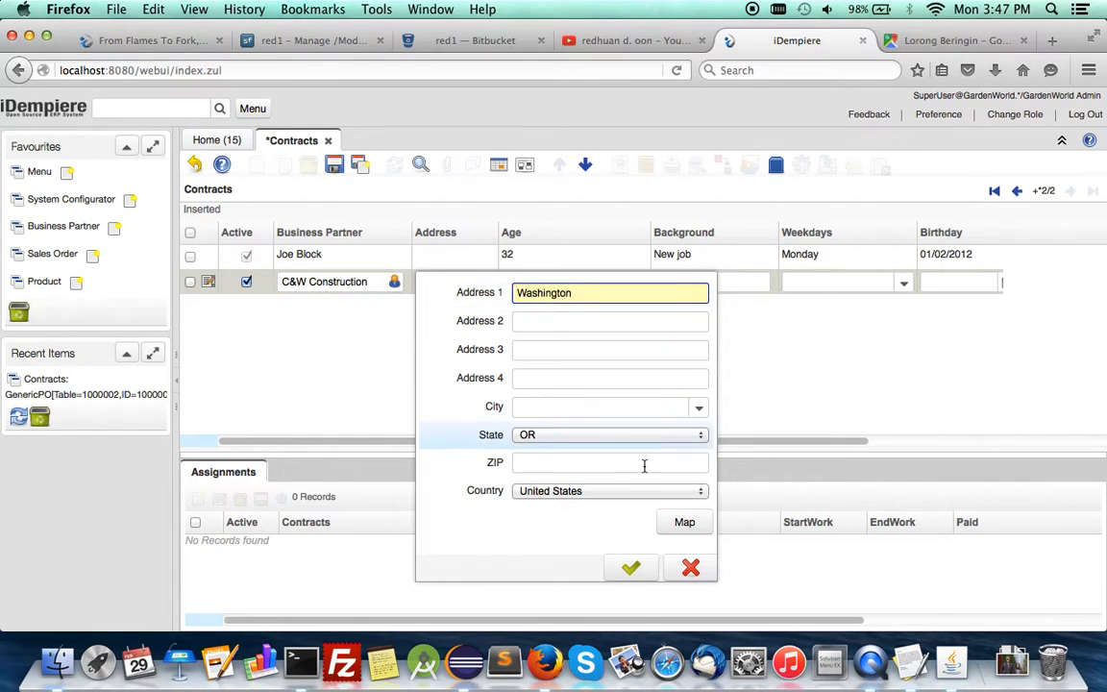
click(700, 434)
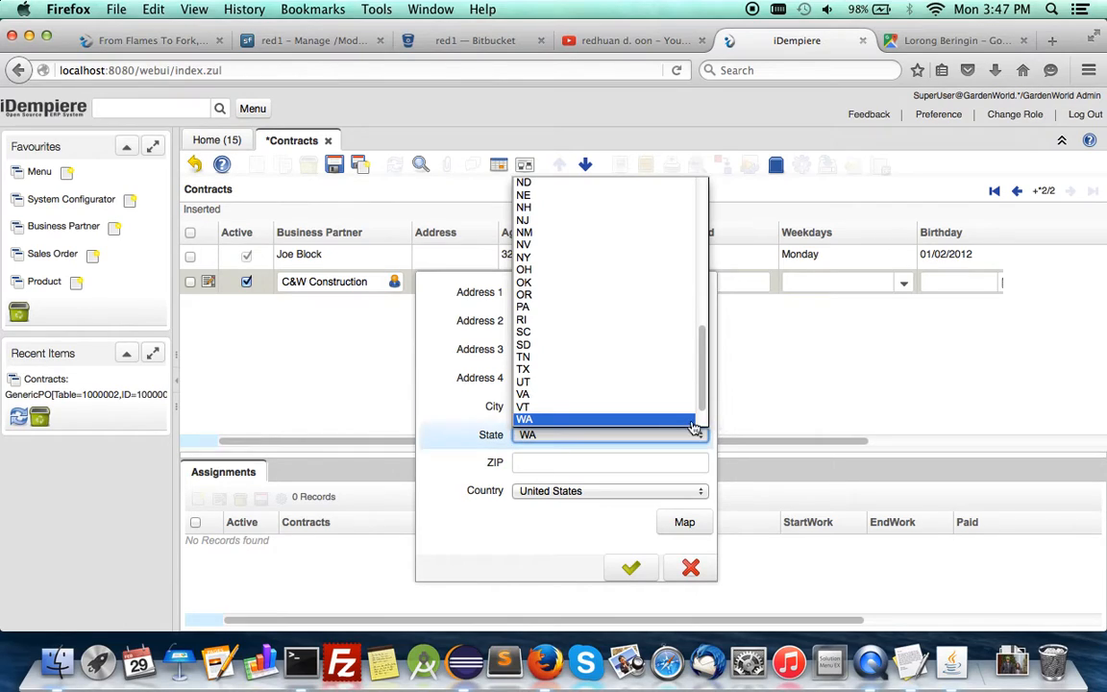
scroll(down, 3)
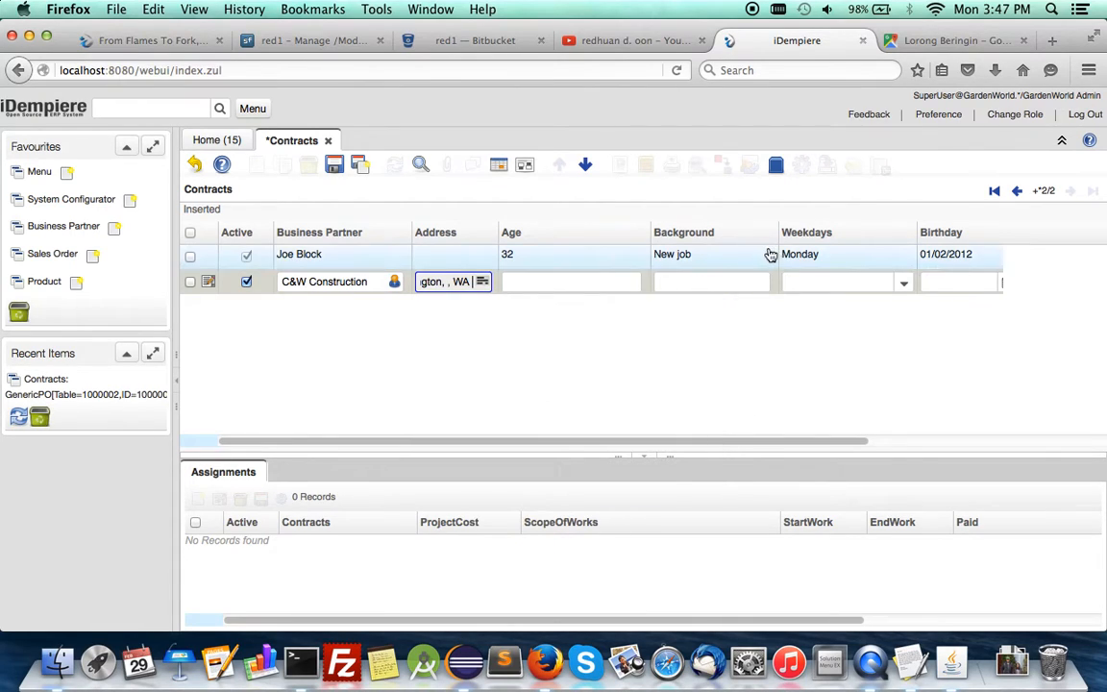
Enter age 44, background Another client and weekday Saturday, then save the contract.
click(571, 281)
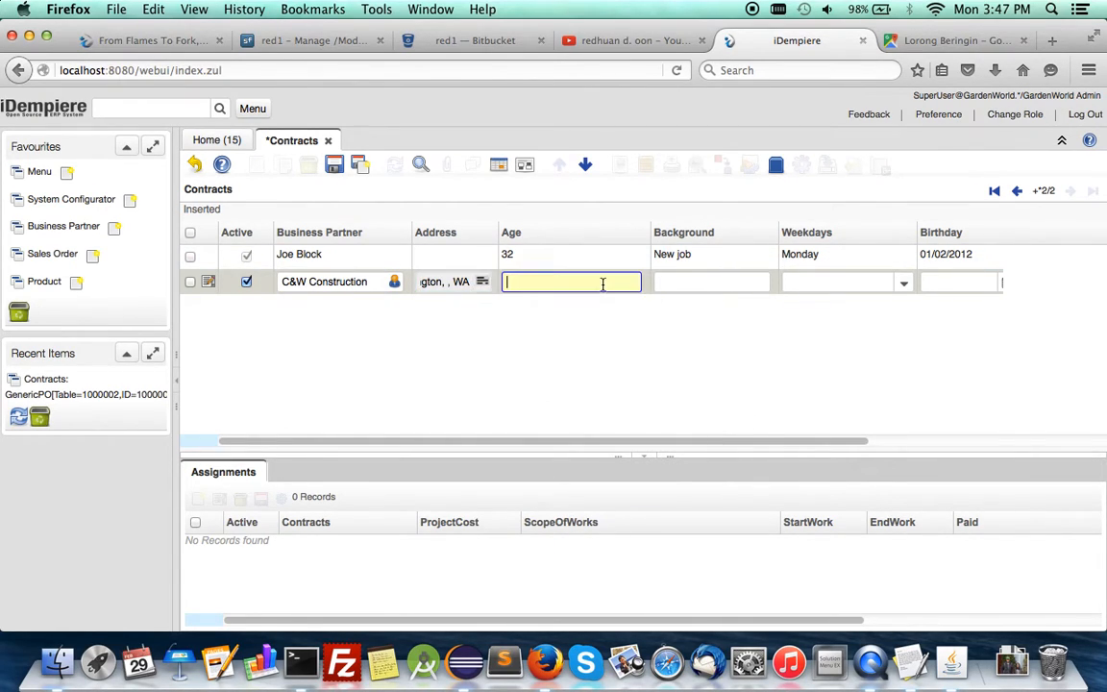
text(44)
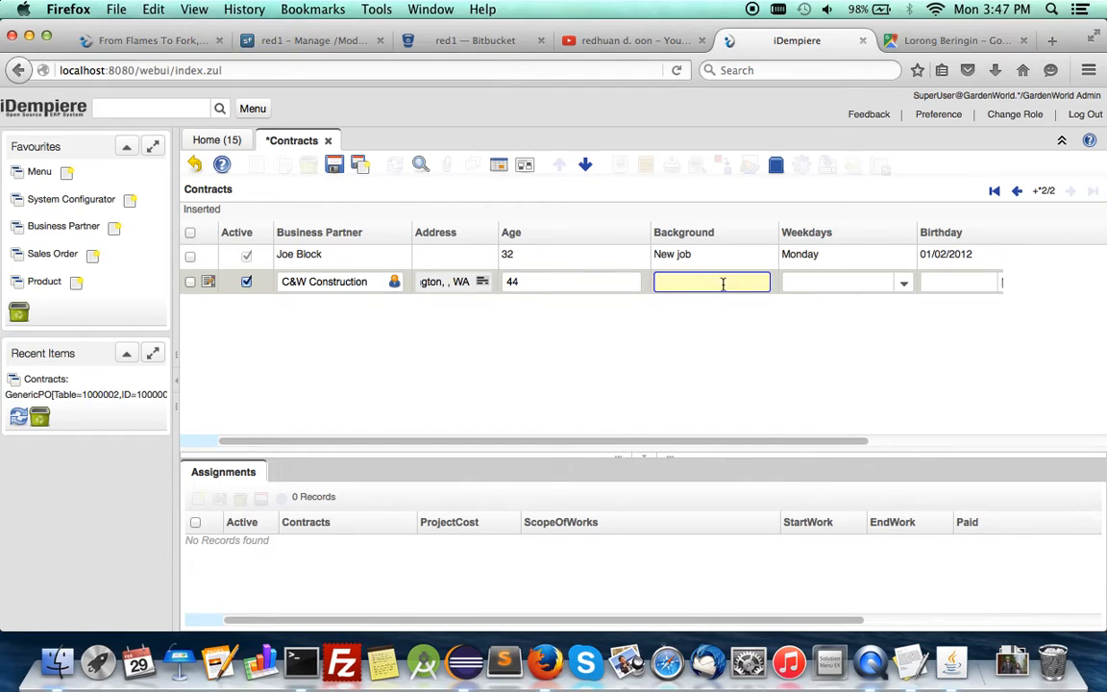
text(ao)
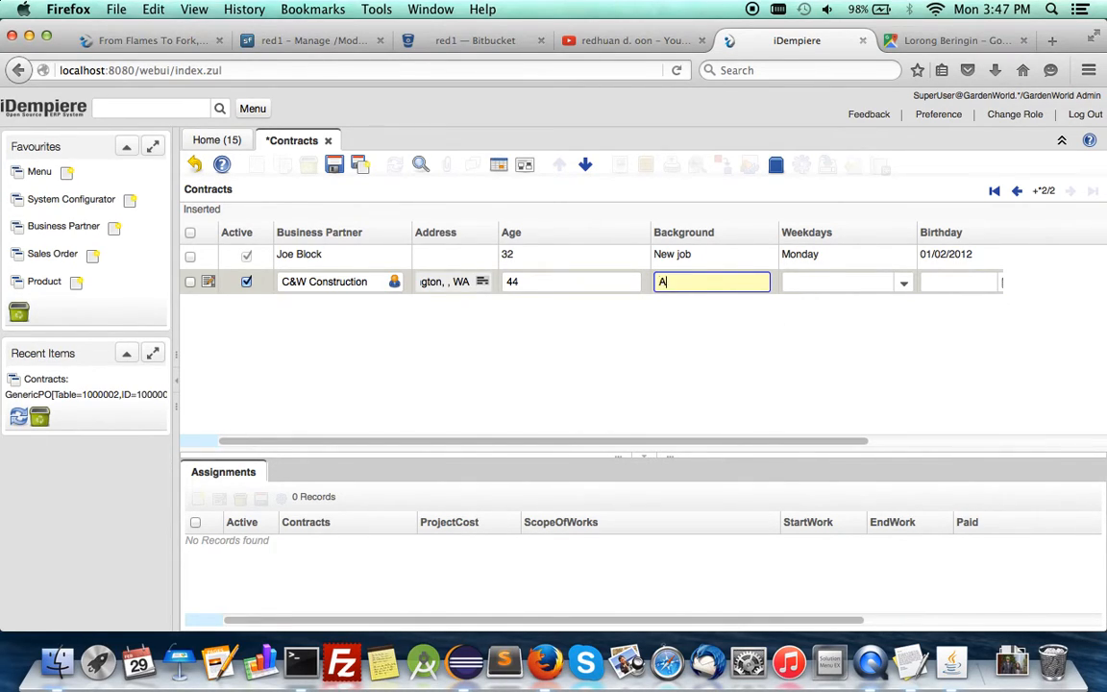
text(nother clie)
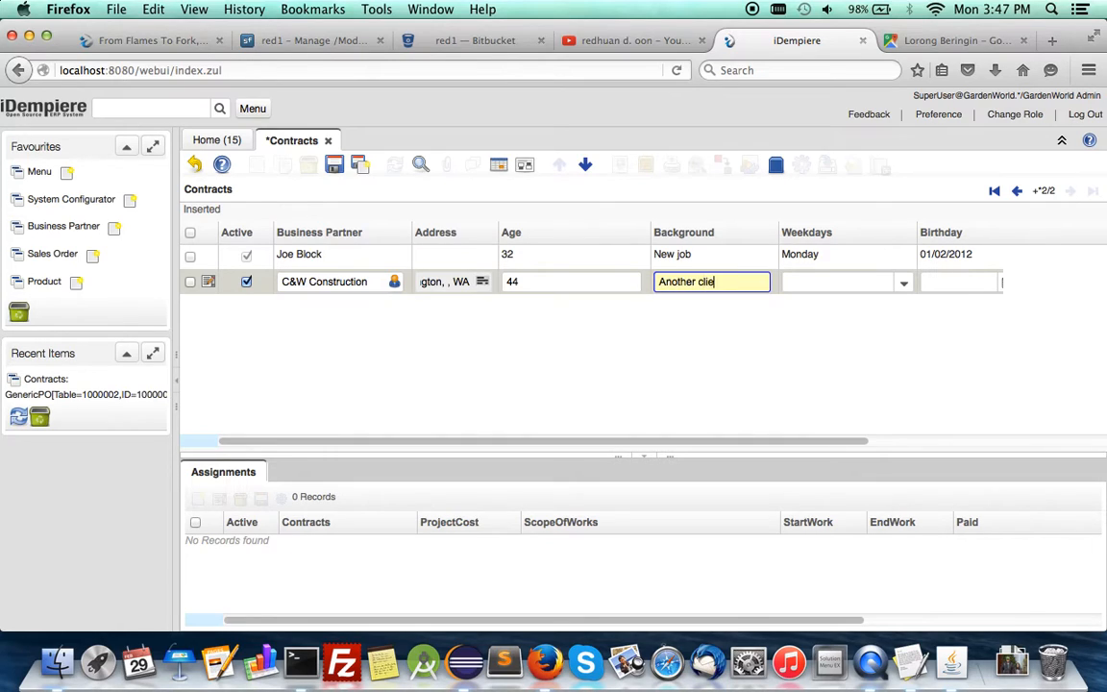
click(902, 282)
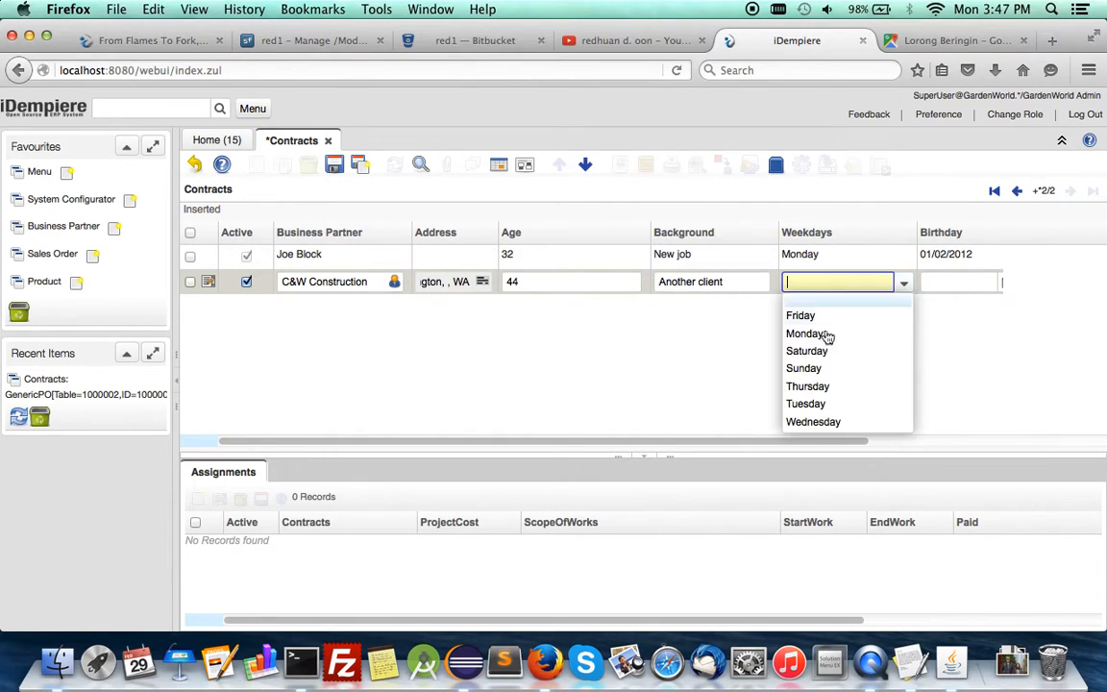
click(806, 350)
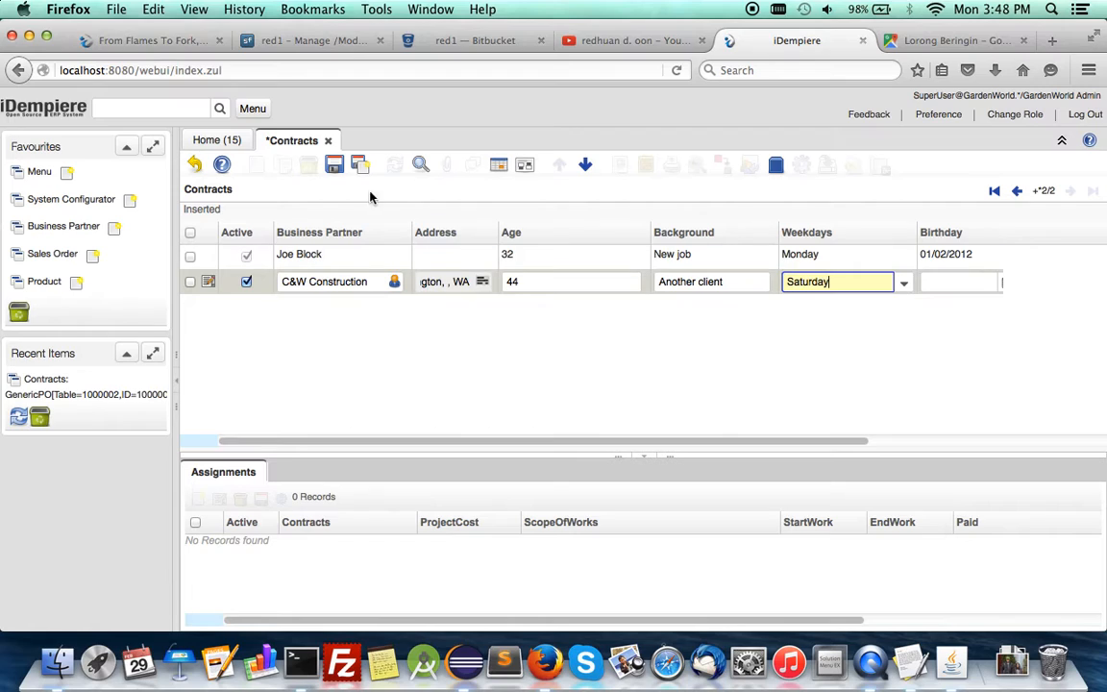
click(333, 164)
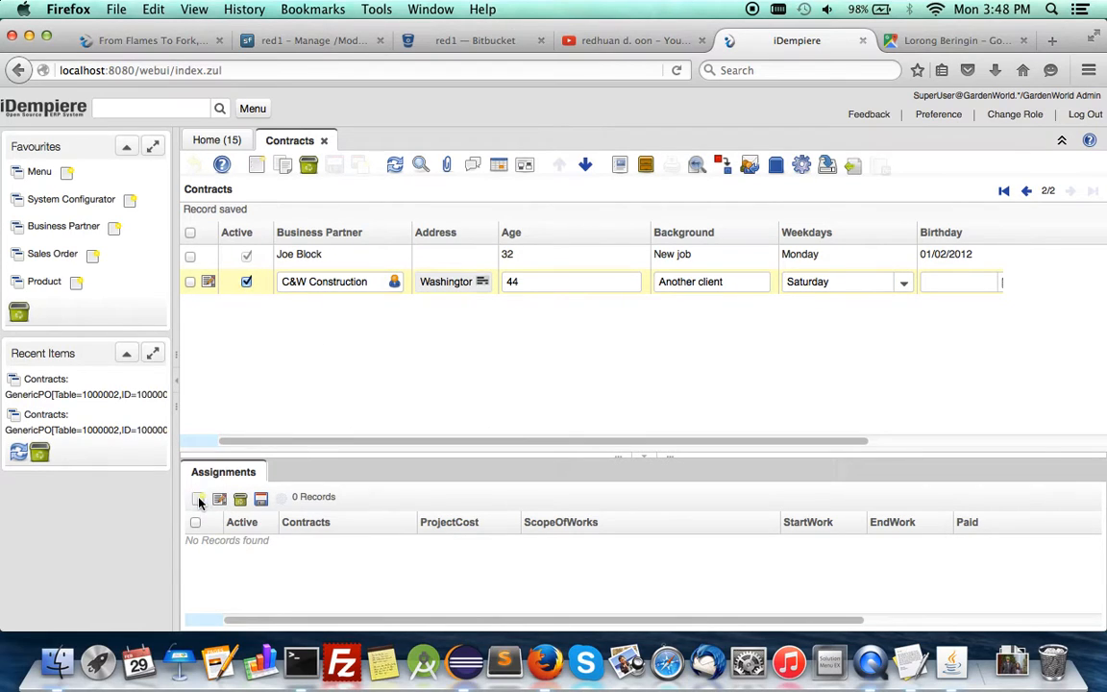
click(199, 499)
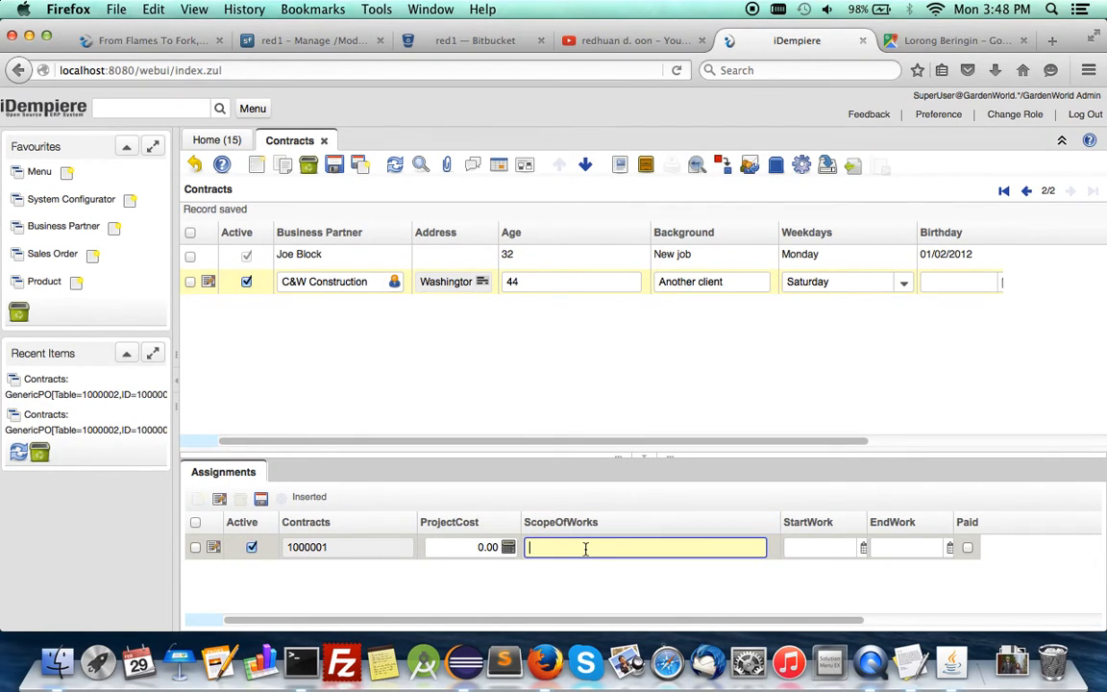
text(Coding)
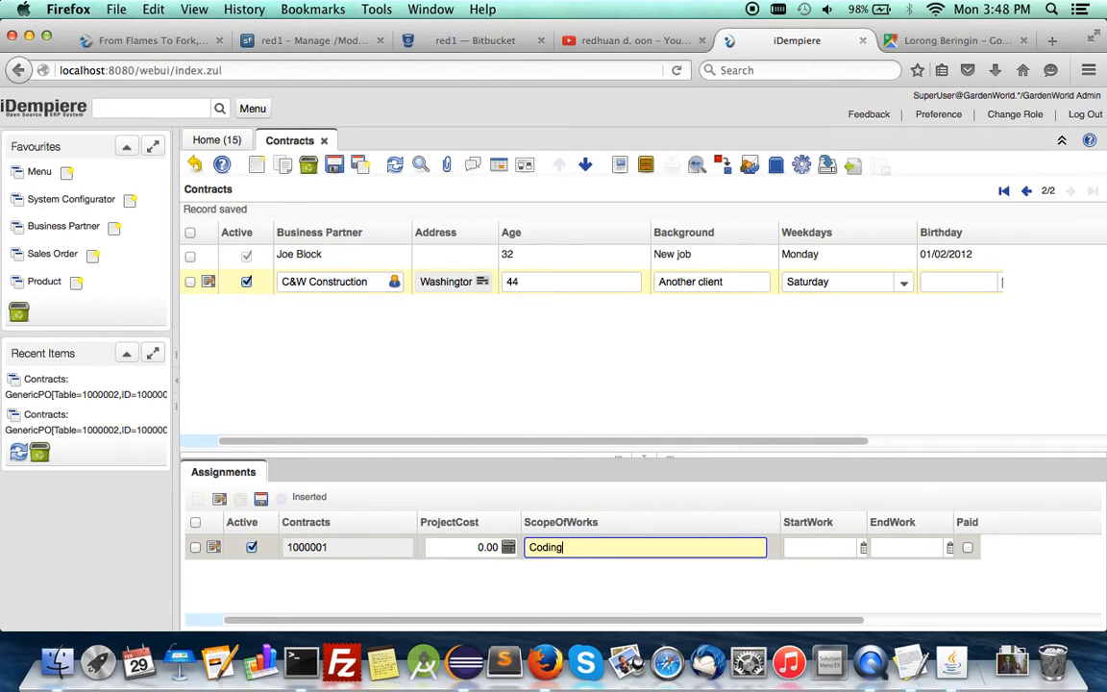
click(335, 165)
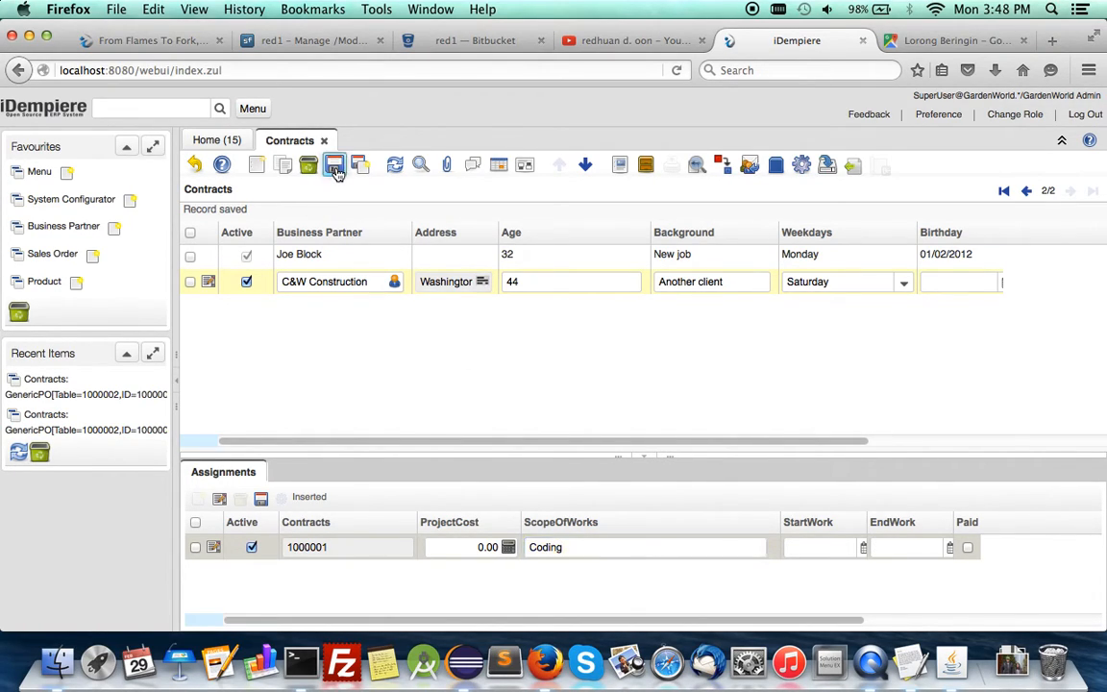
click(336, 164)
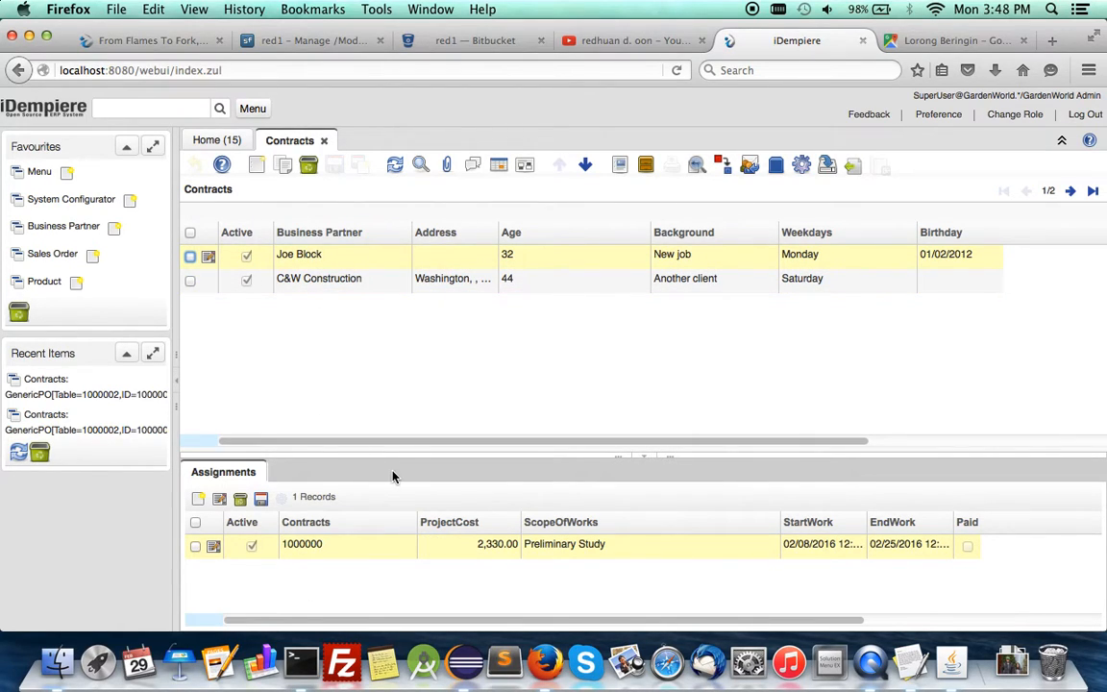
mouse_move(351, 408)
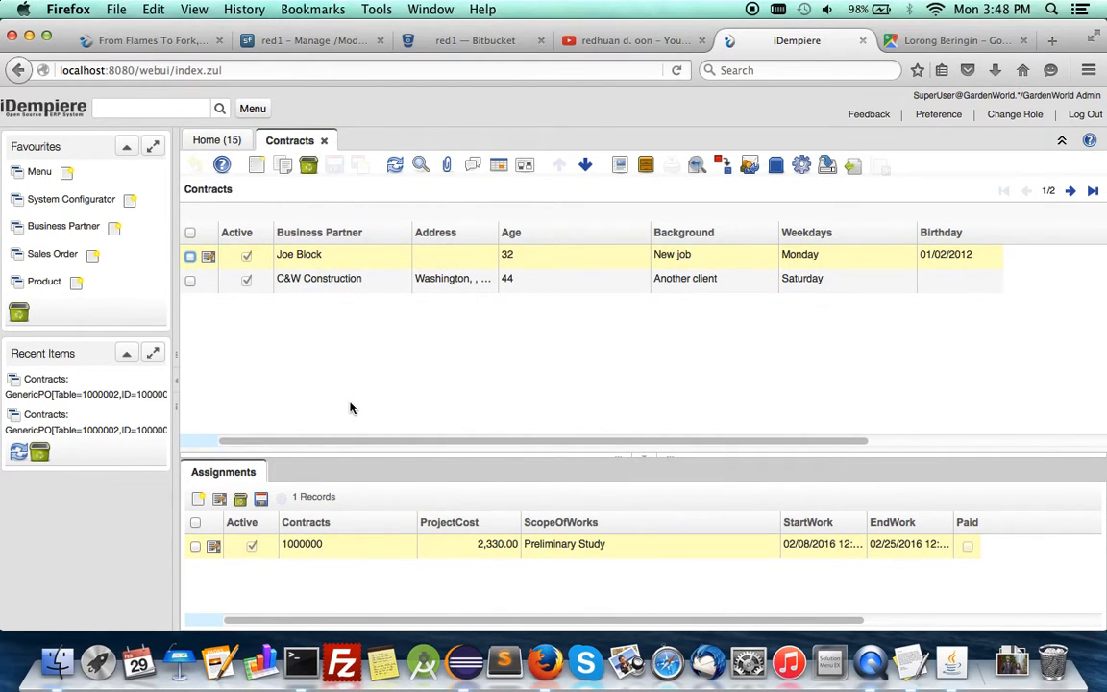
mouse_move(421, 662)
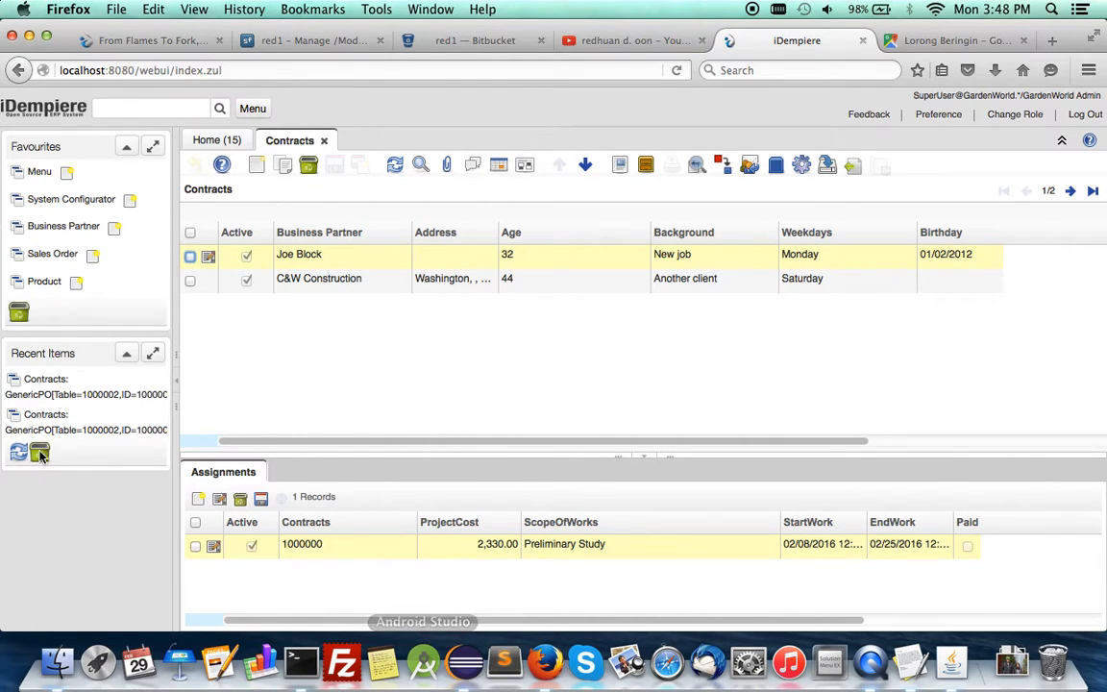
mouse_move(464, 660)
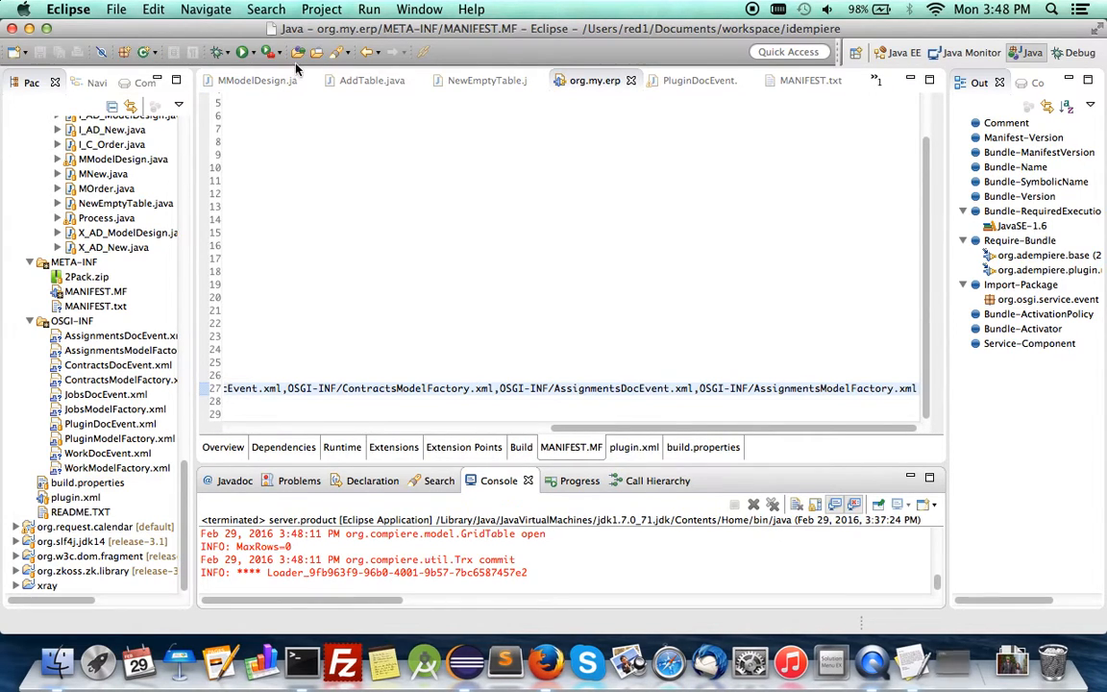
Switch to the Eclipse workspace and review MANIFEST.txt and the server console output.
click(254, 52)
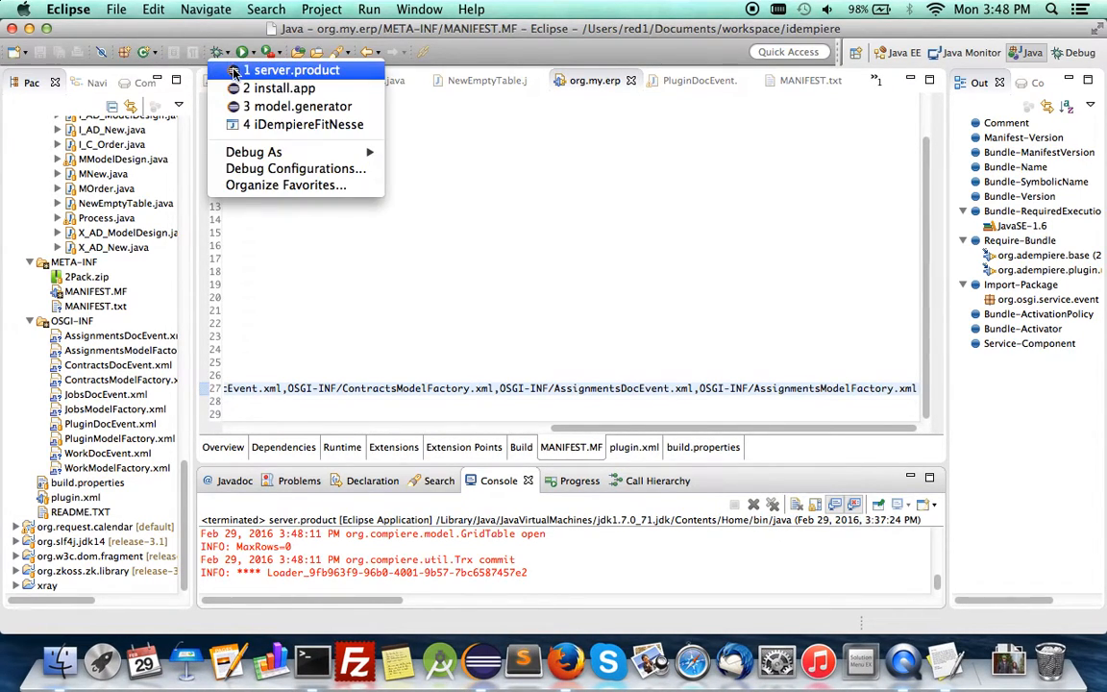
click(293, 69)
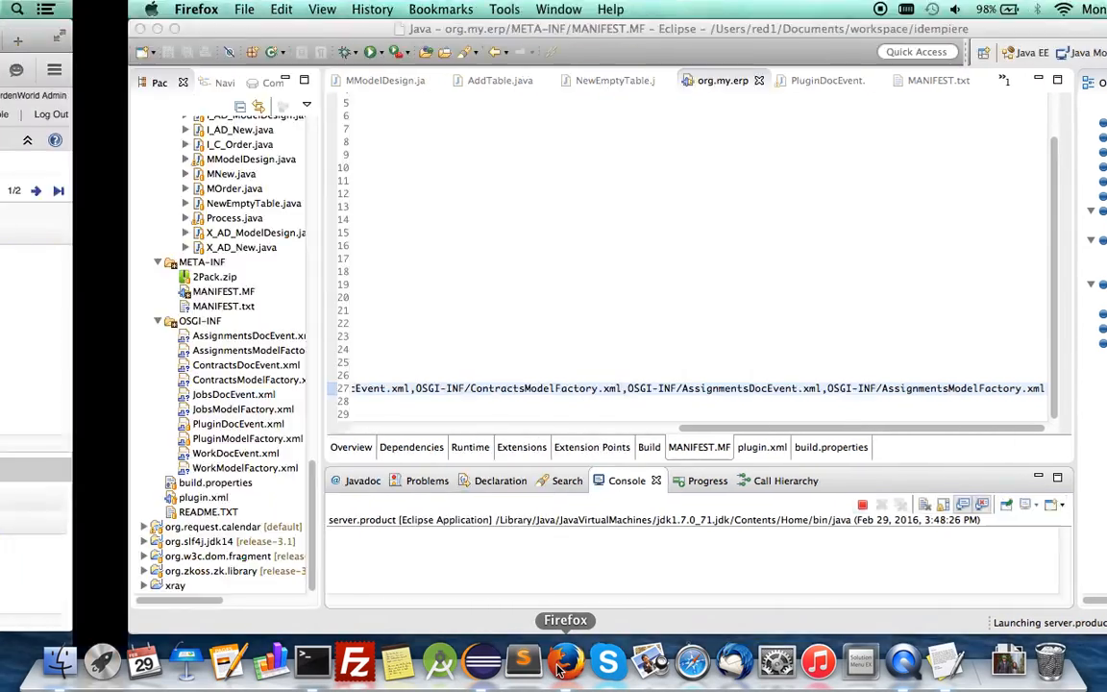
click(565, 660)
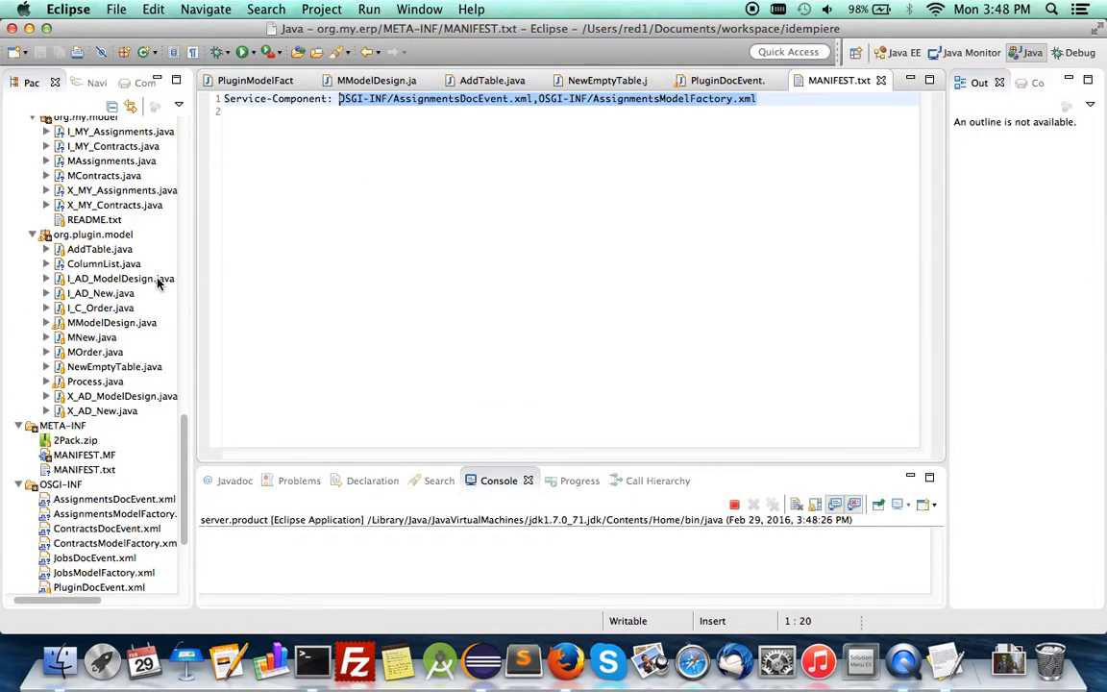
scroll(up, 3)
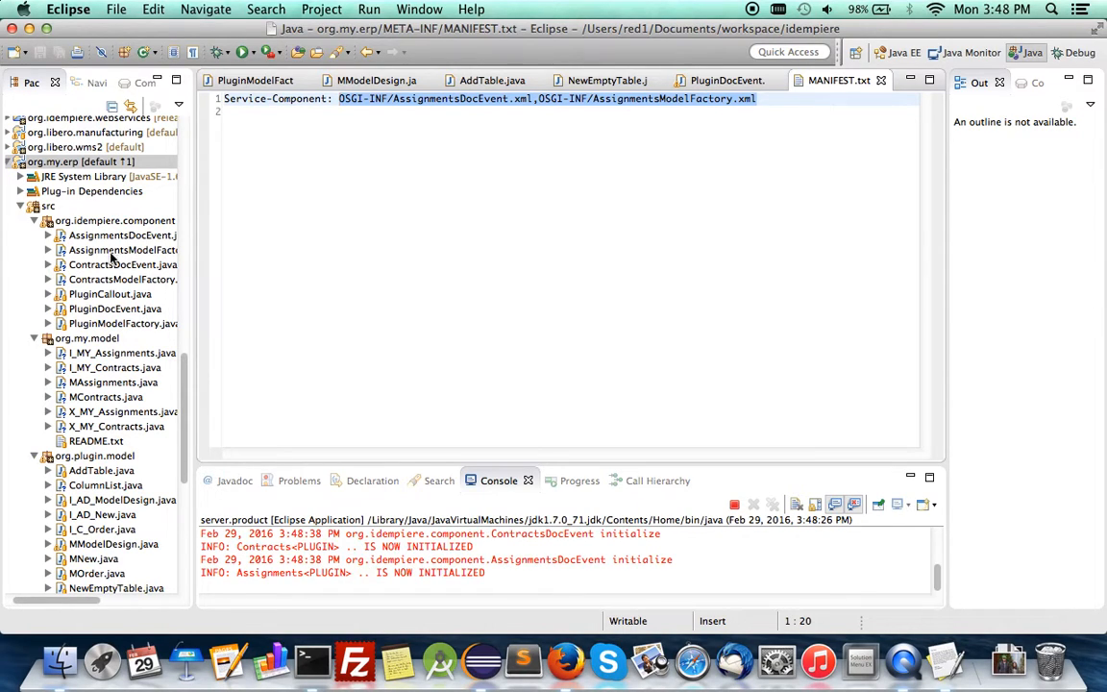
Review the ContractsDocEvent handler's doHandleEvent code and its DO SOMETHING placeholder.
double_click(123, 264)
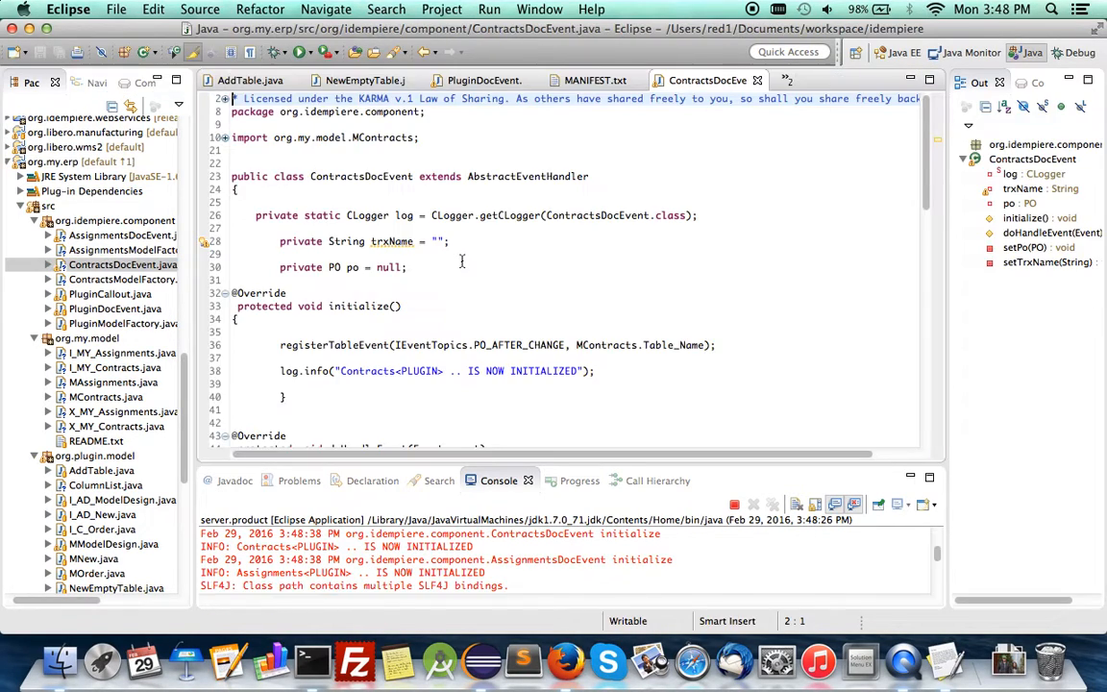
scroll(down, 3)
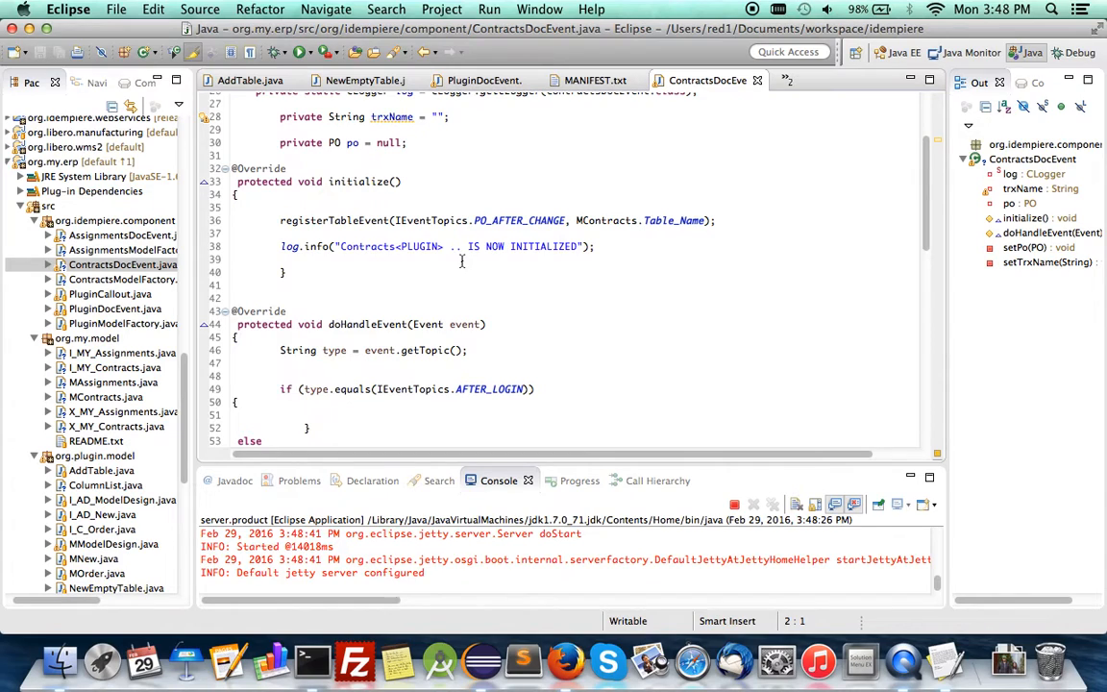
scroll(down, 3)
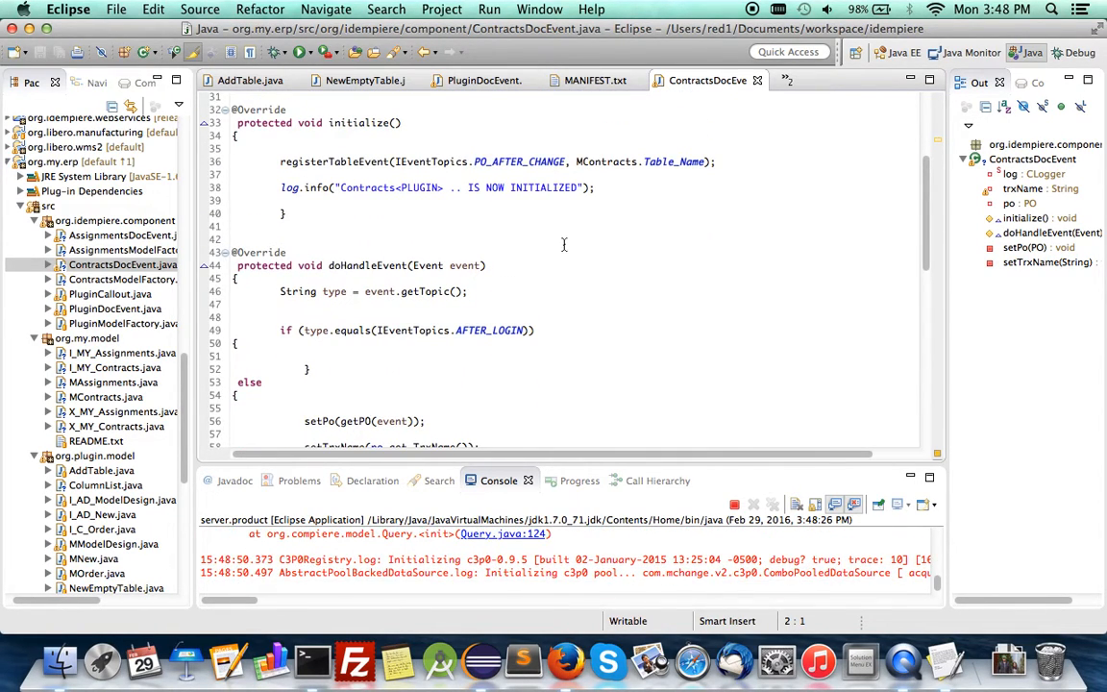
scroll(down, 3)
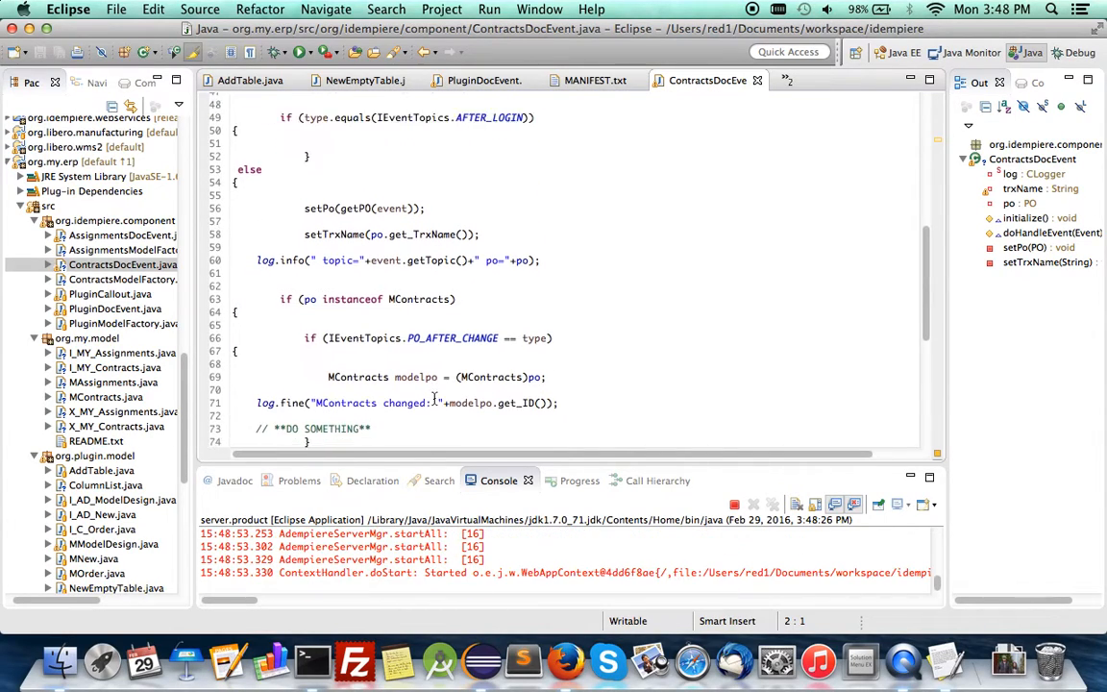
click(378, 330)
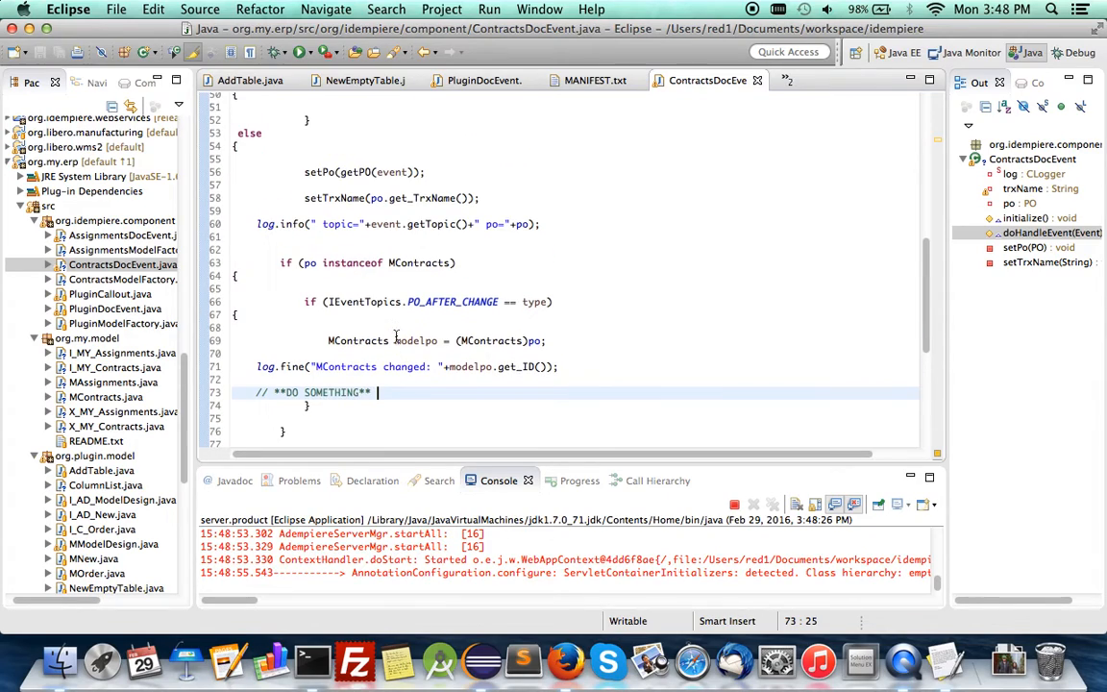
scroll(down, 3)
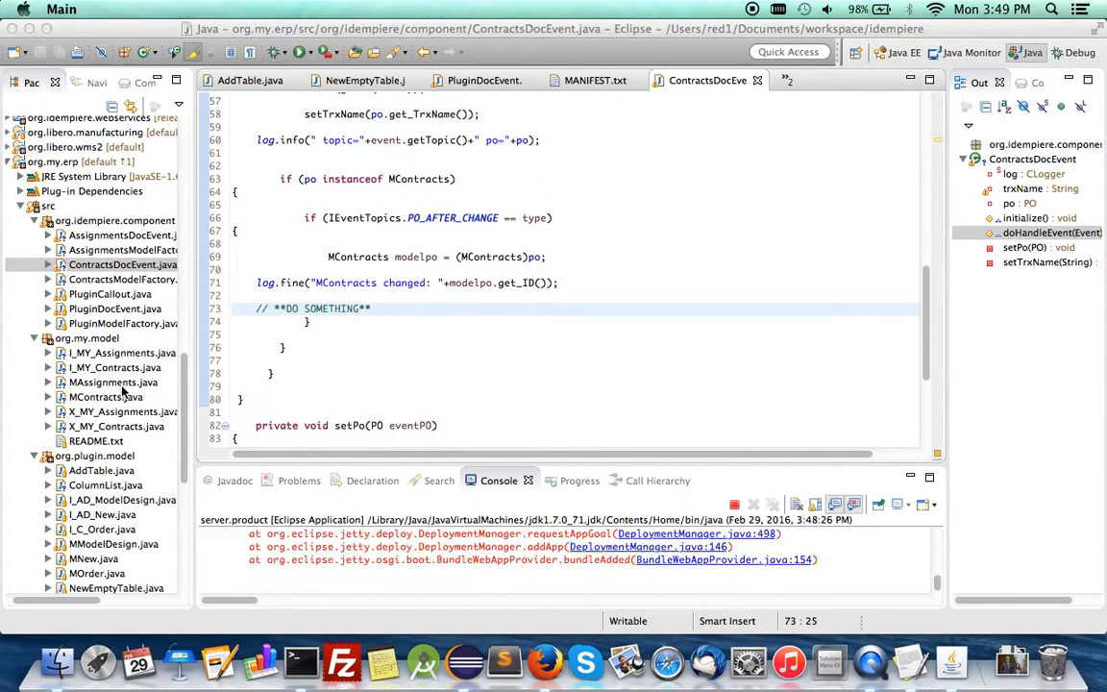
Open the generated MContracts model class source.
click(105, 396)
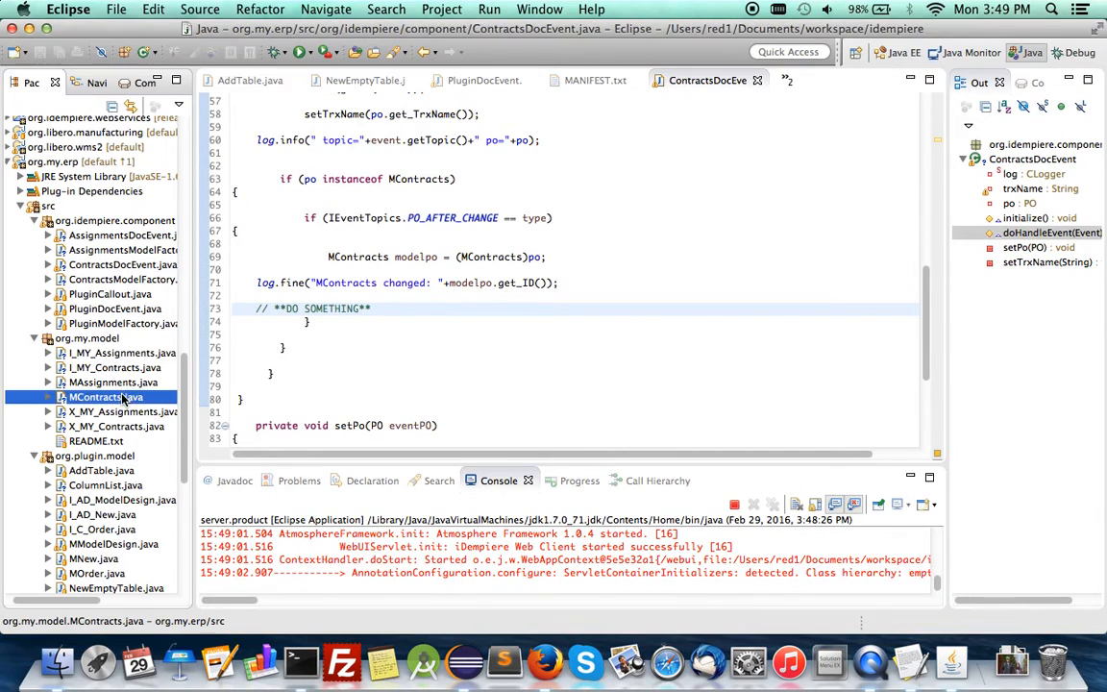
double_click(106, 397)
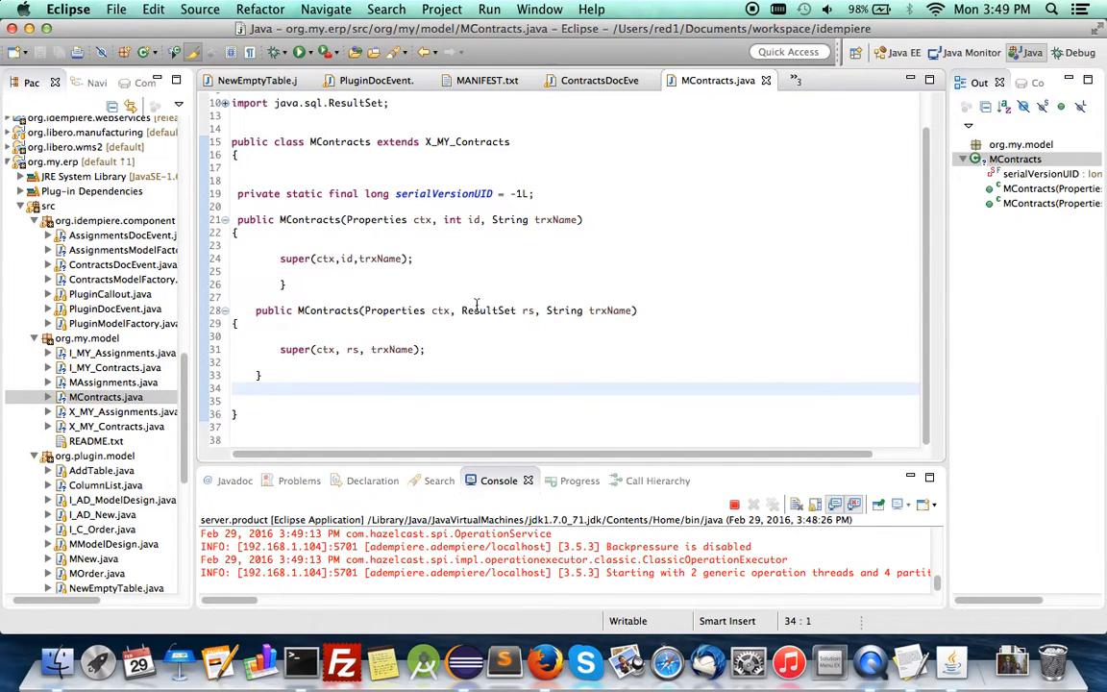
Return to the ContractsDocEvent code, then switch to Firefox running iDempiere.
click(599, 80)
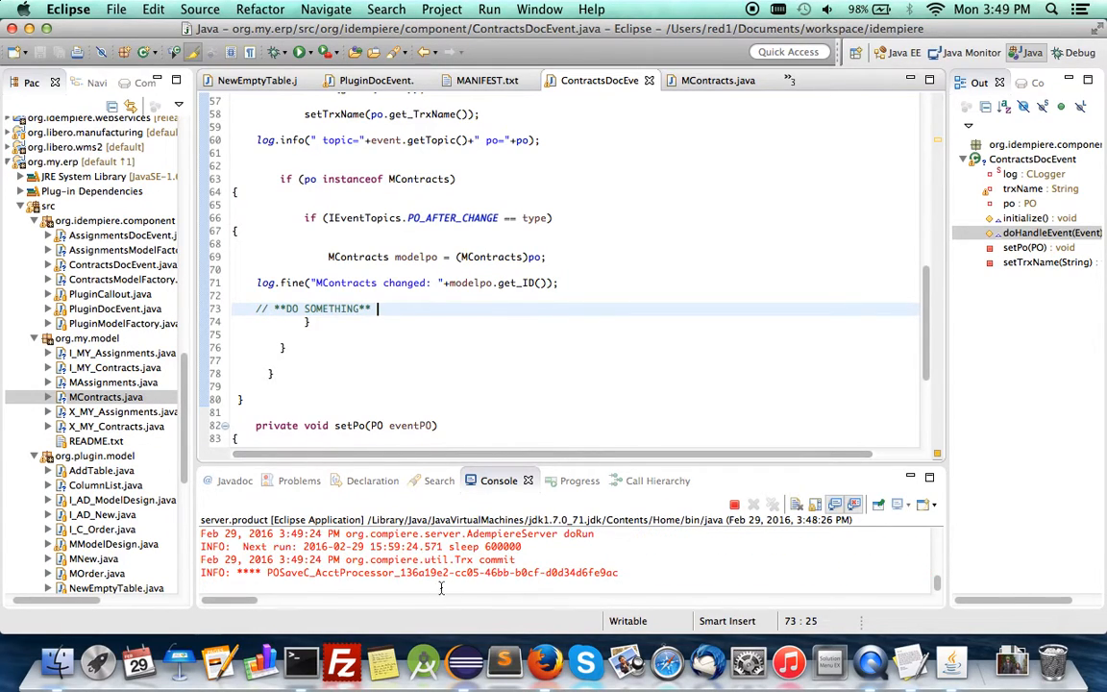
mouse_move(545, 663)
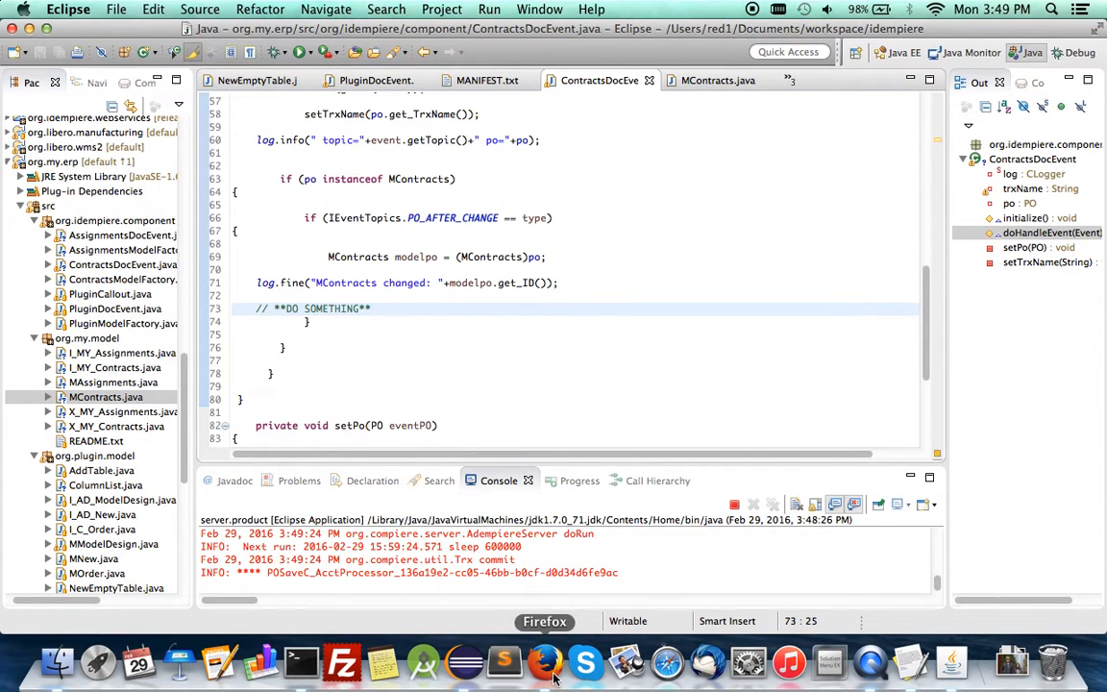
click(543, 661)
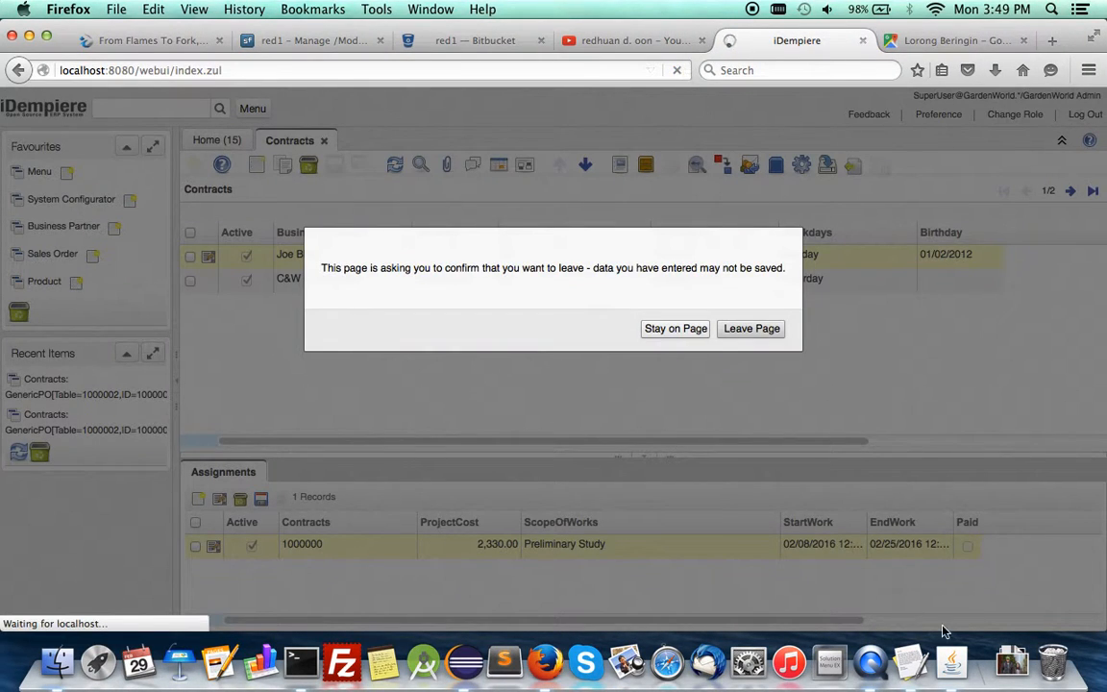
Leave the page despite unsaved data and log back into iDempiere.
click(751, 329)
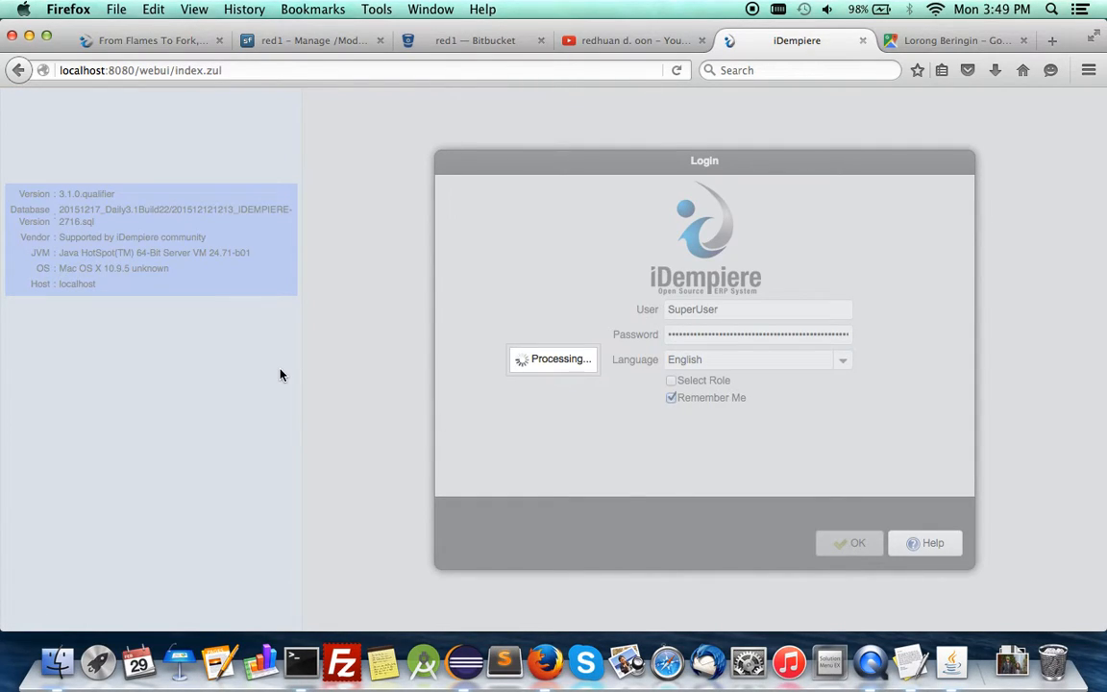
click(850, 543)
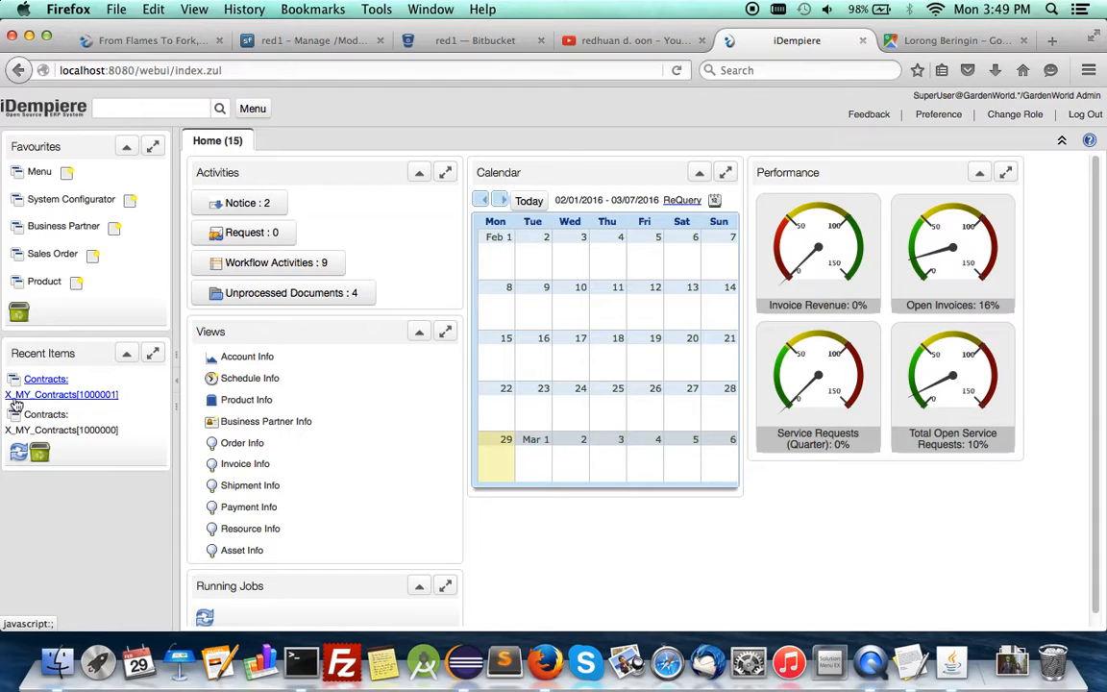
mouse_move(53, 404)
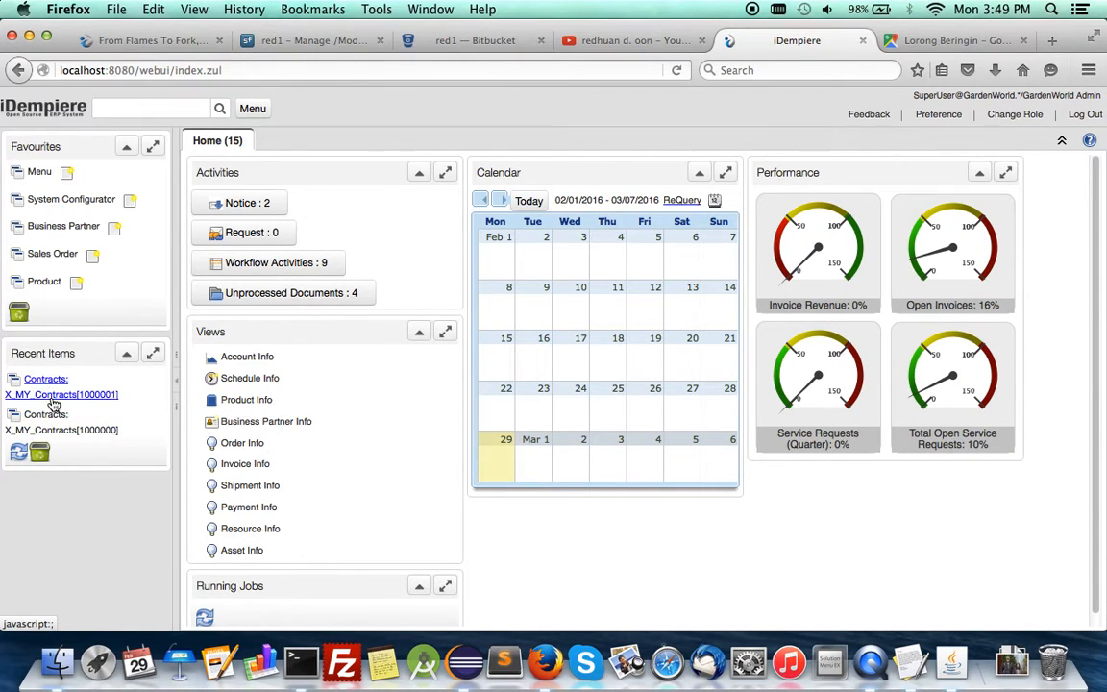
mouse_move(173, 419)
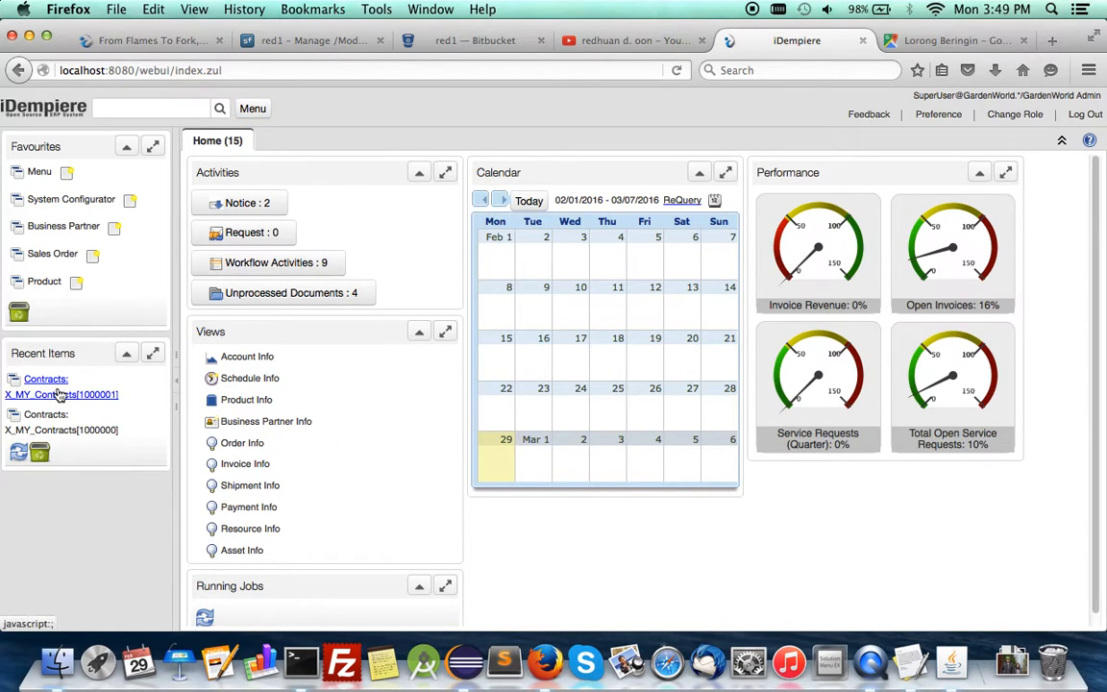
Reopen Contracts from Recent Items, refresh, and dismiss the record lookup unfiltered.
click(45, 379)
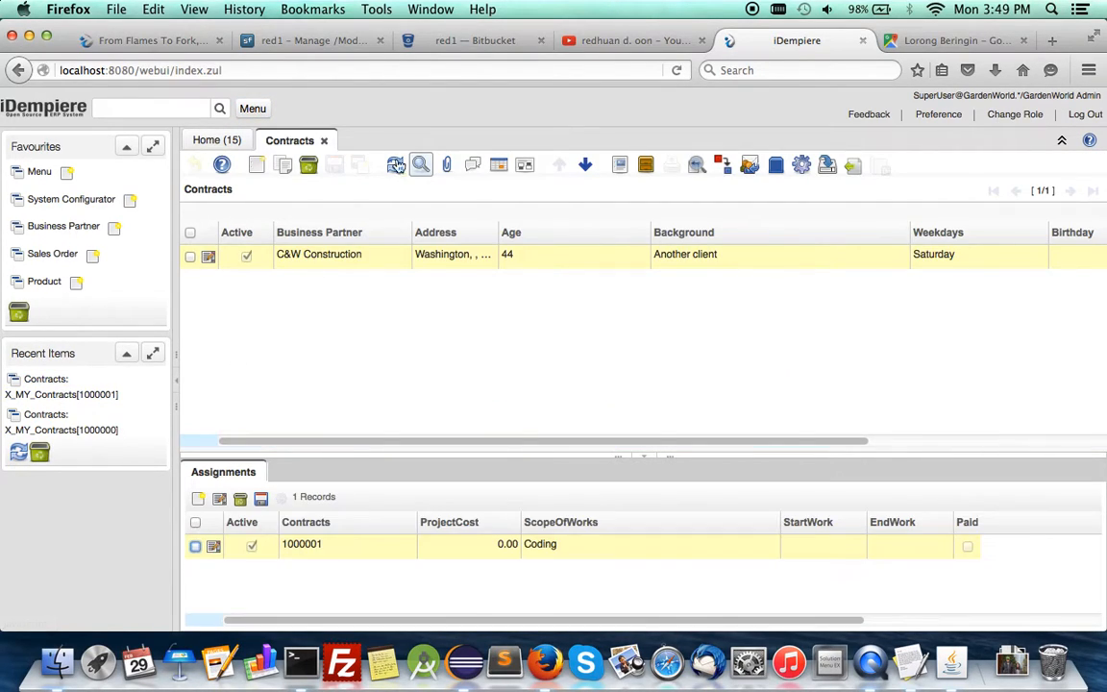
click(420, 164)
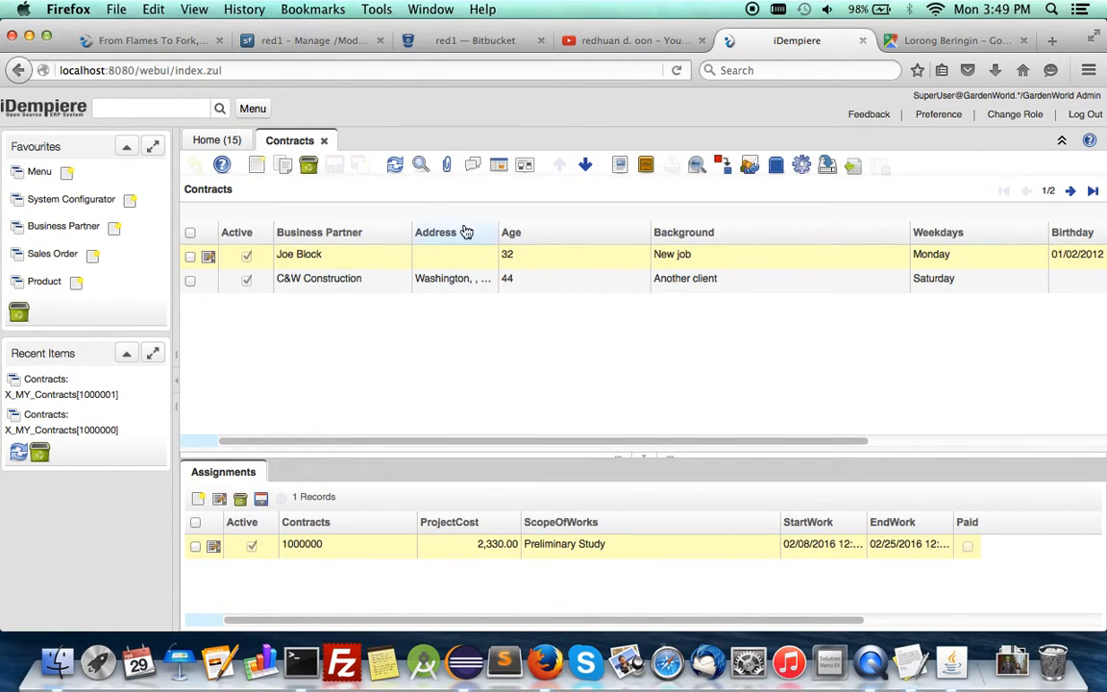
click(420, 164)
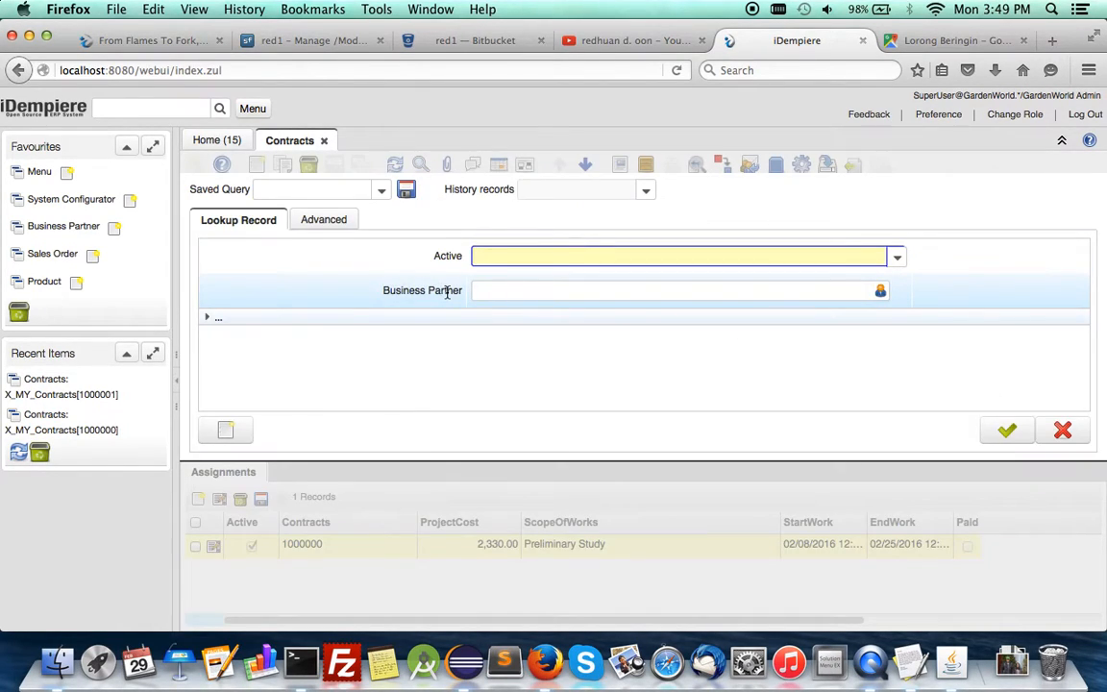
mouse_move(967, 378)
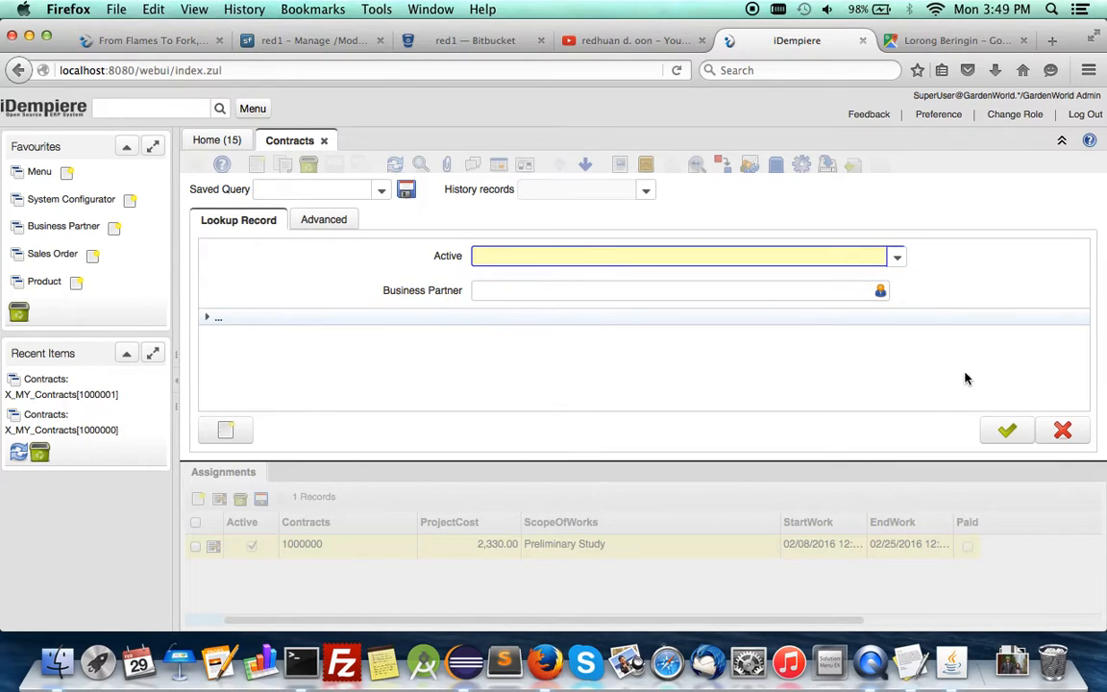
click(1006, 430)
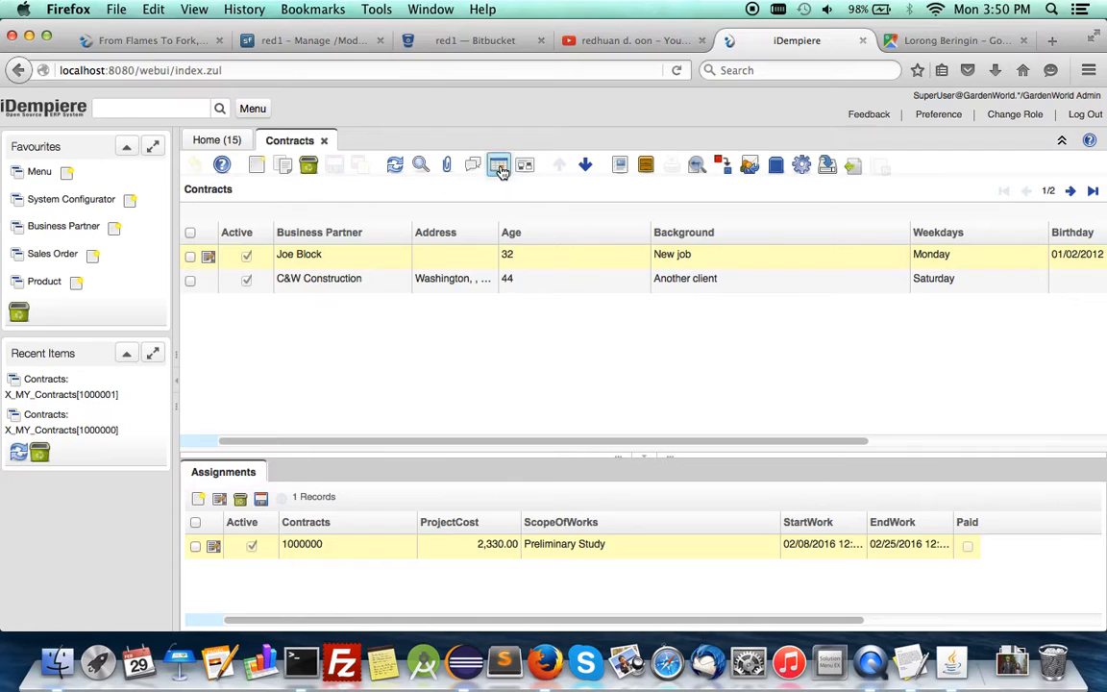
Switch to form view and advance to record 2, C&W Construction.
click(498, 165)
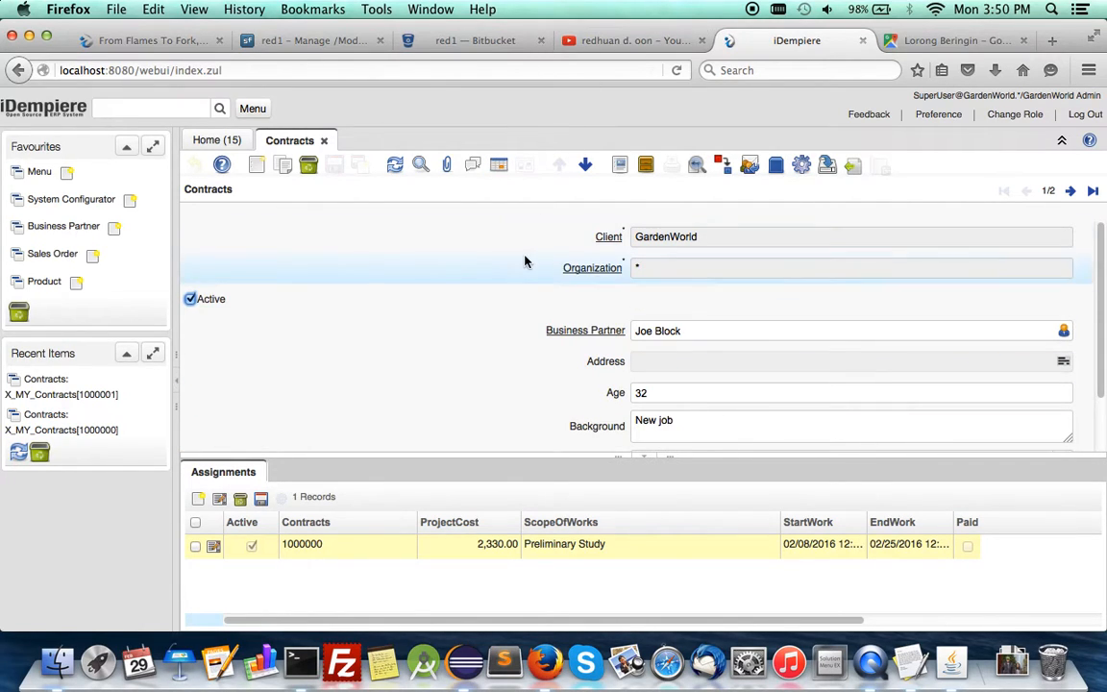
scroll(down, 3)
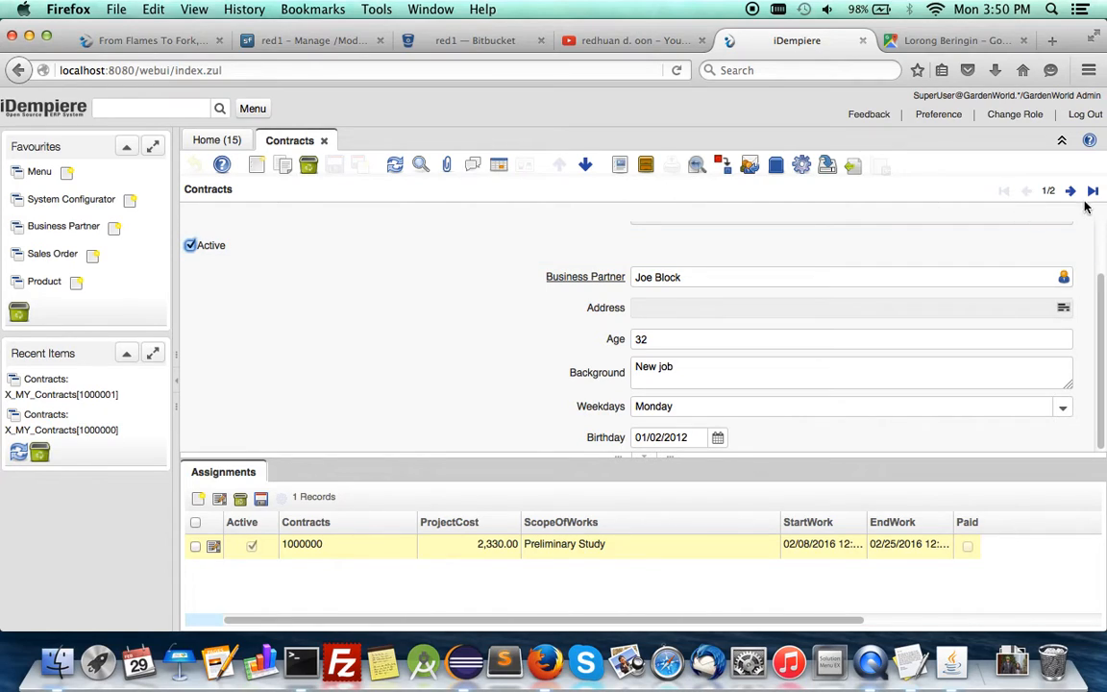
click(1070, 190)
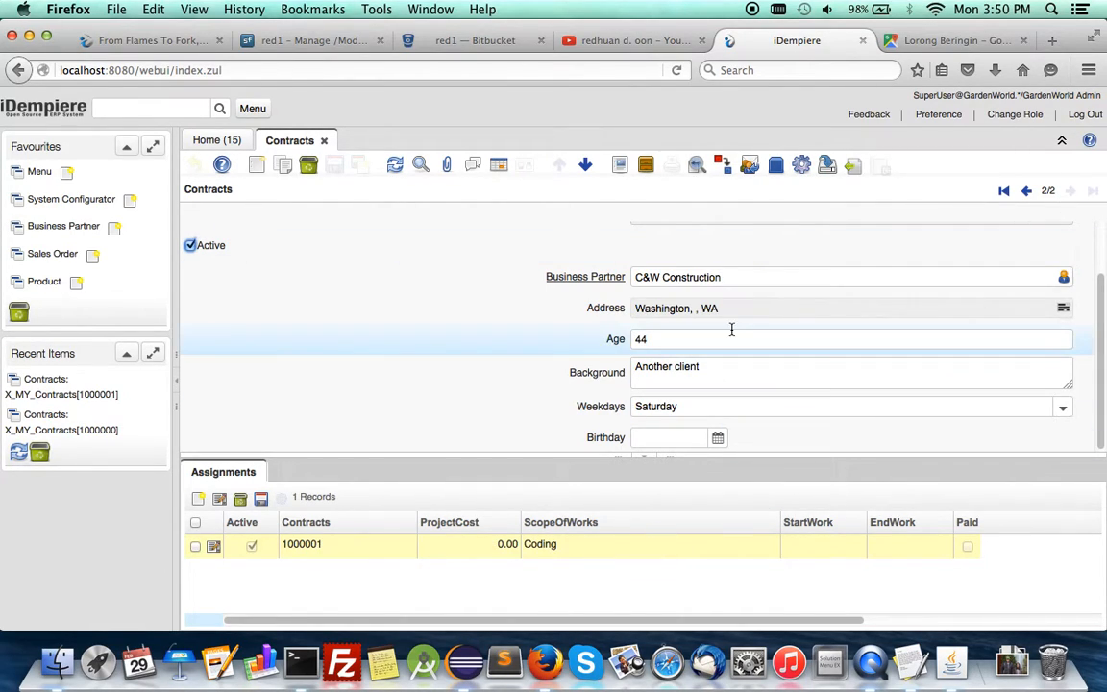
mouse_move(547, 336)
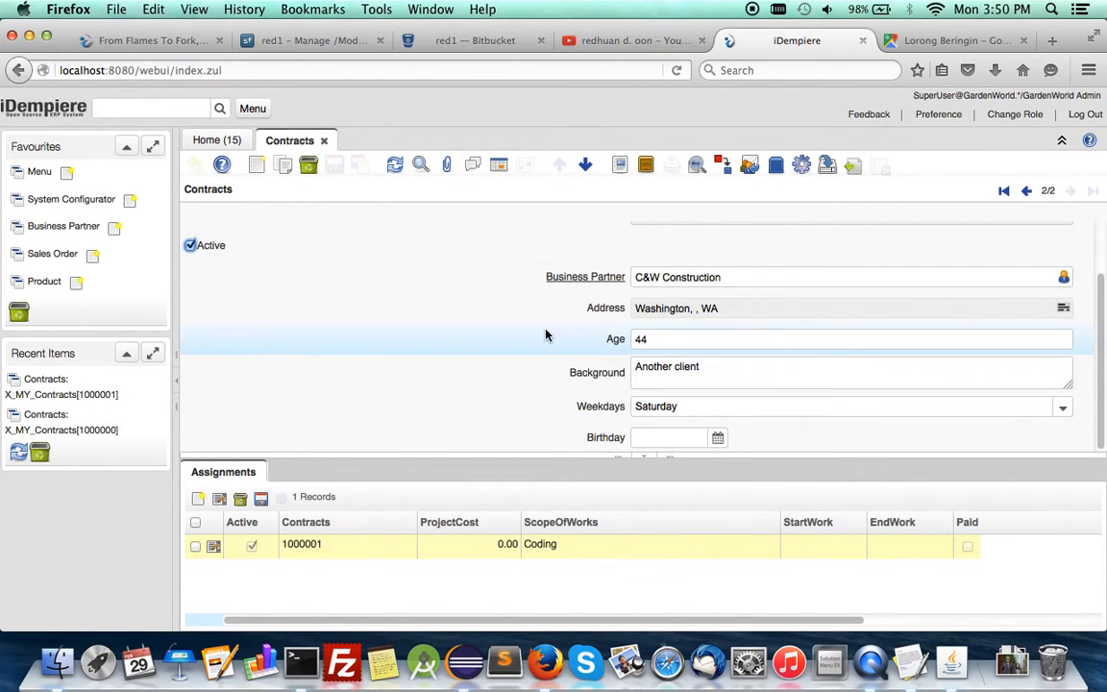